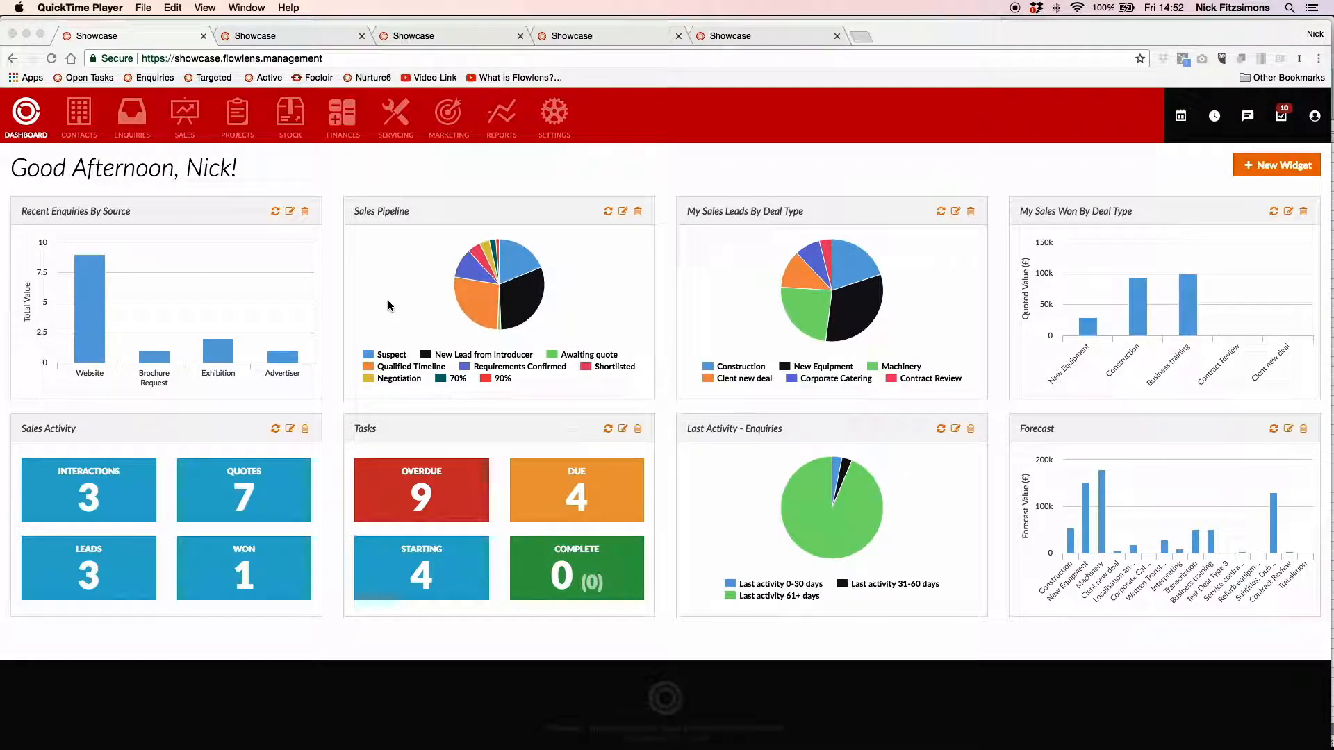
{"action": "mouse_move", "coordinate": [243, 210]}
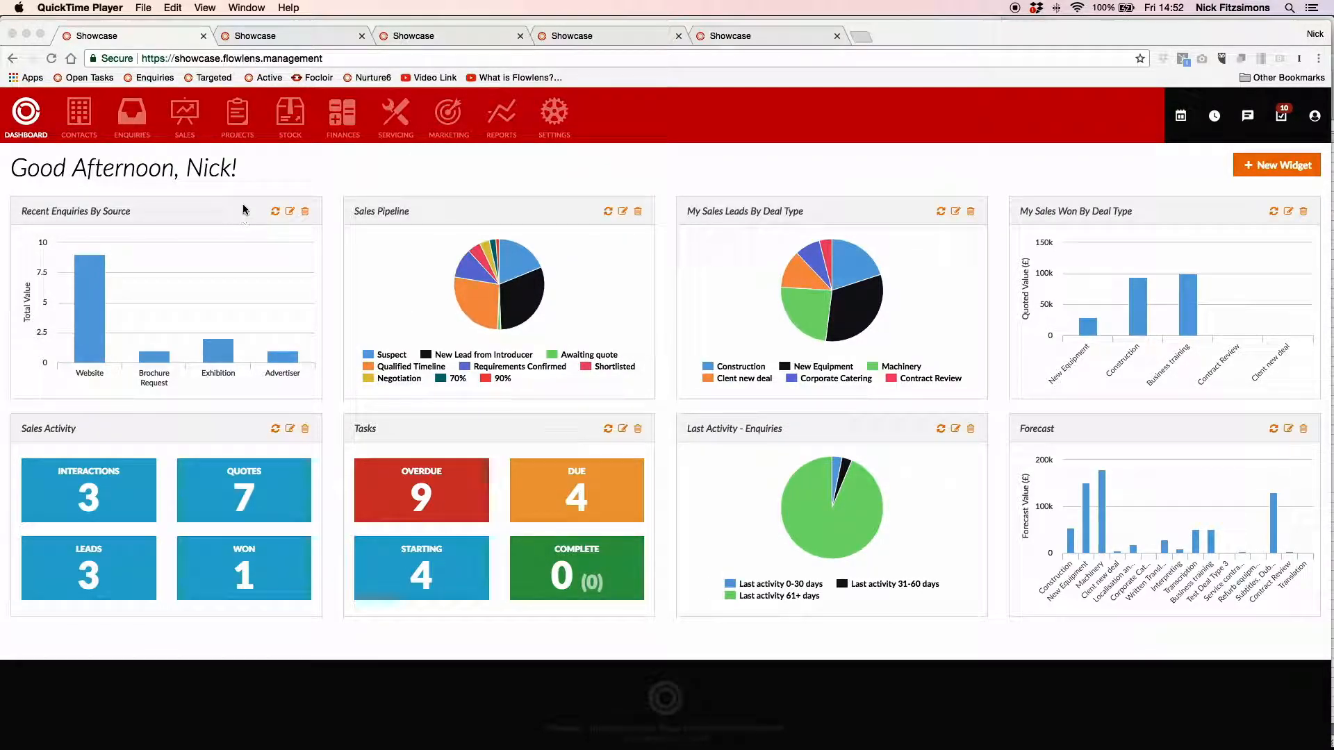
{"action": "mouse_move", "coordinate": [132, 176]}
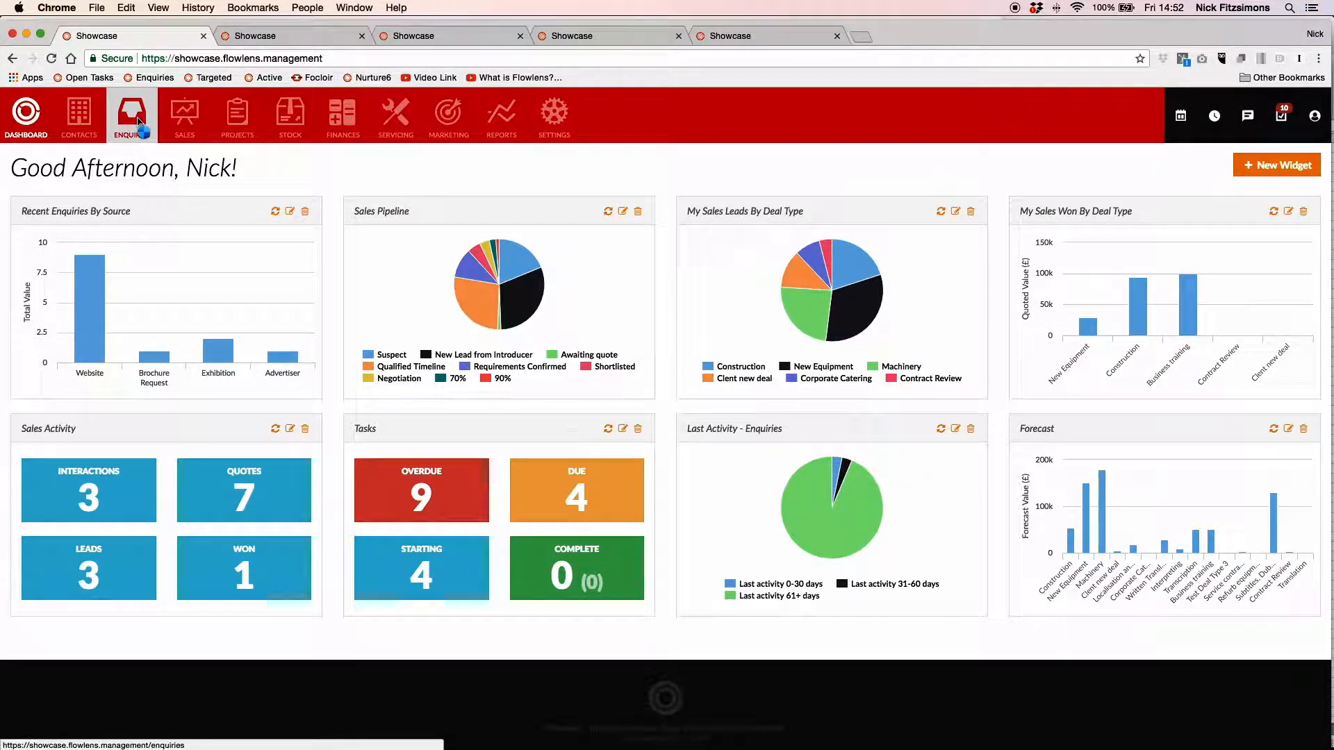
Open the Enquiries module to see conversion statistics and the enquiry table.
{"action": "left_click", "coordinate": [131, 114]}
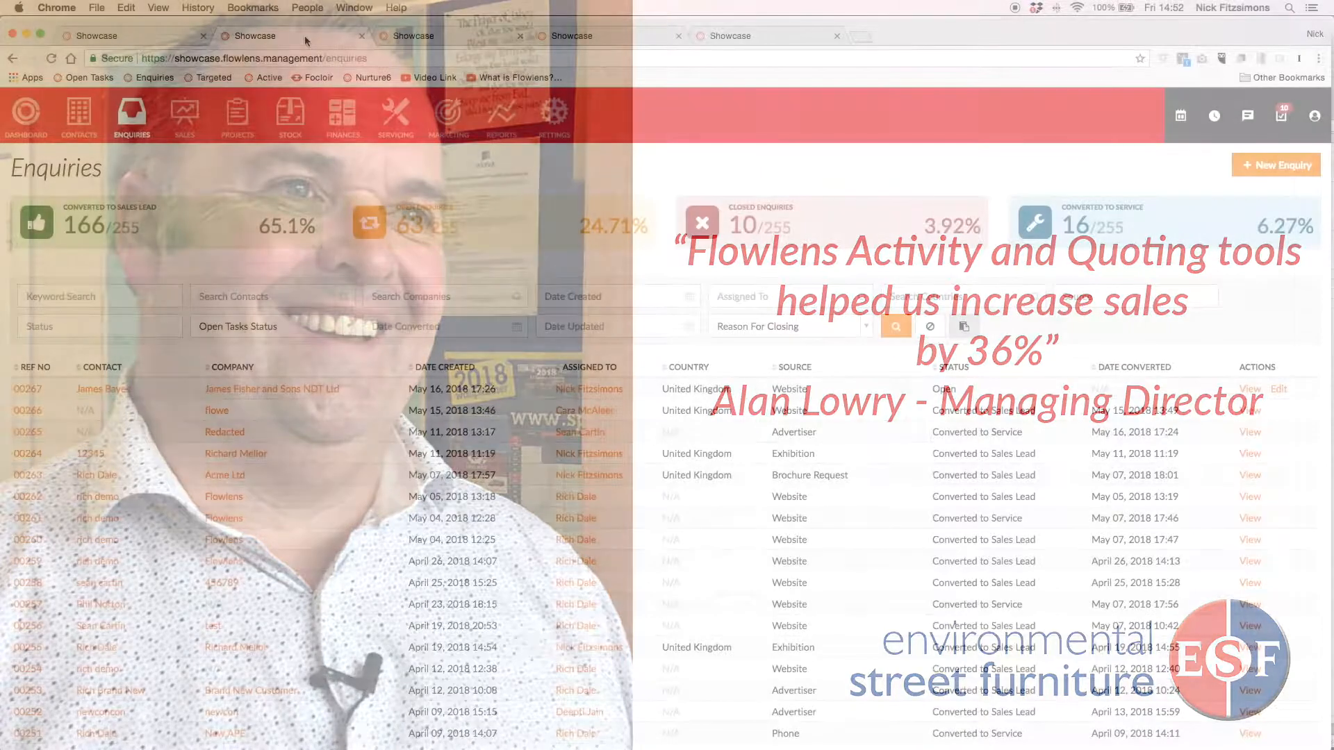
Open Acme Ltd's sales lead 00325 and view its sales order.
{"action": "left_click", "coordinate": [183, 117]}
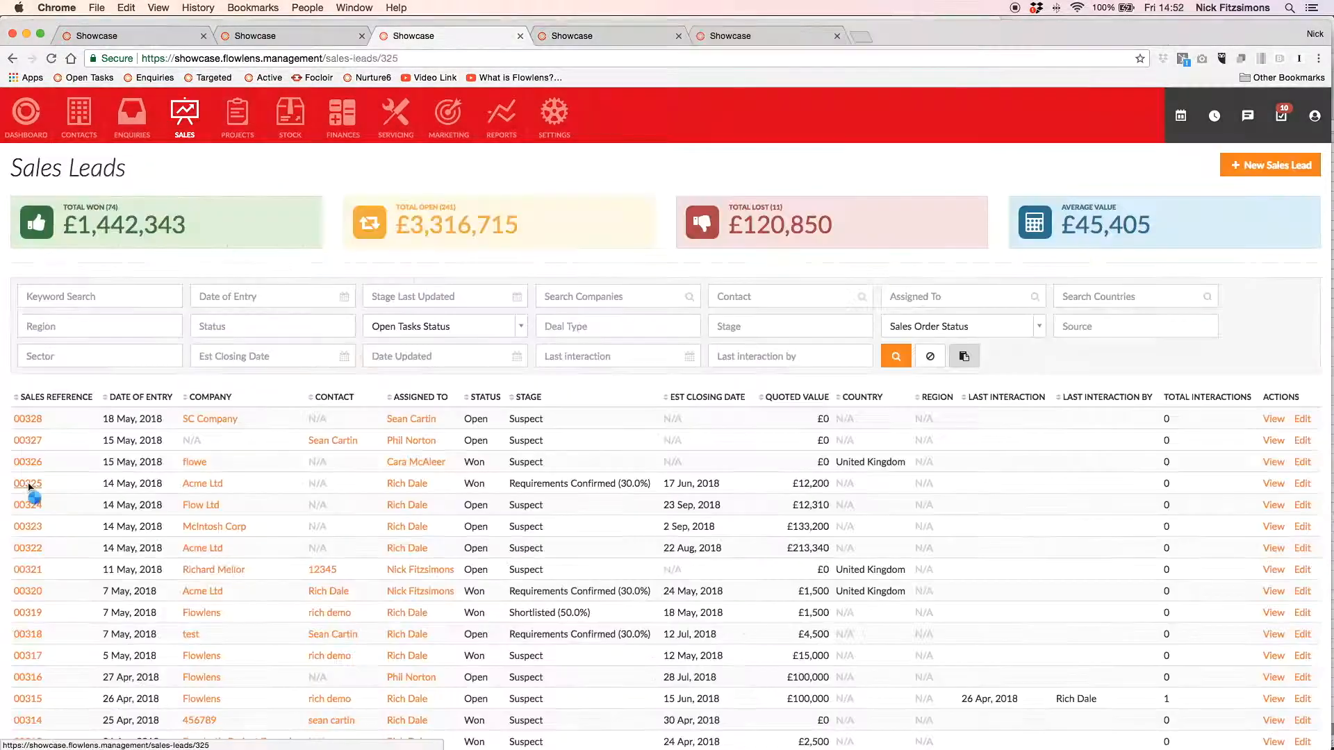
{"action": "left_click", "coordinate": [28, 483]}
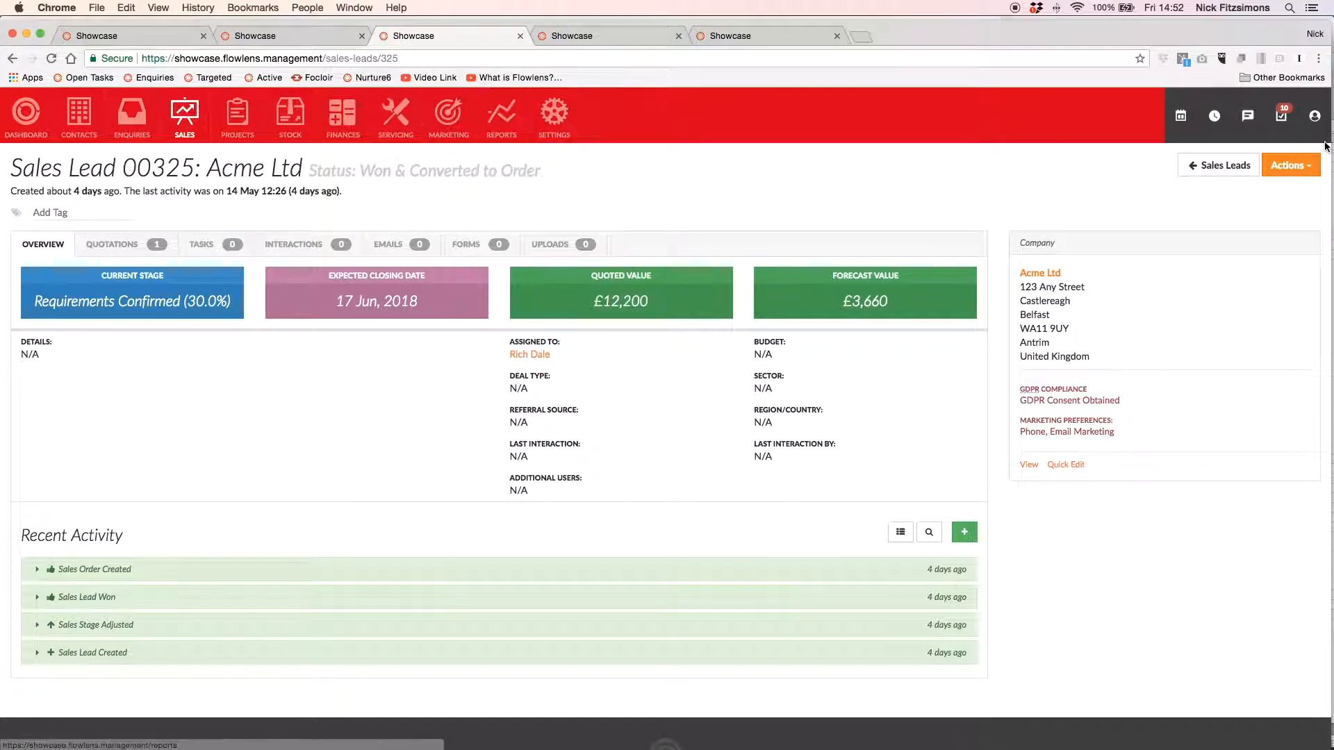
{"action": "left_click", "coordinate": [1290, 165]}
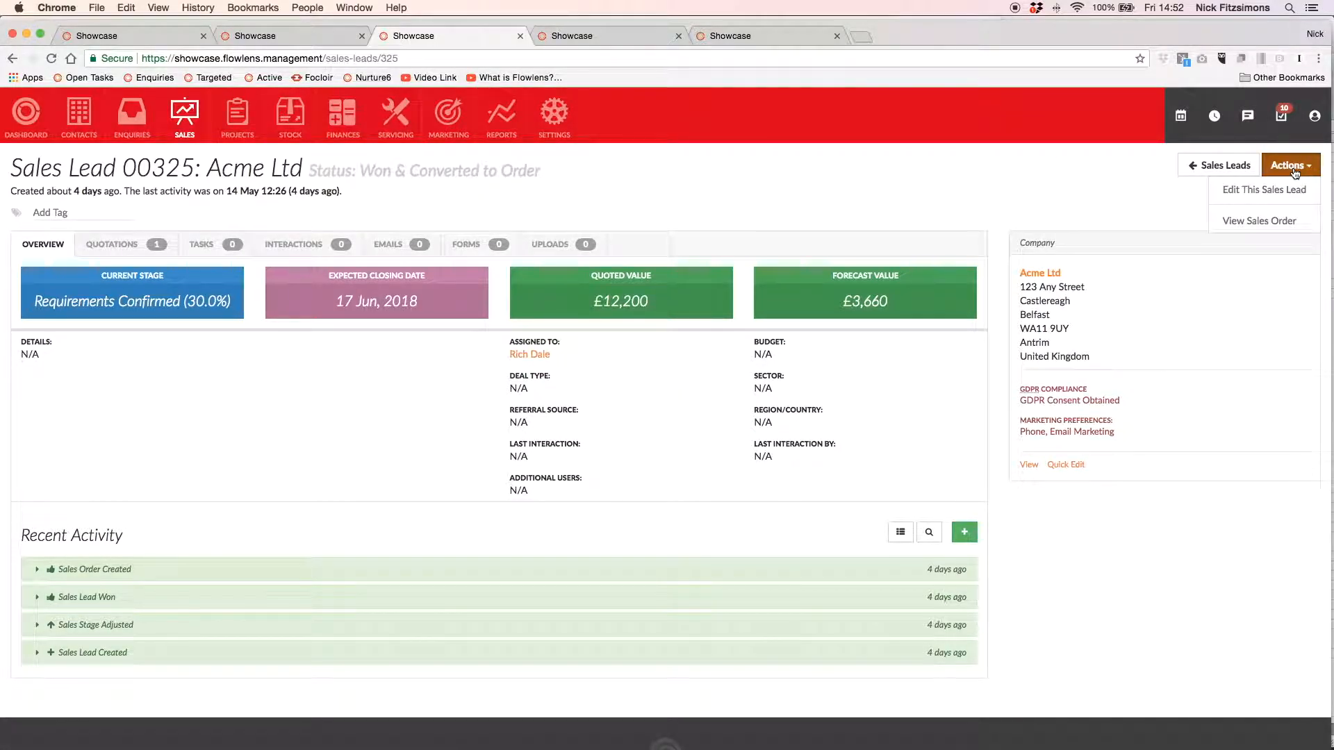
{"action": "left_click", "coordinate": [1263, 221]}
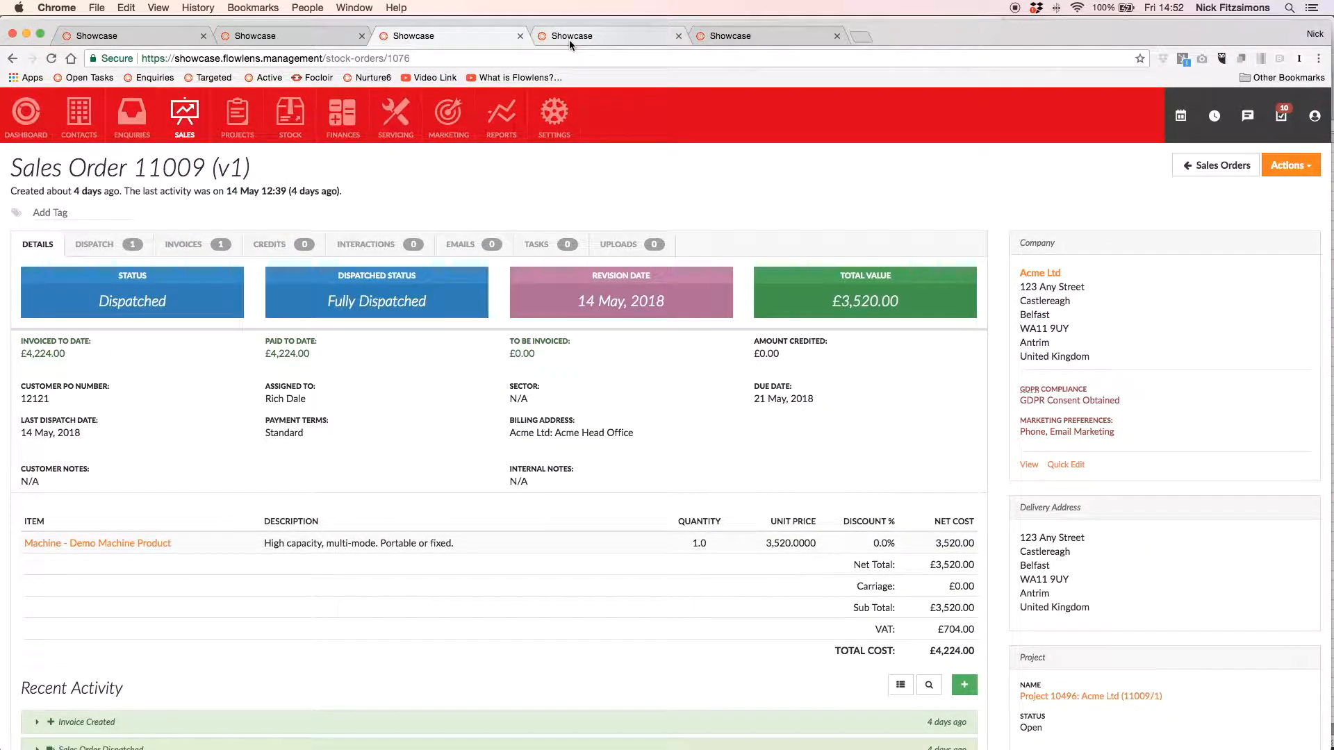
Browse the Sales Orders list and the All Interactions report.
{"action": "left_click", "coordinate": [1220, 166]}
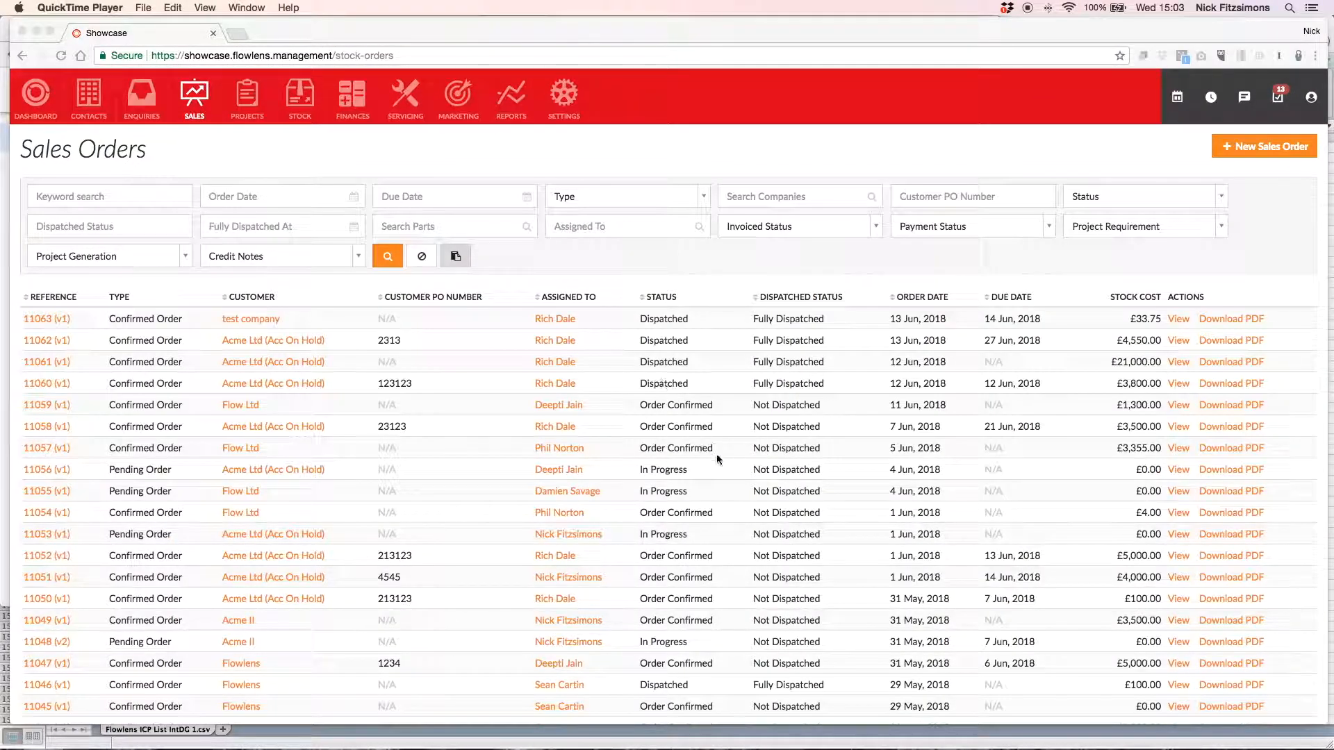
{"action": "left_click", "coordinate": [511, 95]}
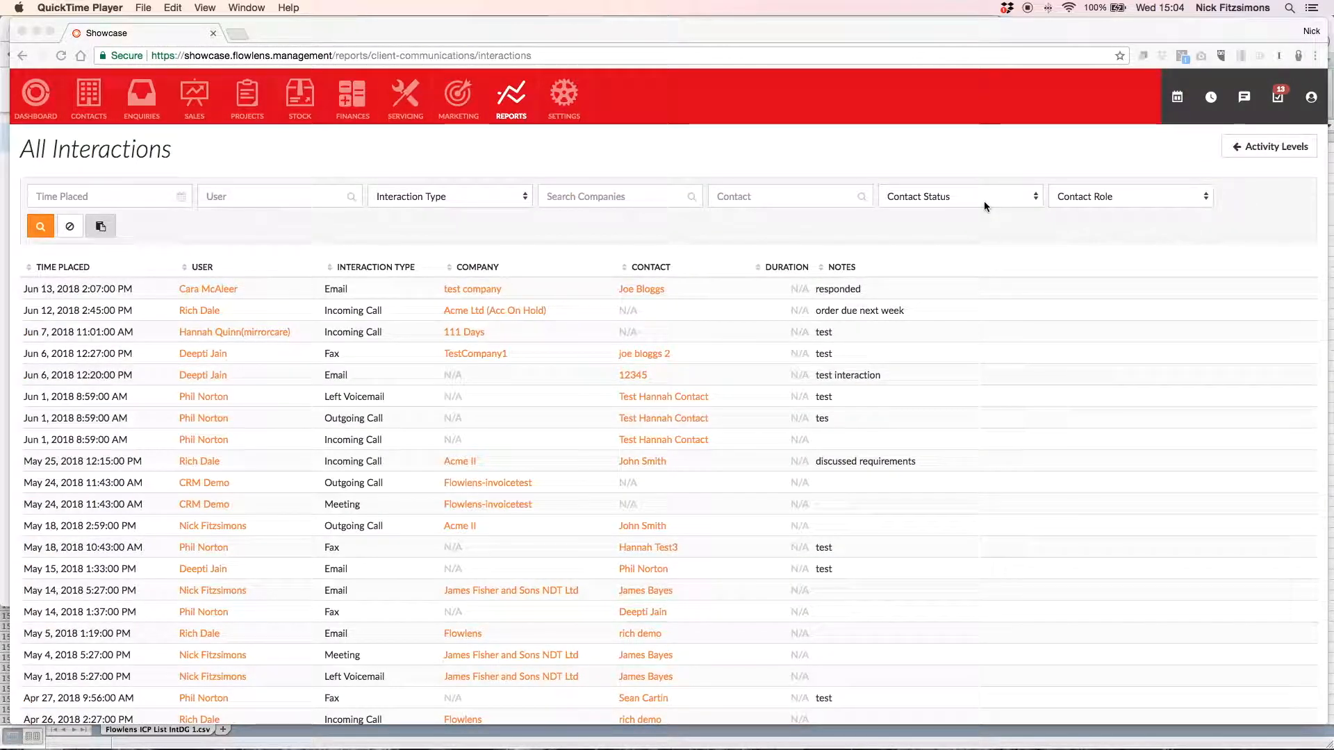
{"action": "mouse_move", "coordinate": [1004, 347]}
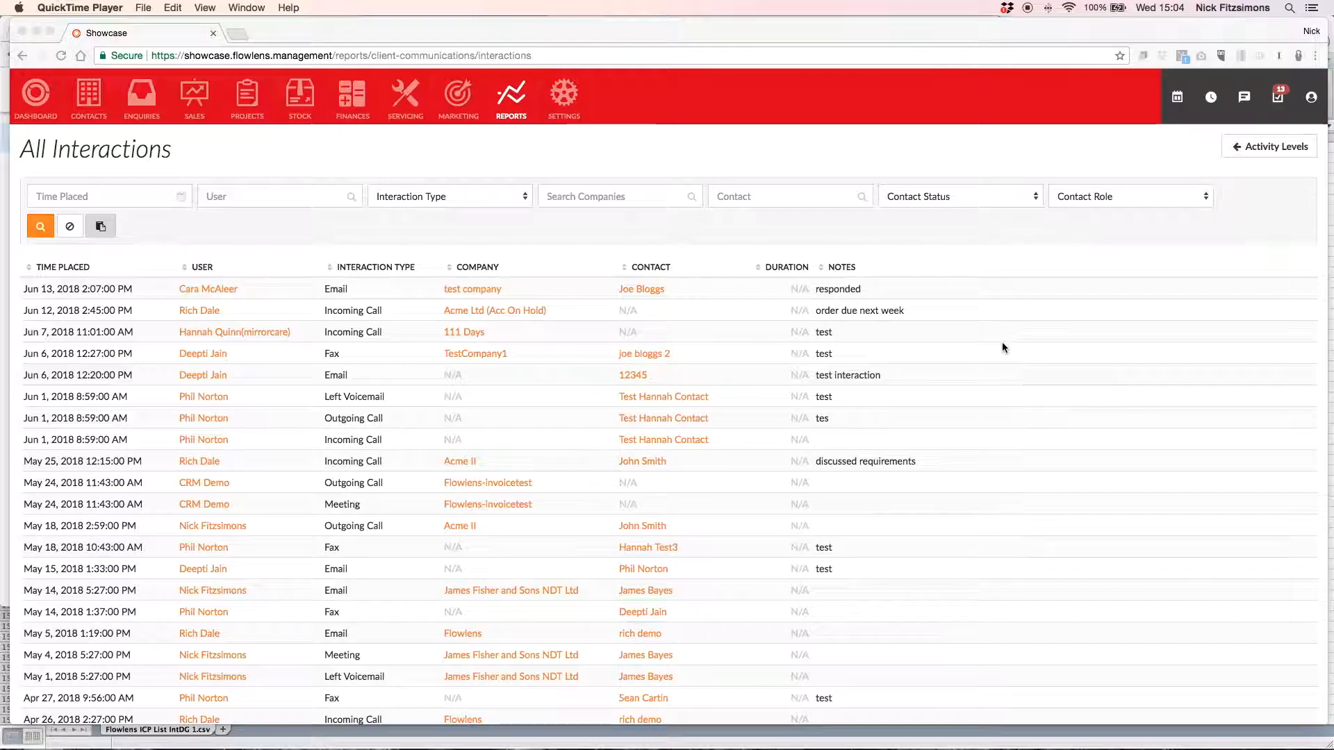
{"action": "scroll", "scroll_direction": "down", "scroll_amount": 3}
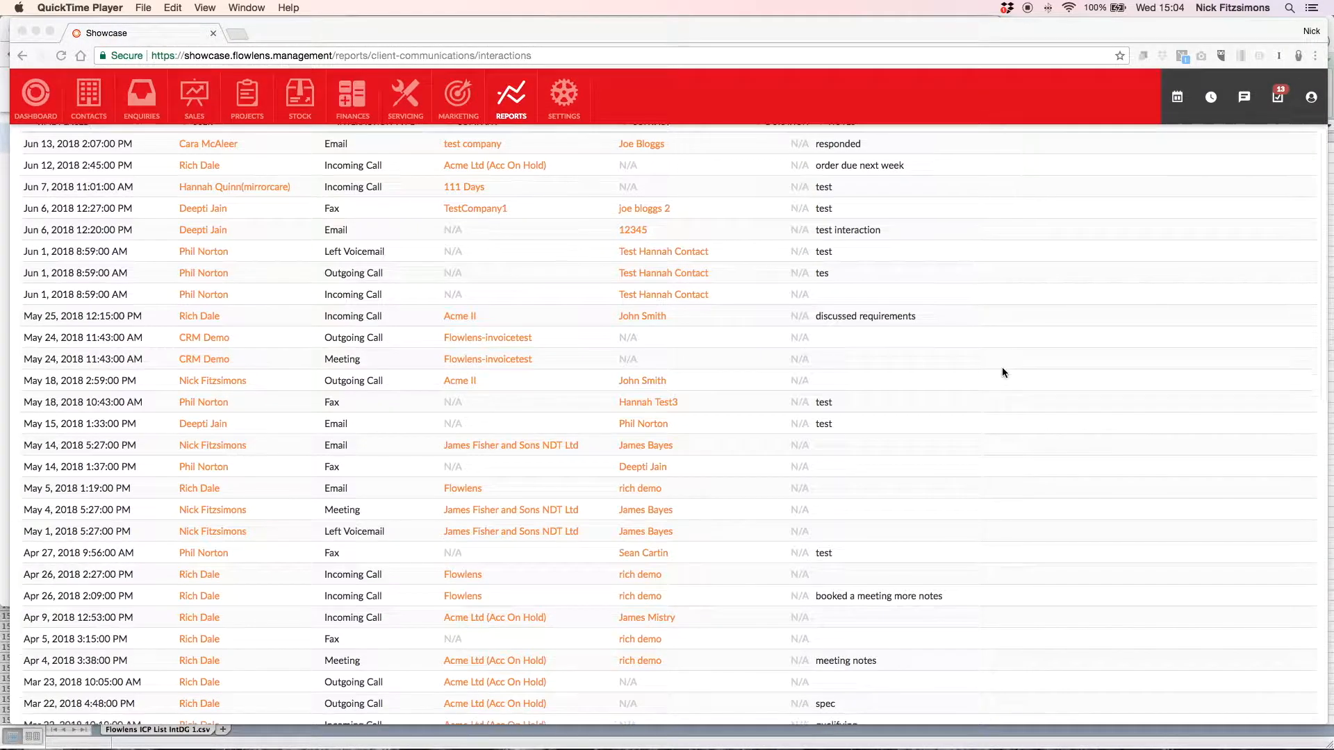
{"action": "scroll", "scroll_direction": "down", "scroll_amount": 3}
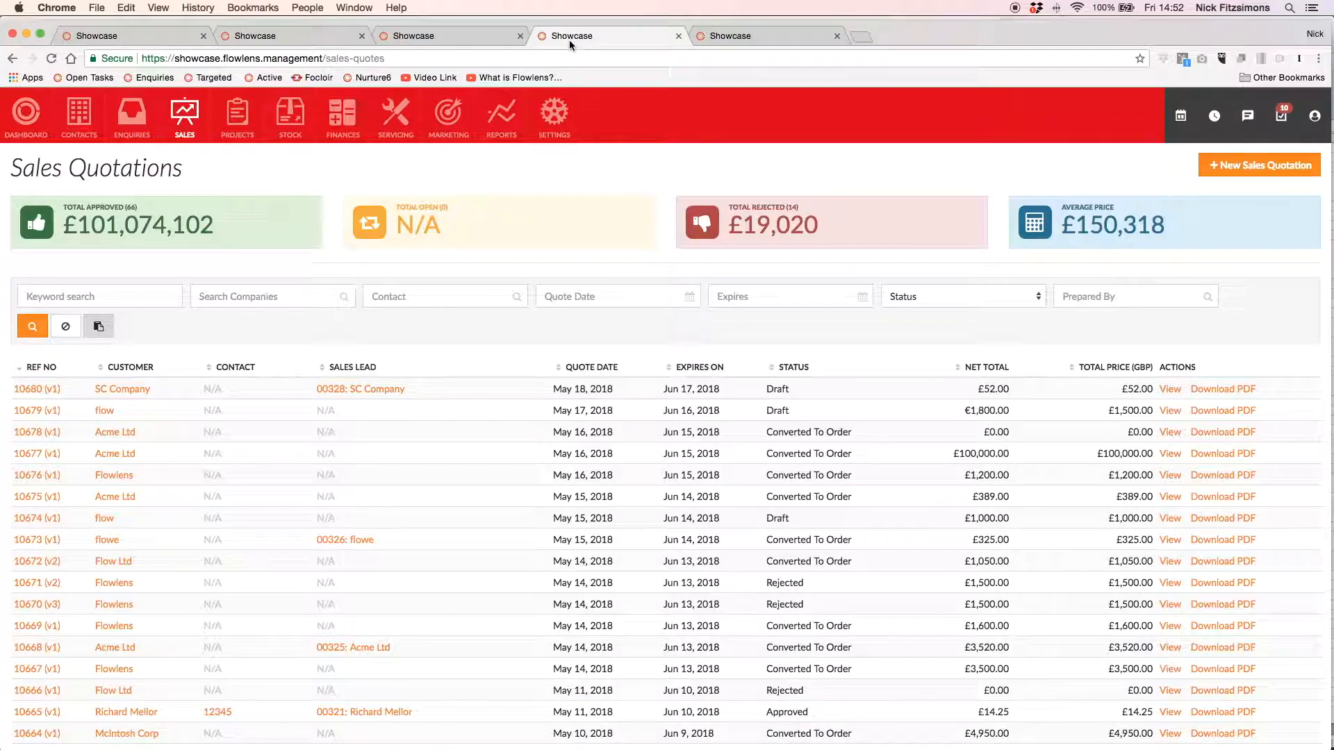
{"action": "mouse_move", "coordinate": [414, 279]}
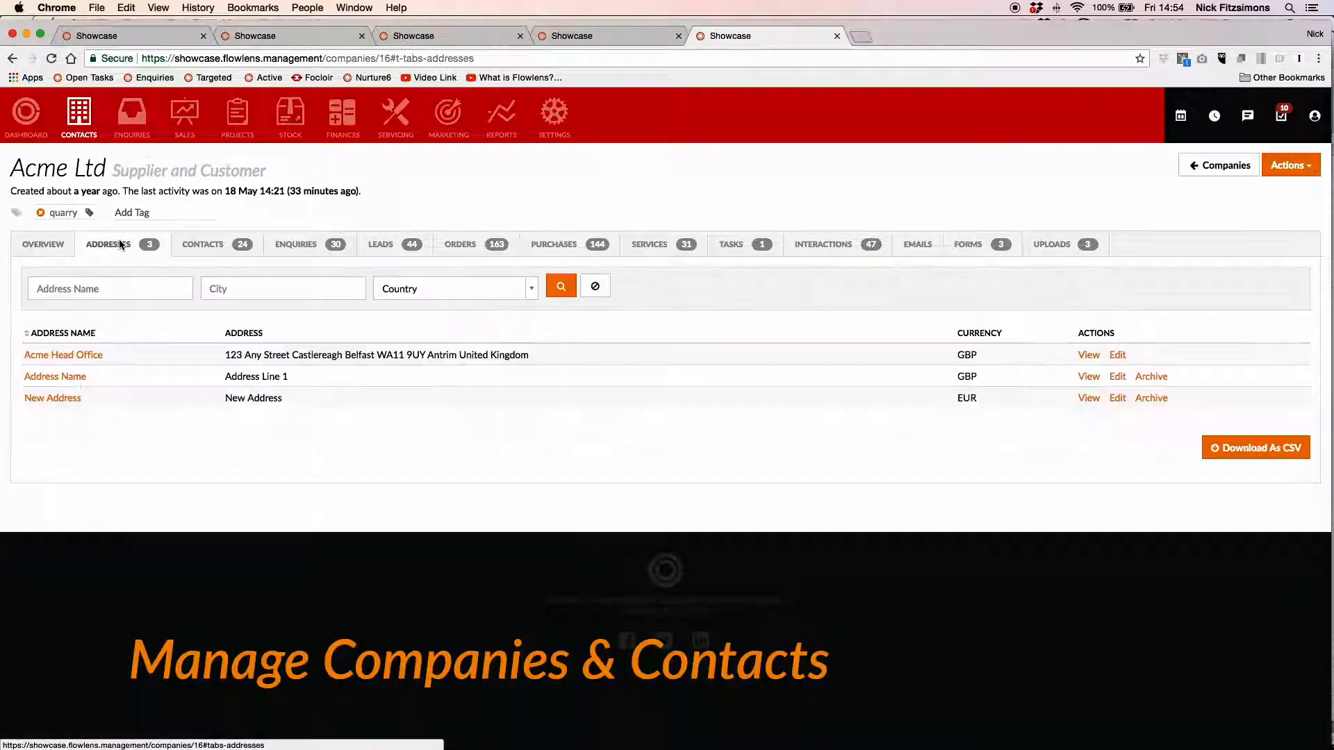
Step through Acme Ltd's Contacts, Enquiries, Leads, Orders, Tasks, Interactions and Emails tabs.
{"action": "left_click", "coordinate": [201, 244]}
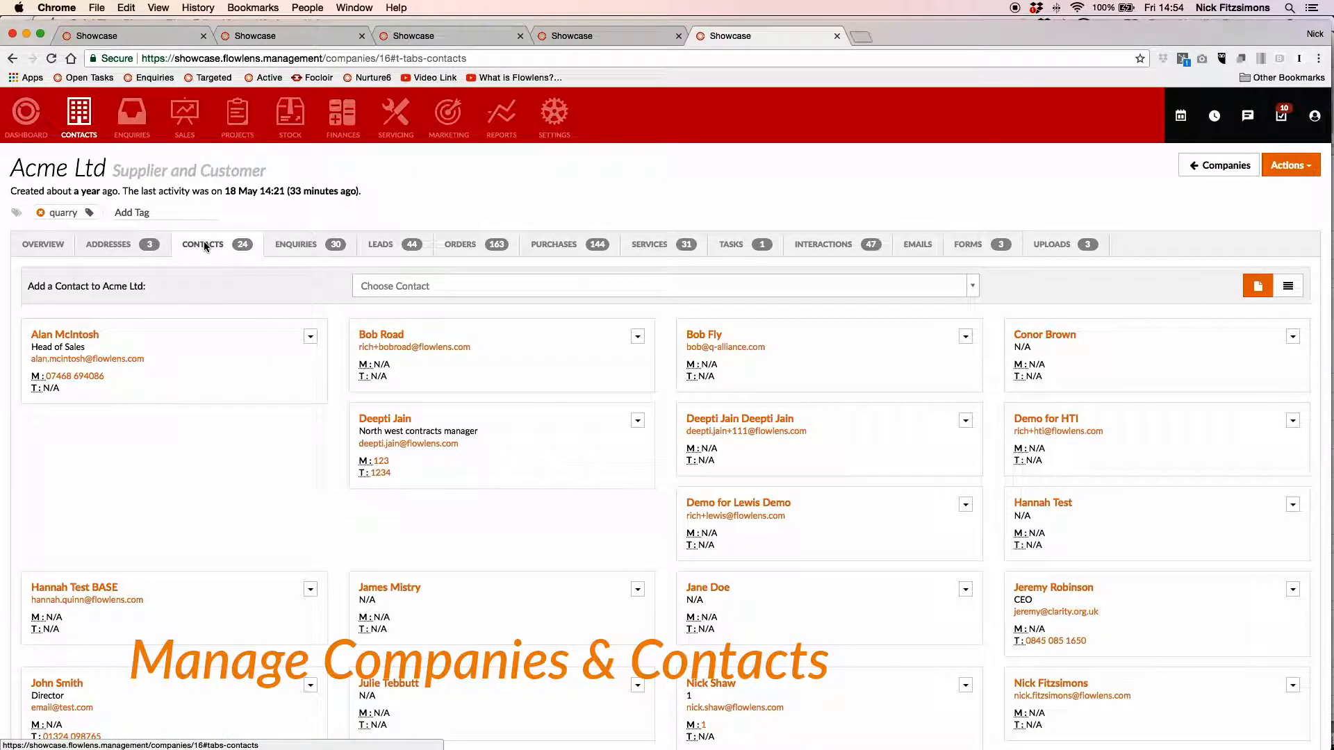
{"action": "left_click", "coordinate": [295, 244]}
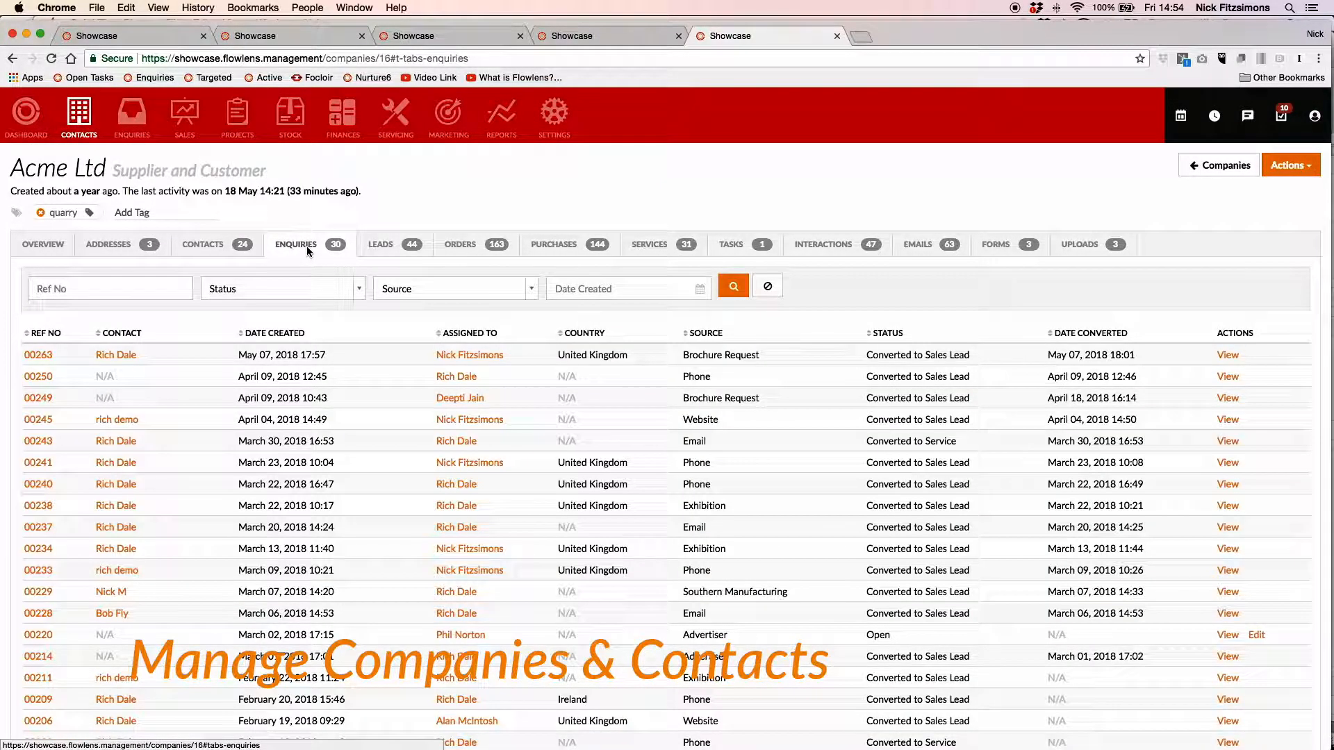
{"action": "left_click", "coordinate": [380, 244]}
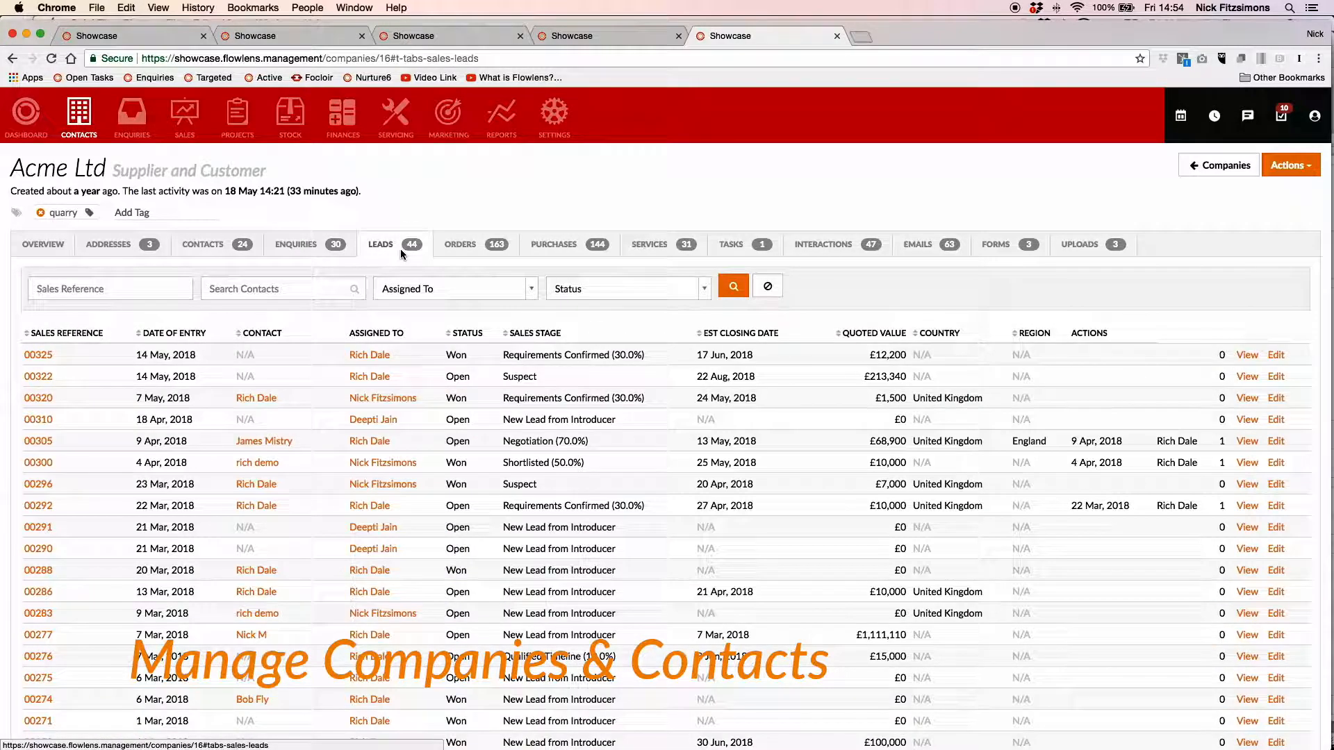
{"action": "left_click", "coordinate": [459, 244]}
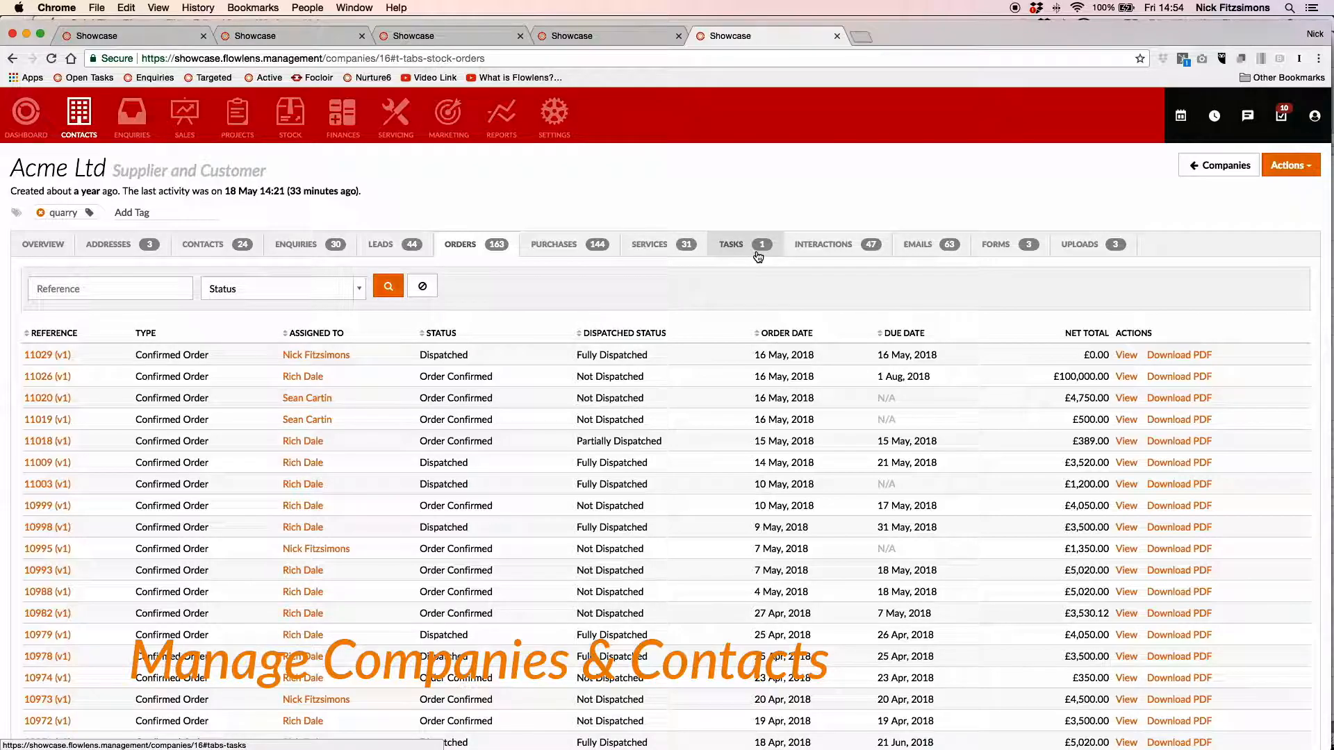
{"action": "left_click", "coordinate": [730, 244]}
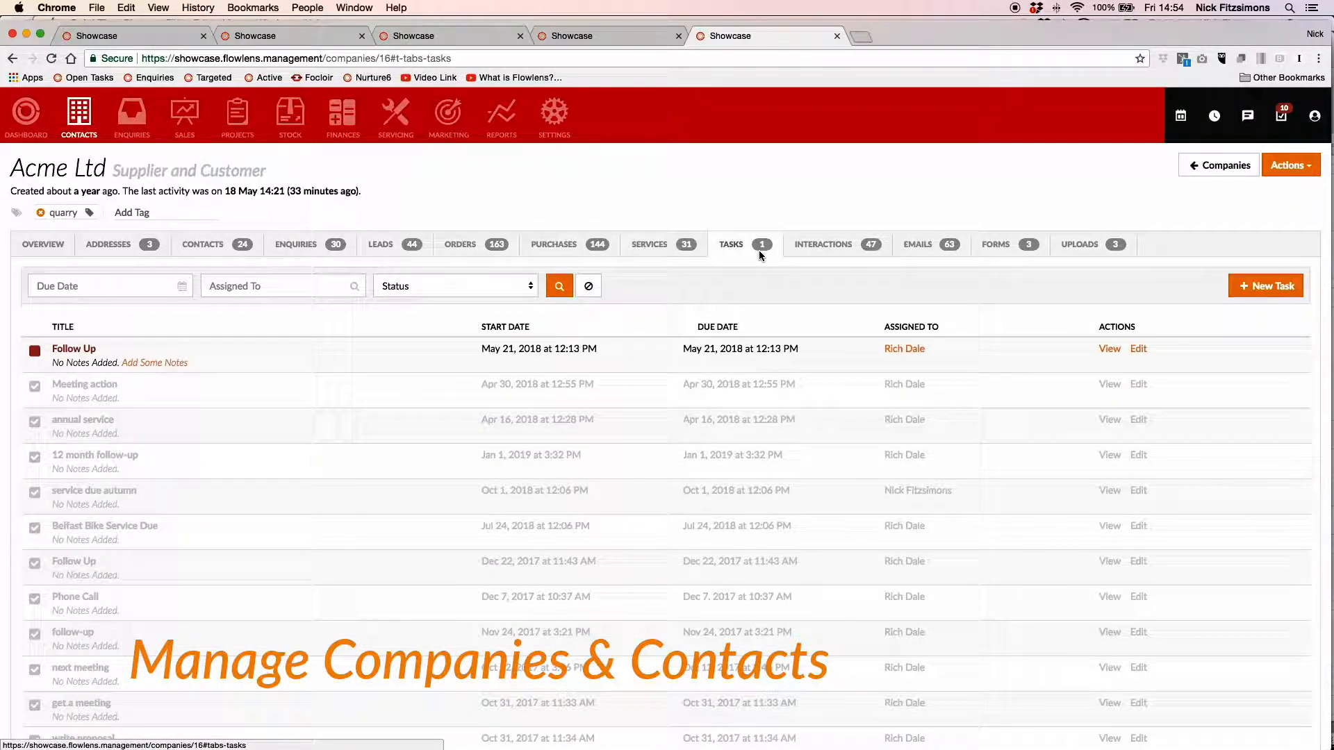
{"action": "left_click", "coordinate": [823, 243]}
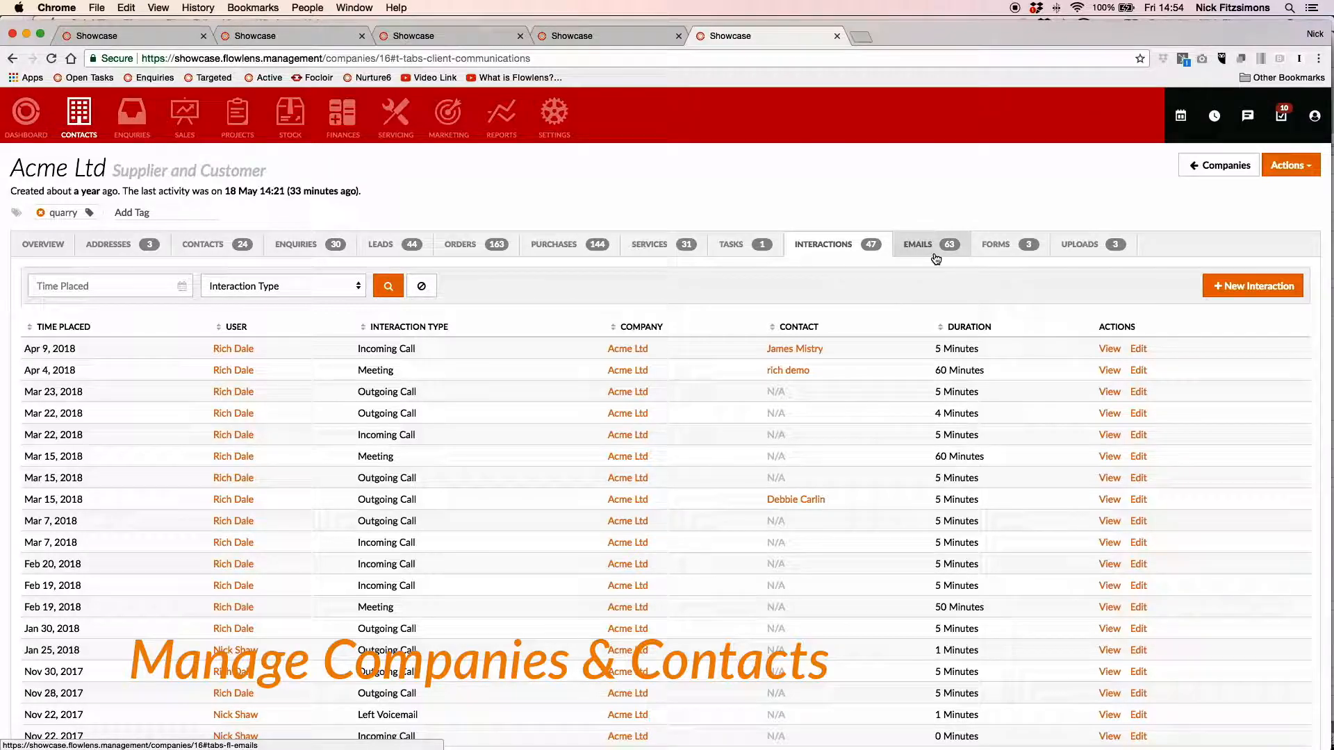
{"action": "left_click", "coordinate": [917, 243]}
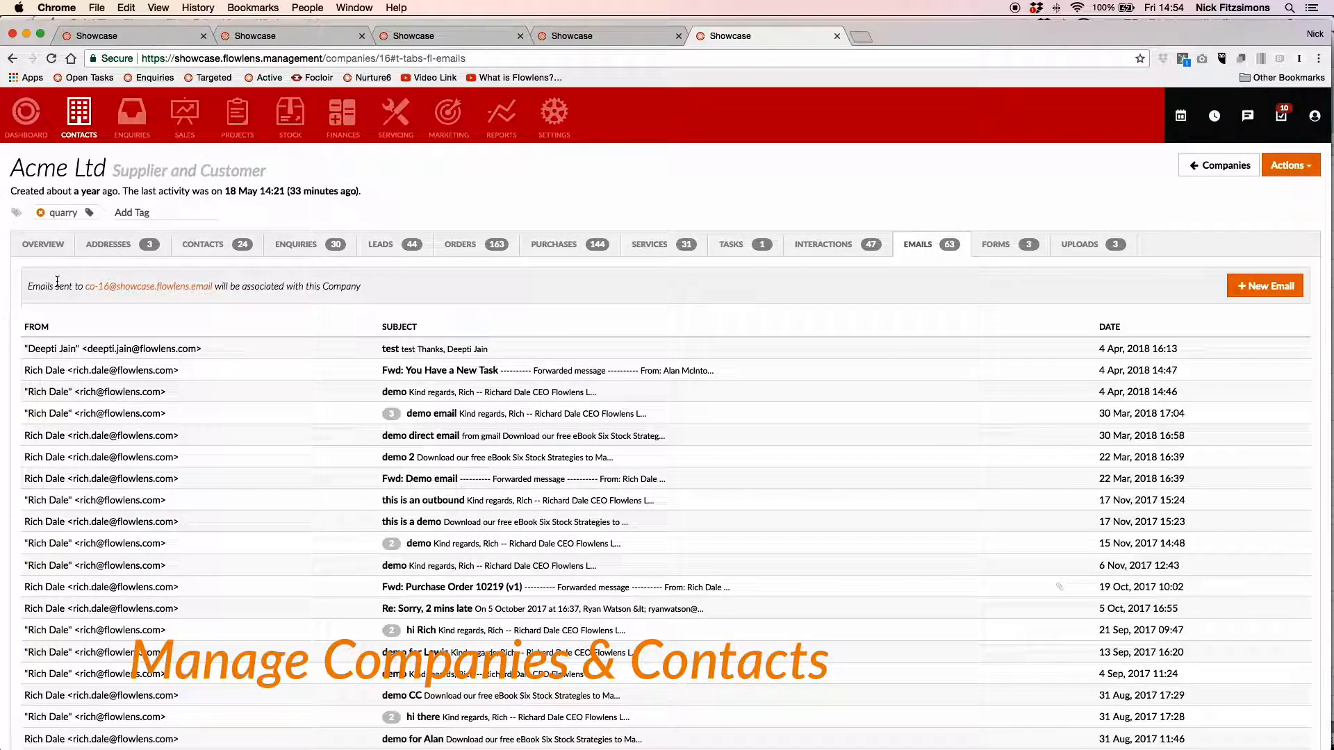
{"action": "mouse_move", "coordinate": [871, 307]}
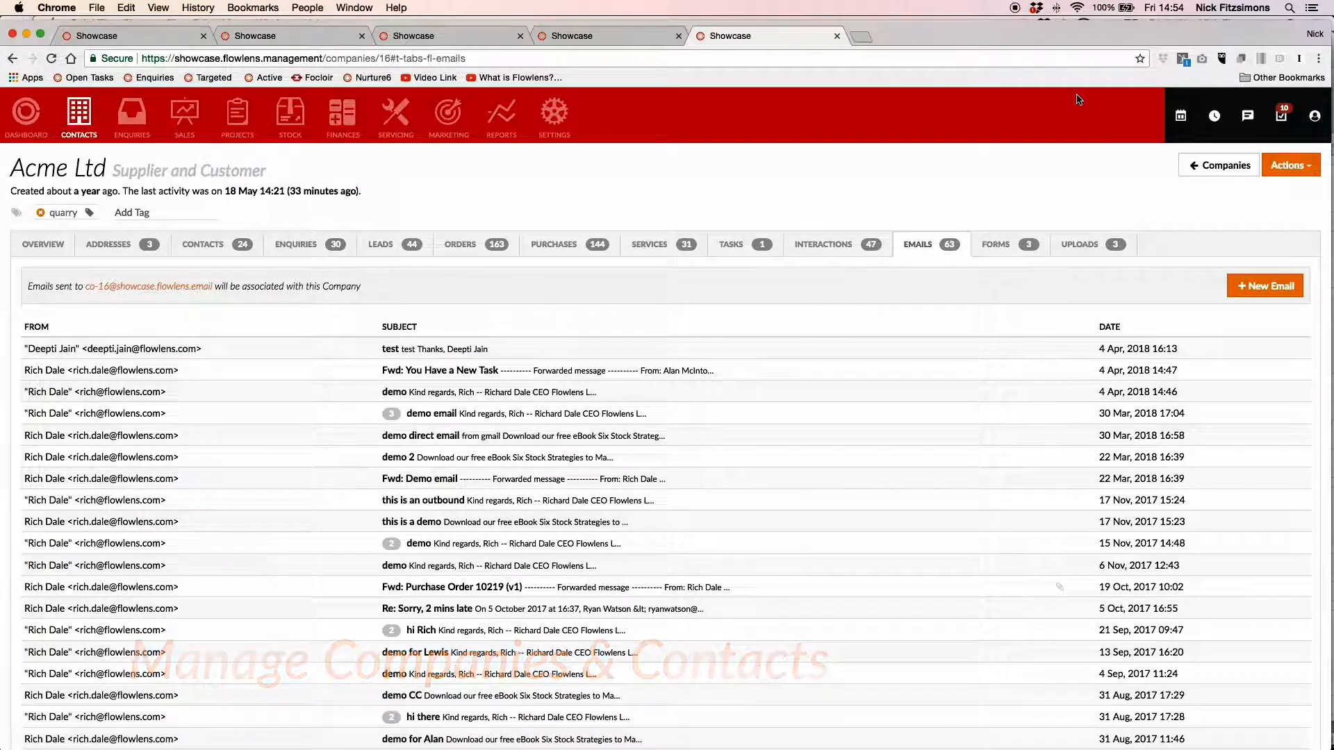
Start a new enquiry and quick-add the company Acme II.
{"action": "left_click", "coordinate": [133, 117]}
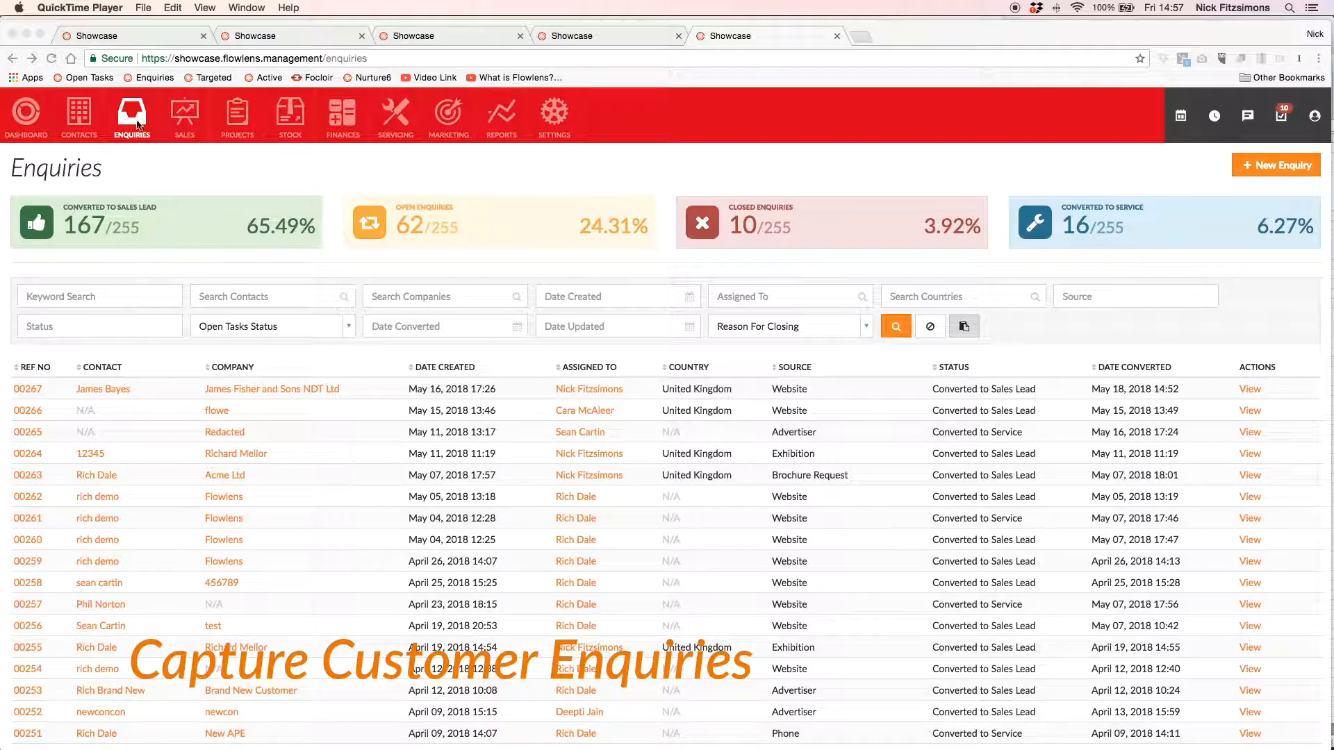
{"action": "mouse_move", "coordinate": [1276, 165]}
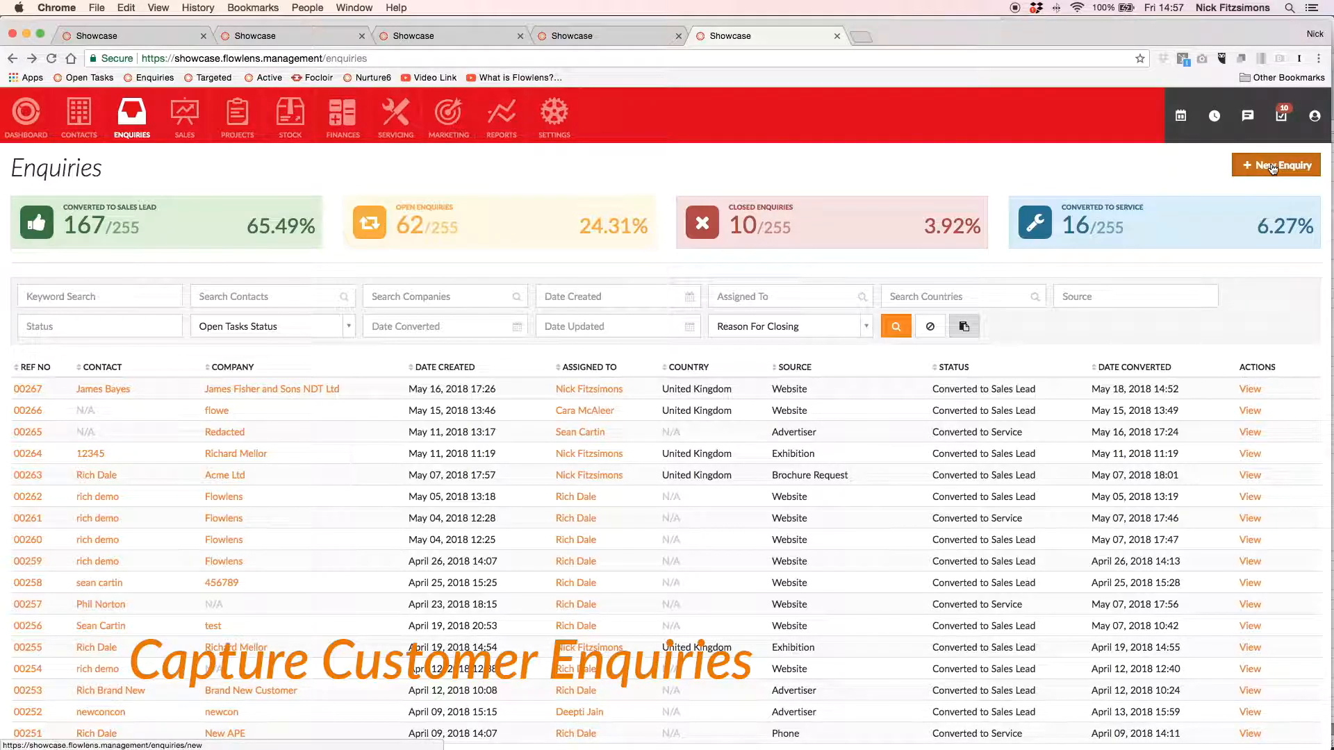
{"action": "left_click", "coordinate": [1276, 163]}
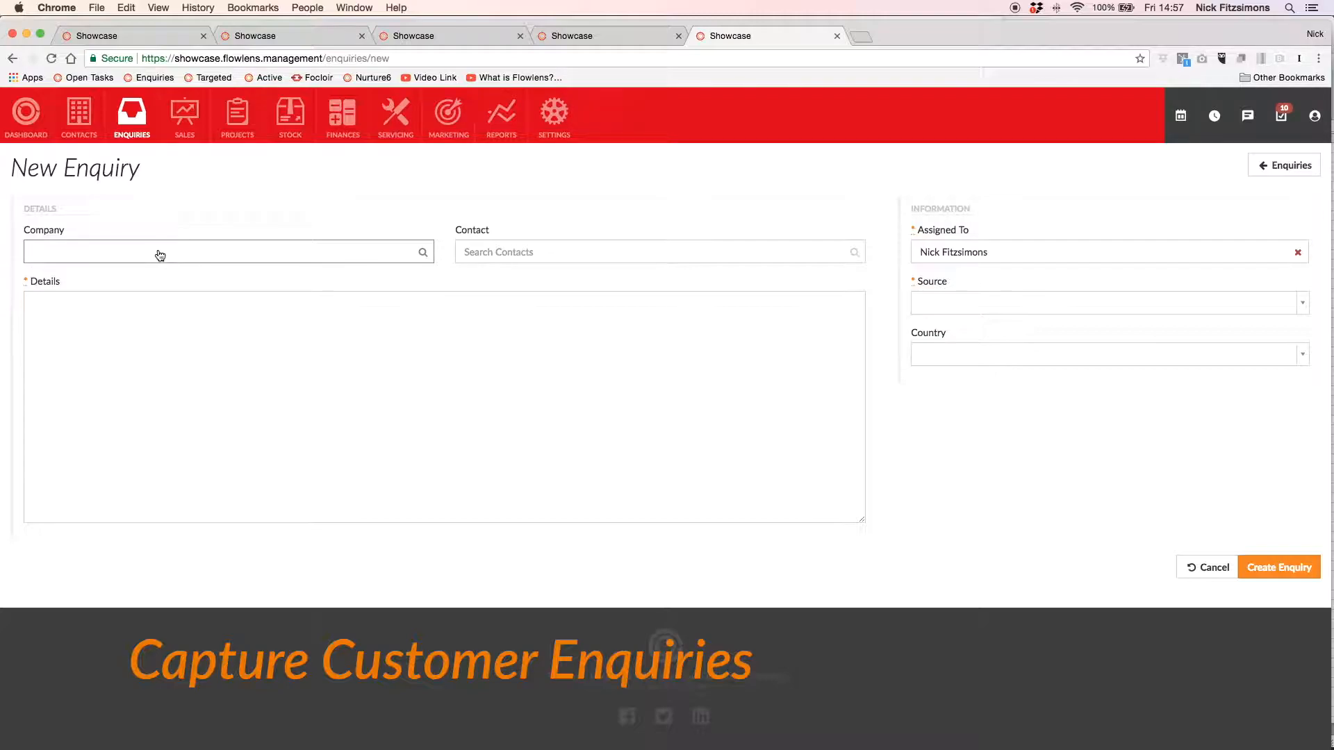
{"action": "type", "text": "Ac"}
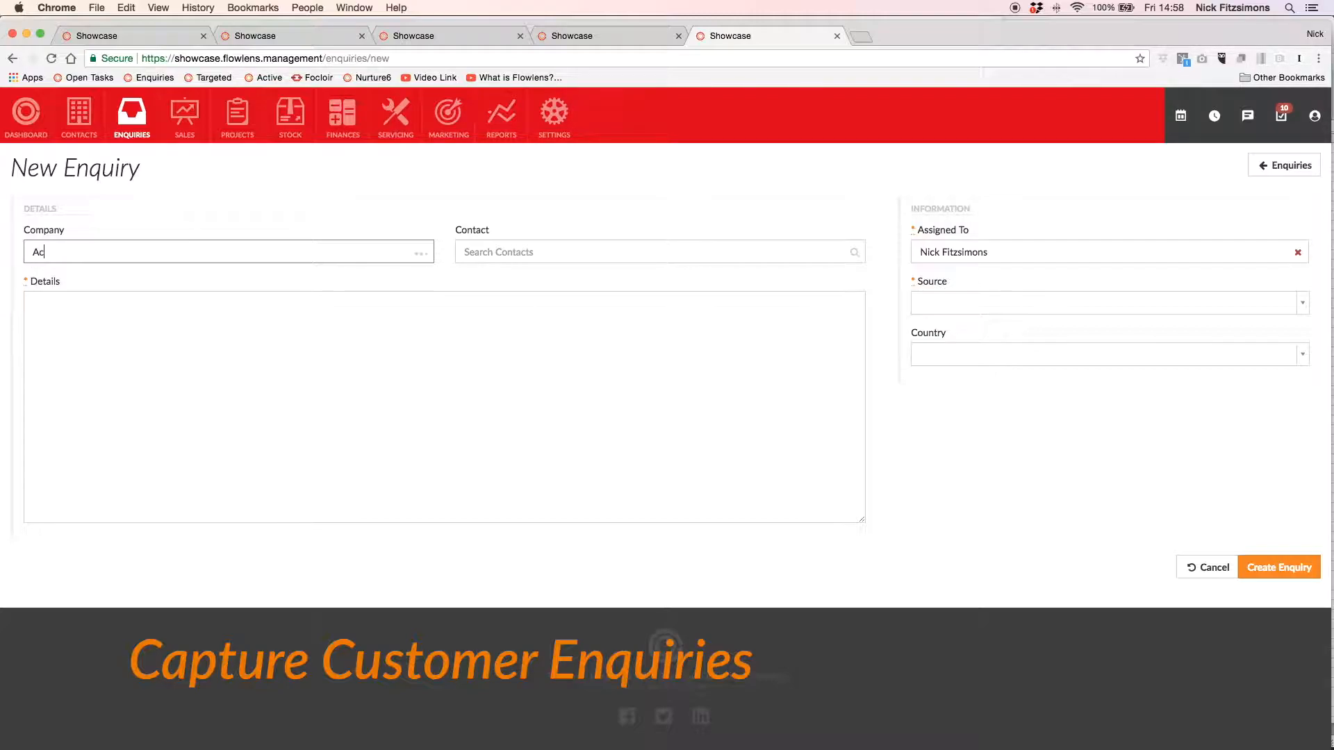
{"action": "type", "text": "cme II"}
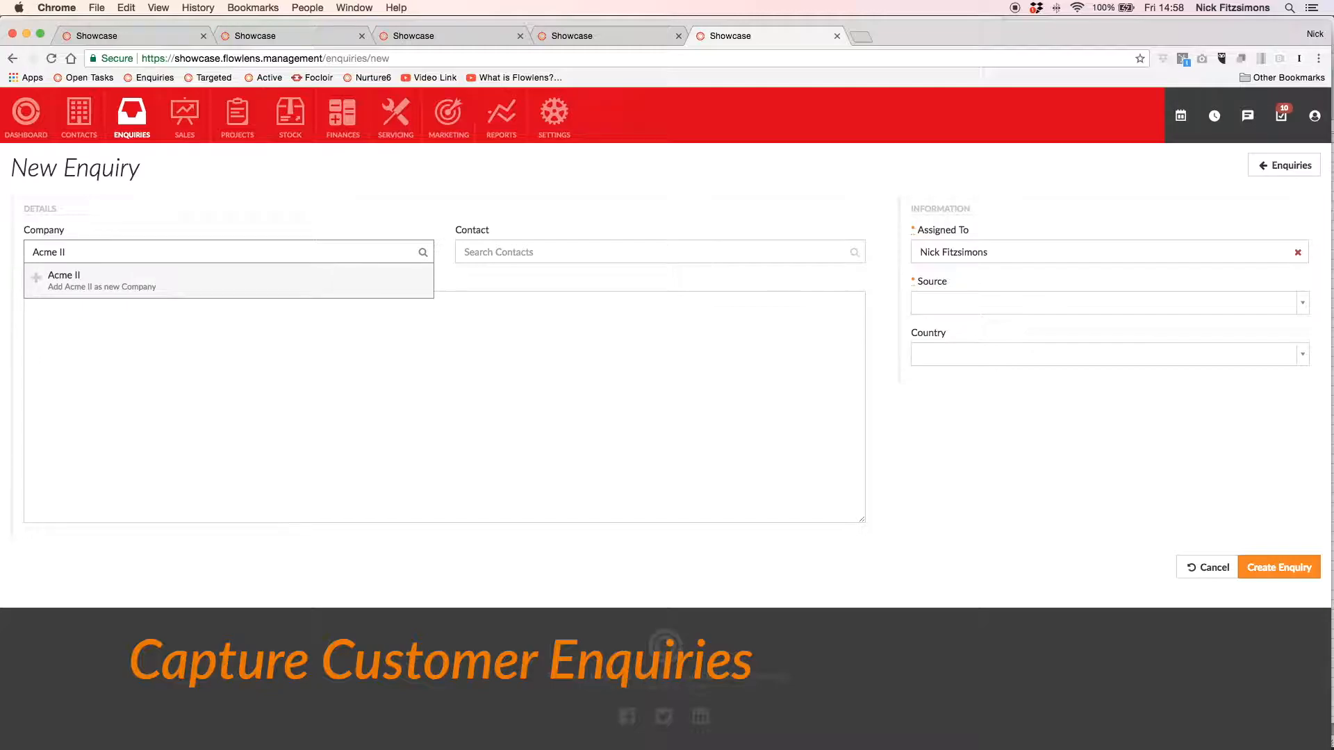
{"action": "left_click", "coordinate": [102, 282]}
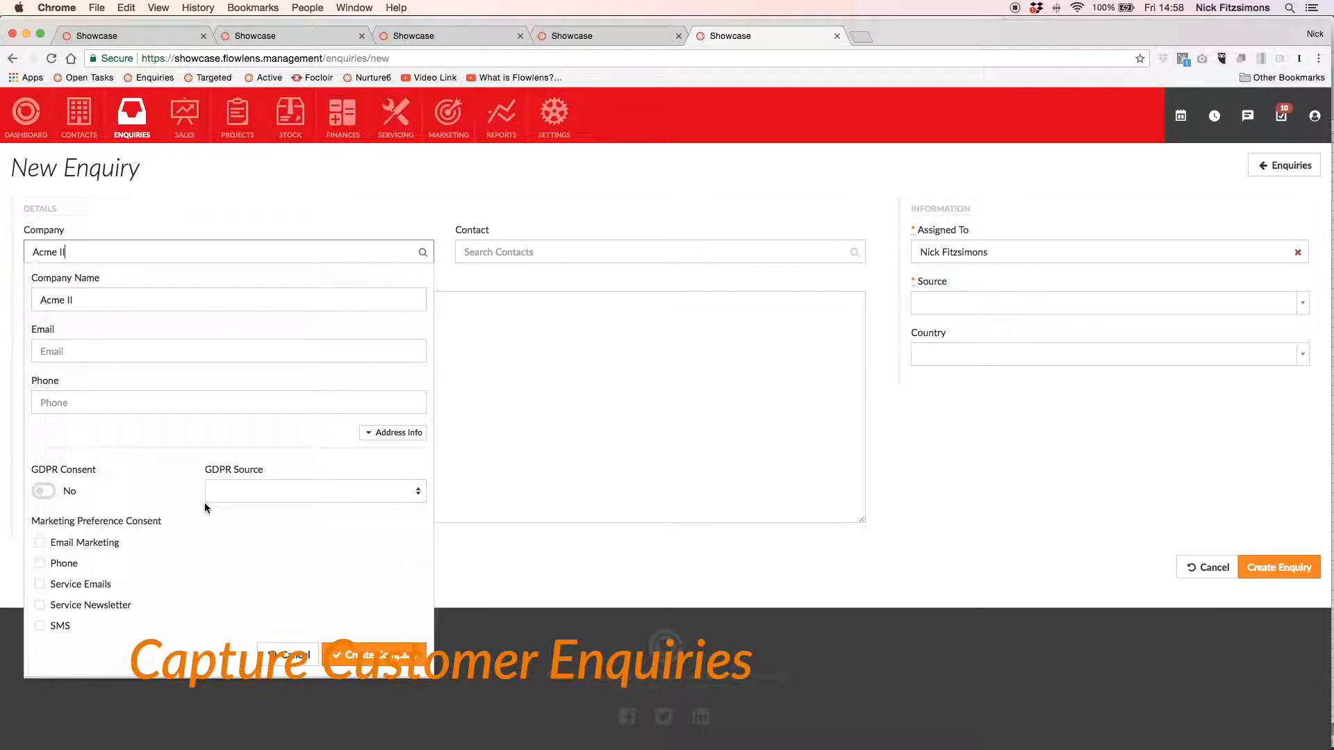
Give Acme II GDPR consent with Website as the consent source.
{"action": "left_click", "coordinate": [43, 491]}
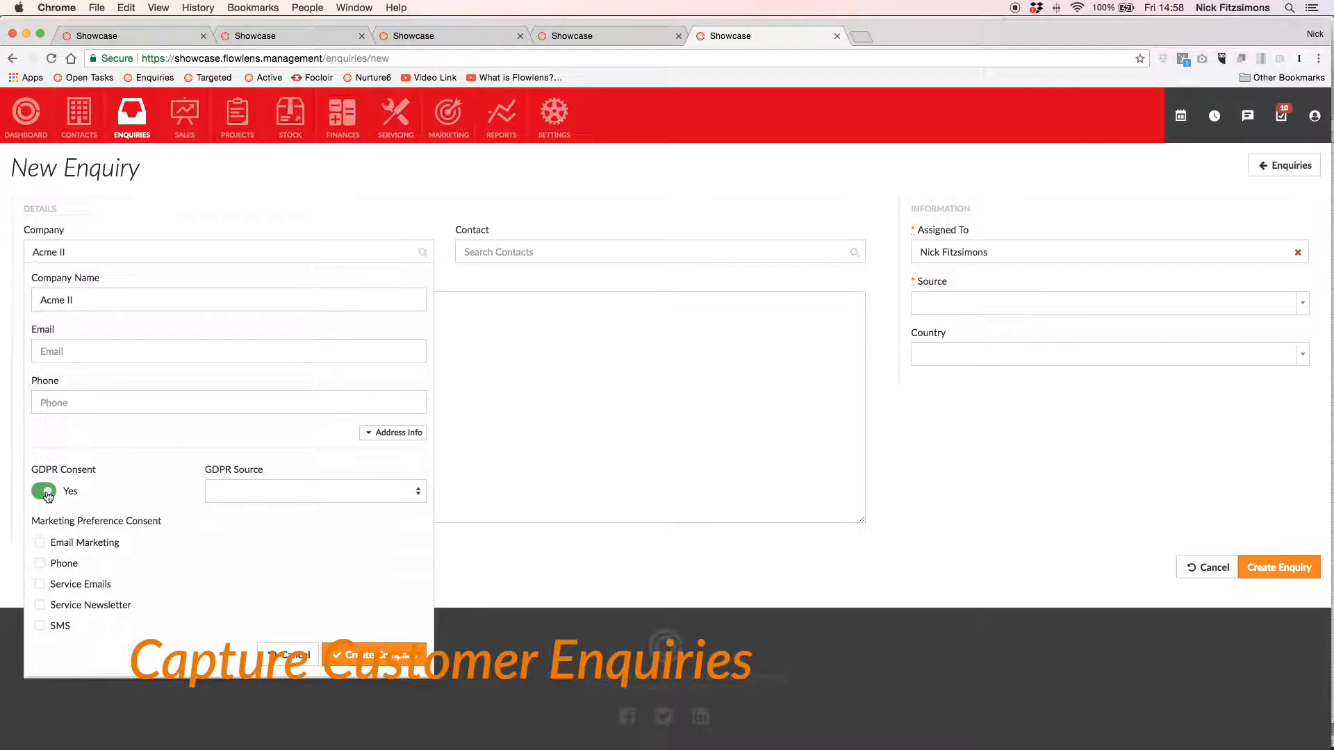
{"action": "left_click", "coordinate": [313, 492]}
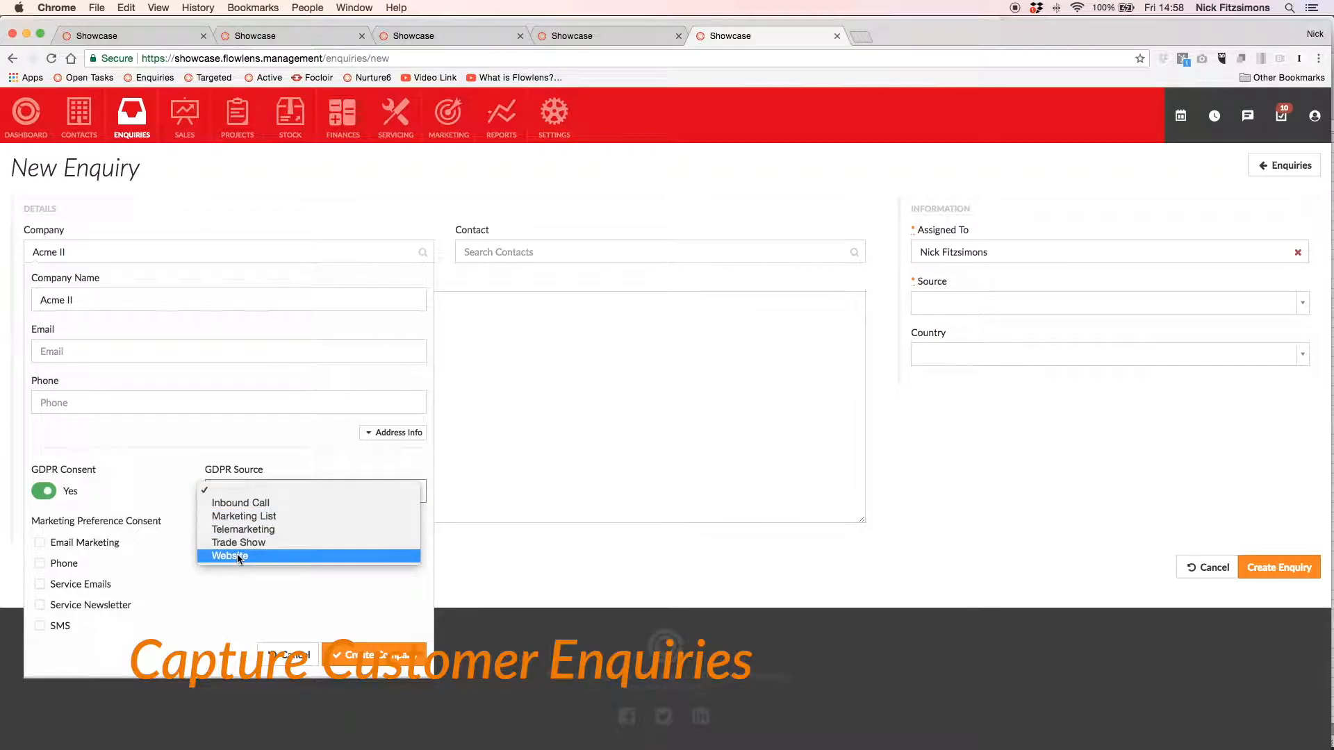
{"action": "left_click", "coordinate": [227, 556]}
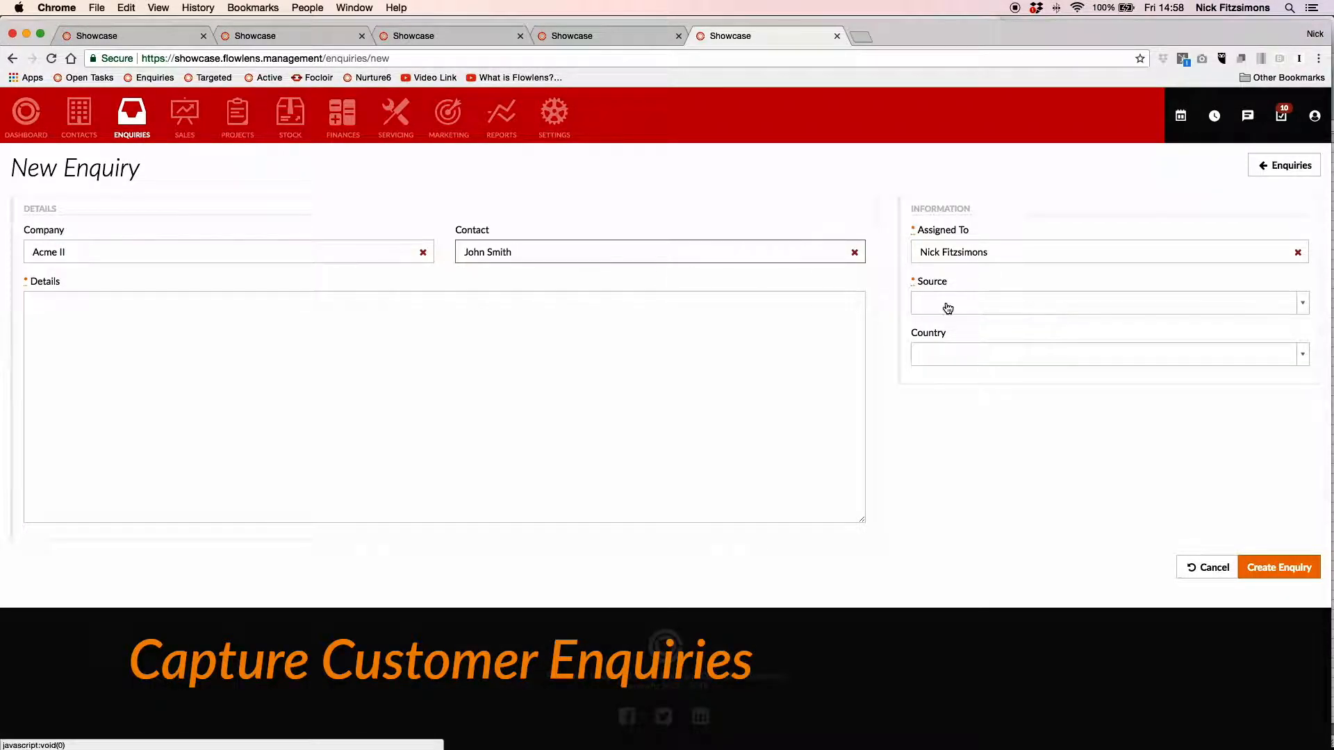
{"action": "left_click", "coordinate": [1106, 303]}
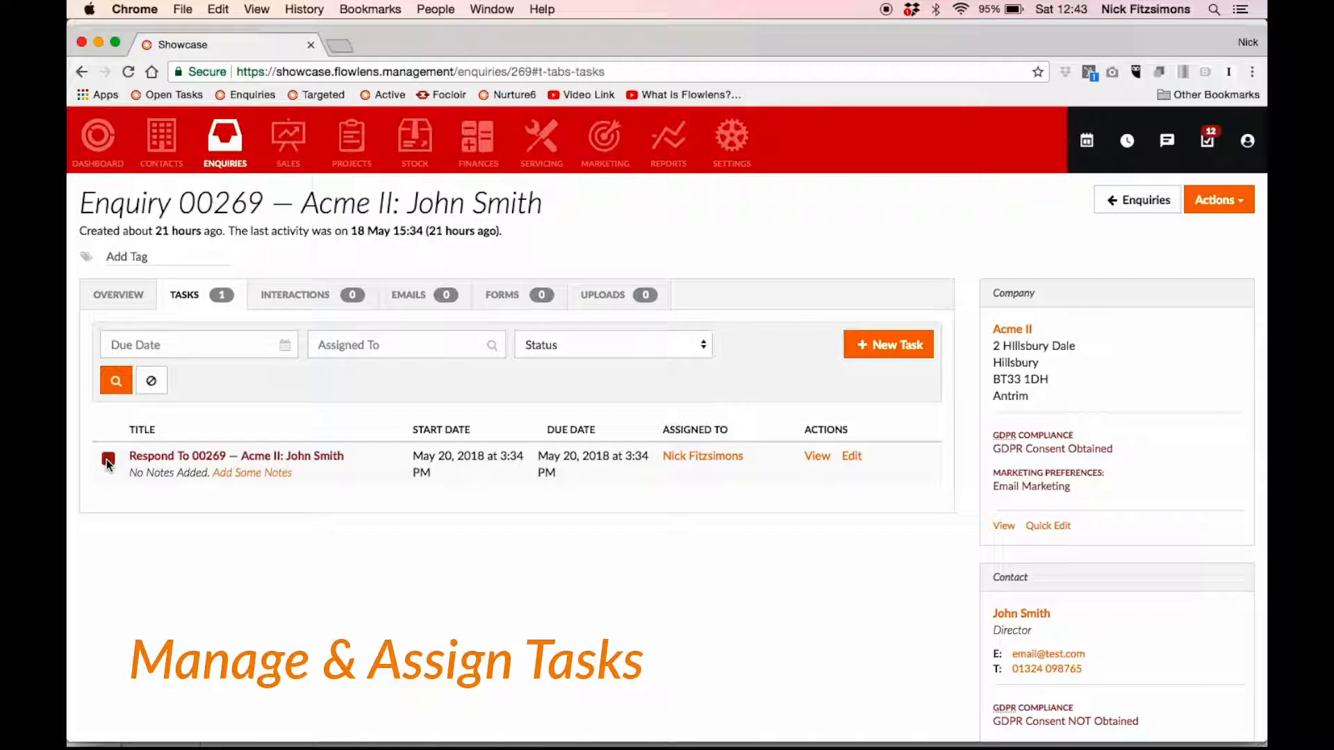
Mark the Acme II Respond To task done and note 'Here's the email'.
{"action": "left_click", "coordinate": [109, 459]}
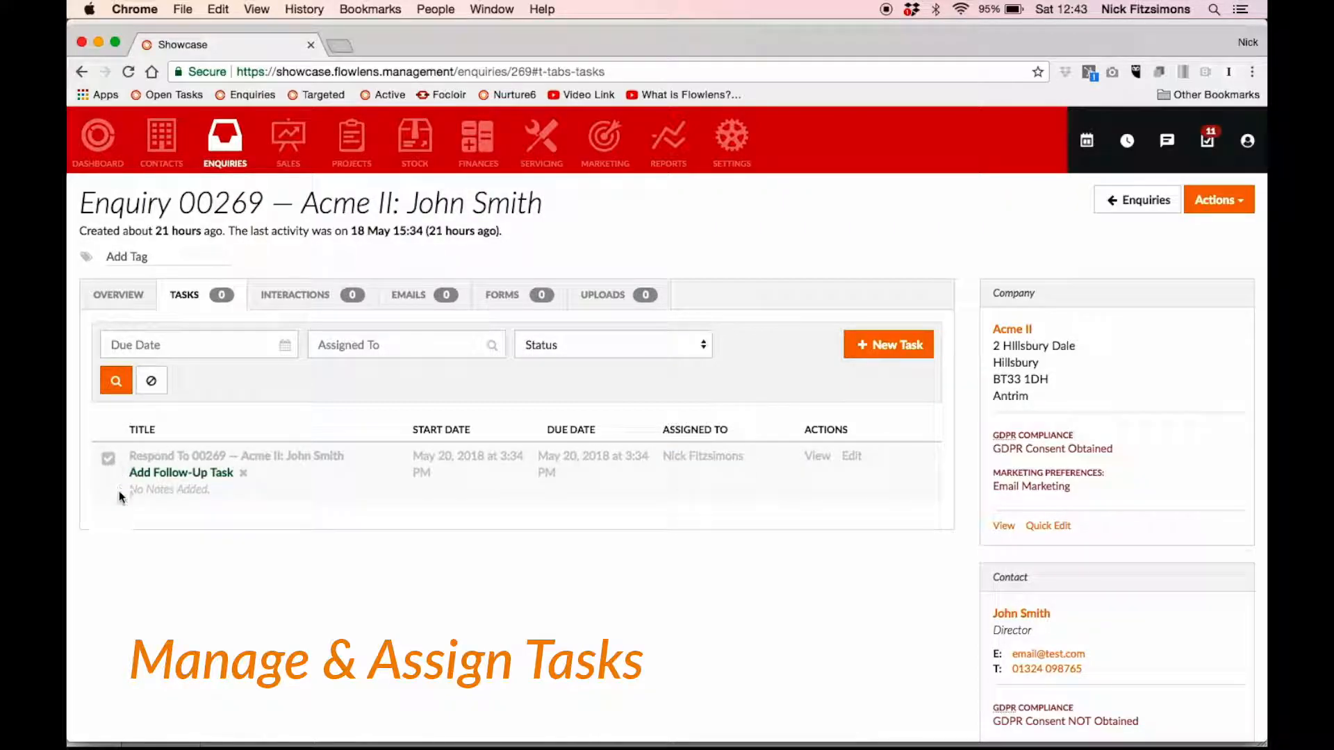
{"action": "left_click", "coordinate": [888, 344]}
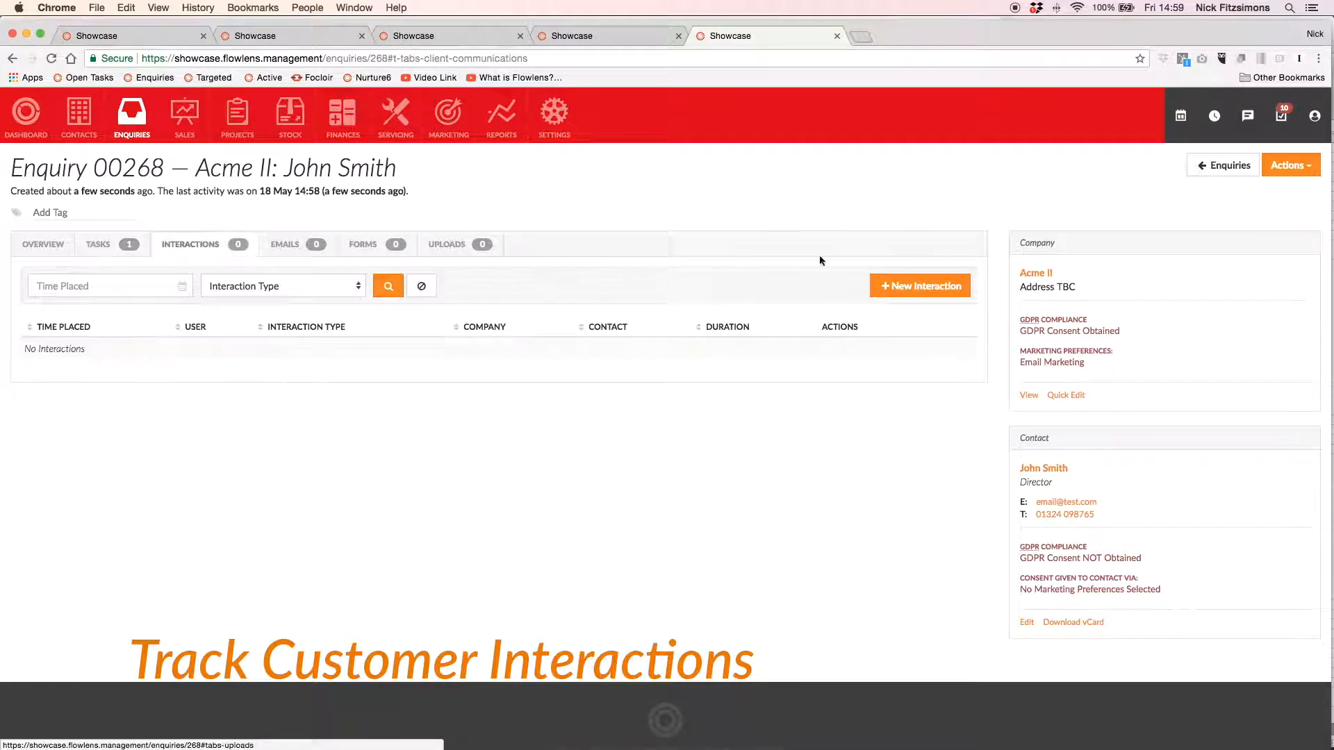
{"action": "left_click", "coordinate": [920, 285]}
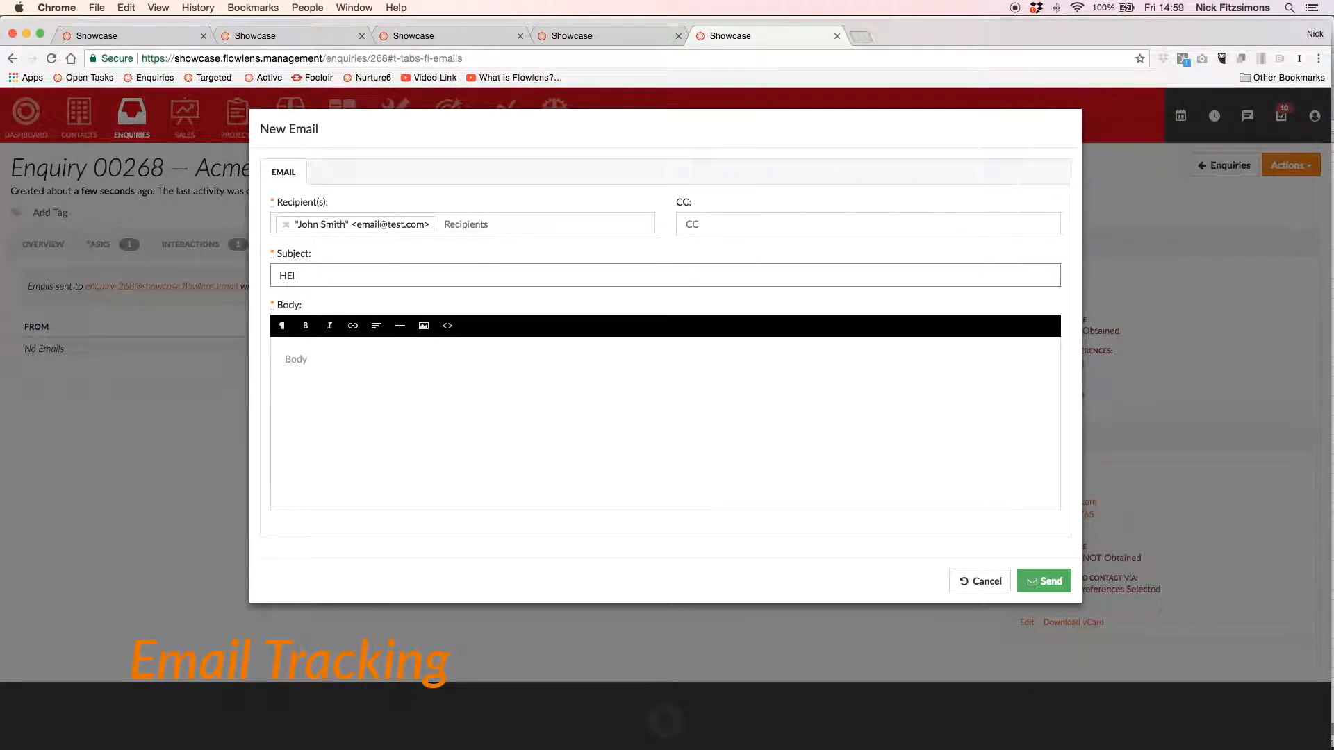
{"action": "type", "text": "Here's the email"}
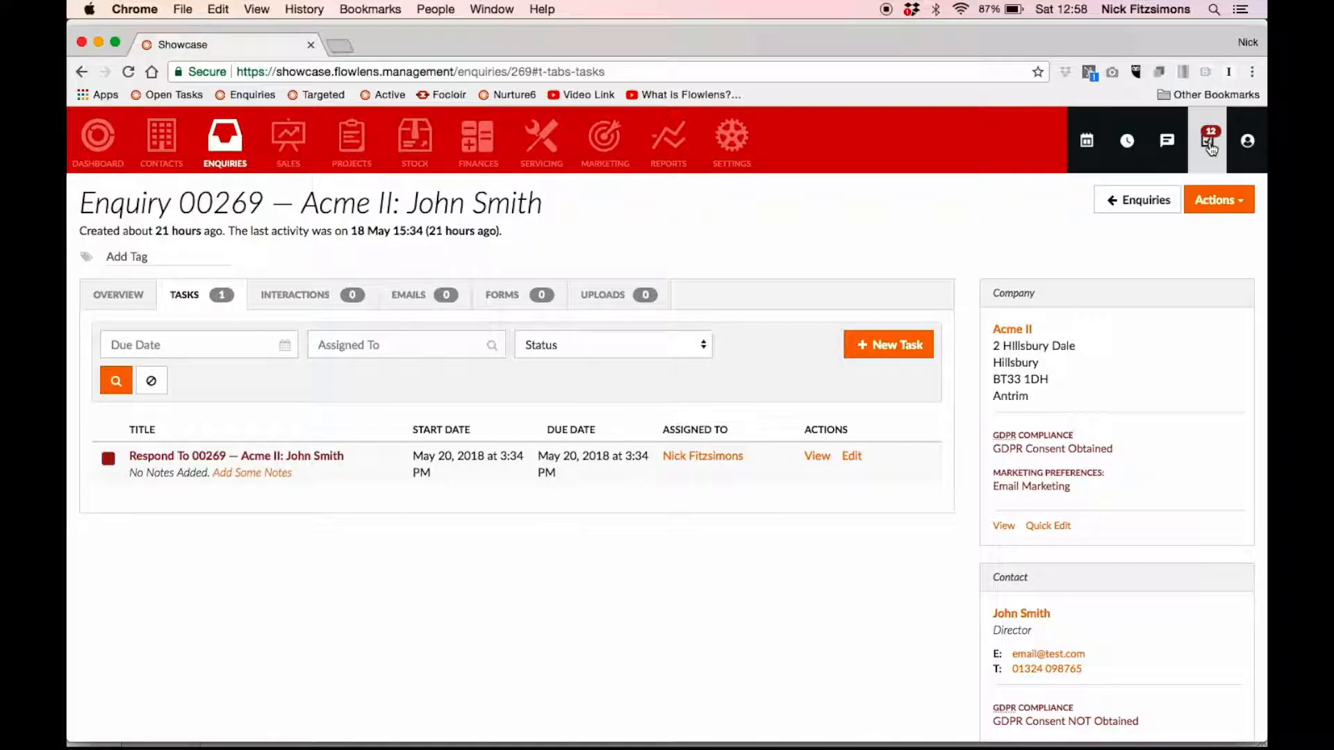
{"action": "left_click", "coordinate": [1208, 140]}
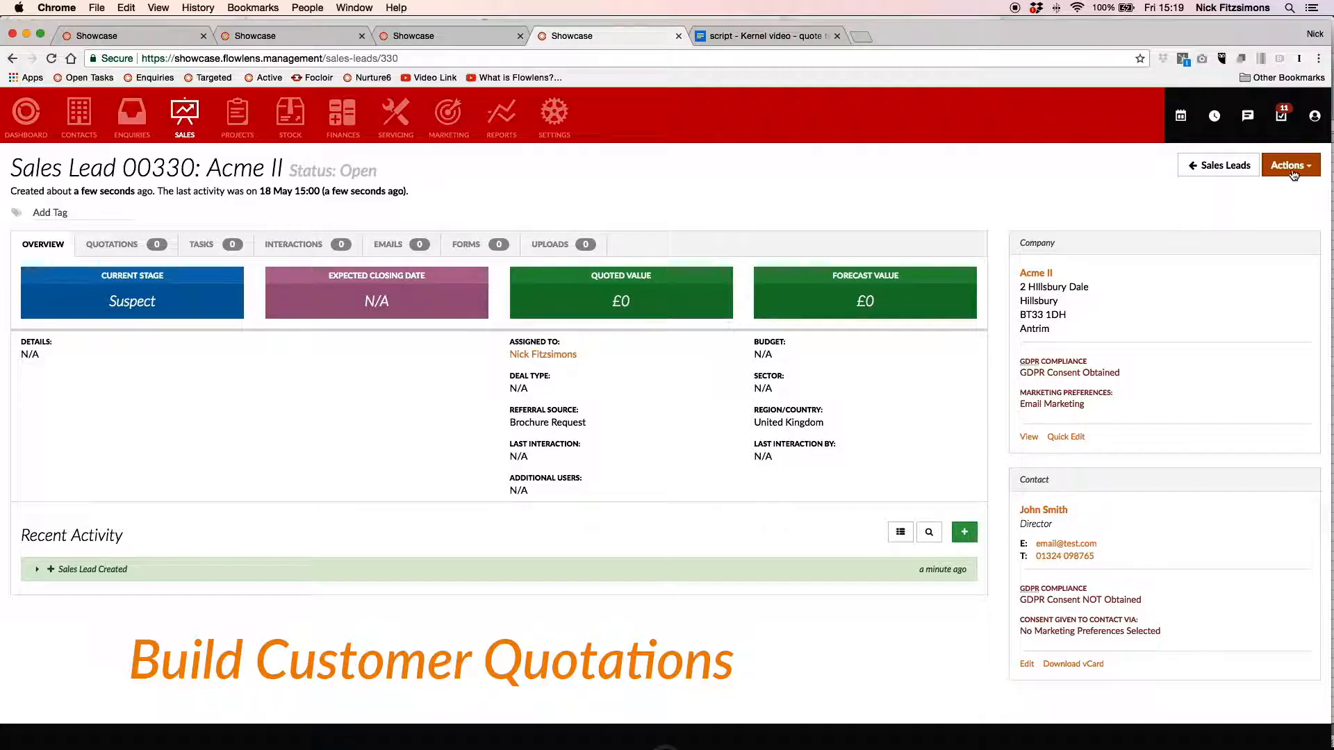
Create a new Pounds Sterling sales quotation for the Acme II lead.
{"action": "left_click", "coordinate": [1290, 165]}
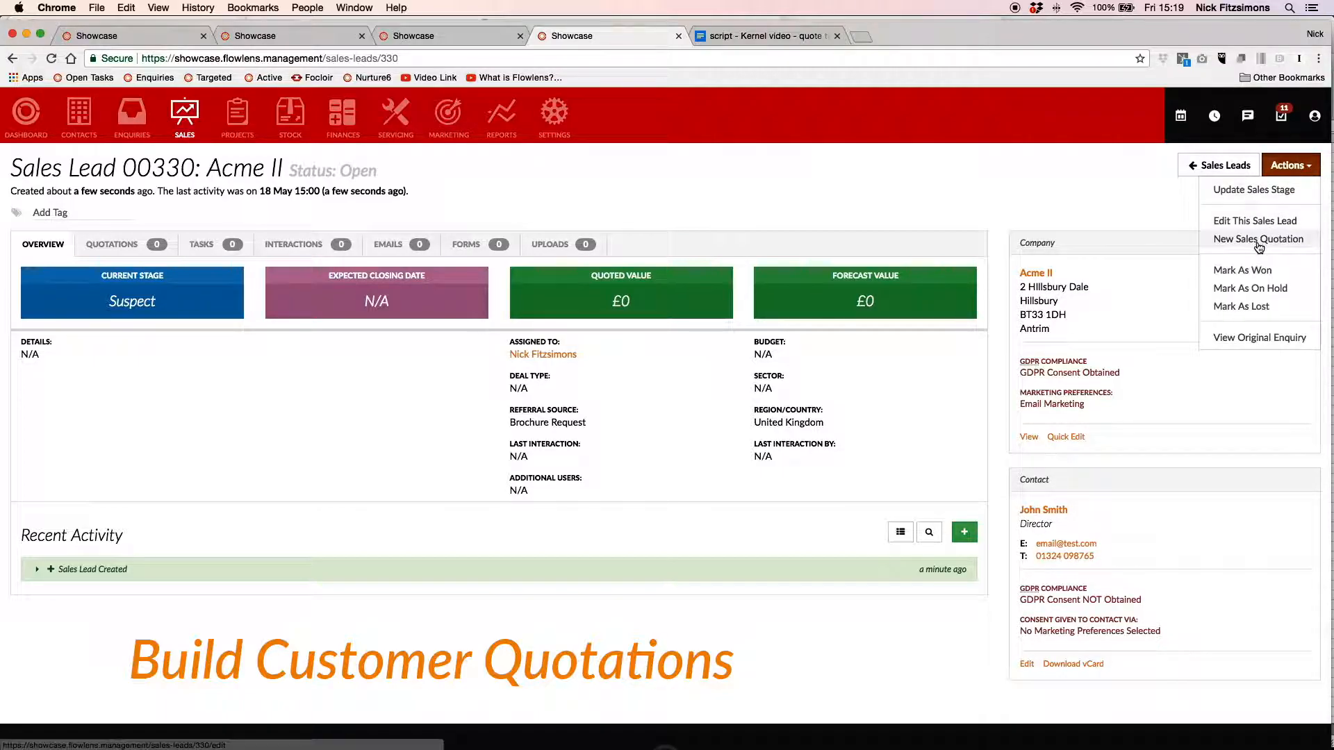
{"action": "left_click", "coordinate": [1259, 239]}
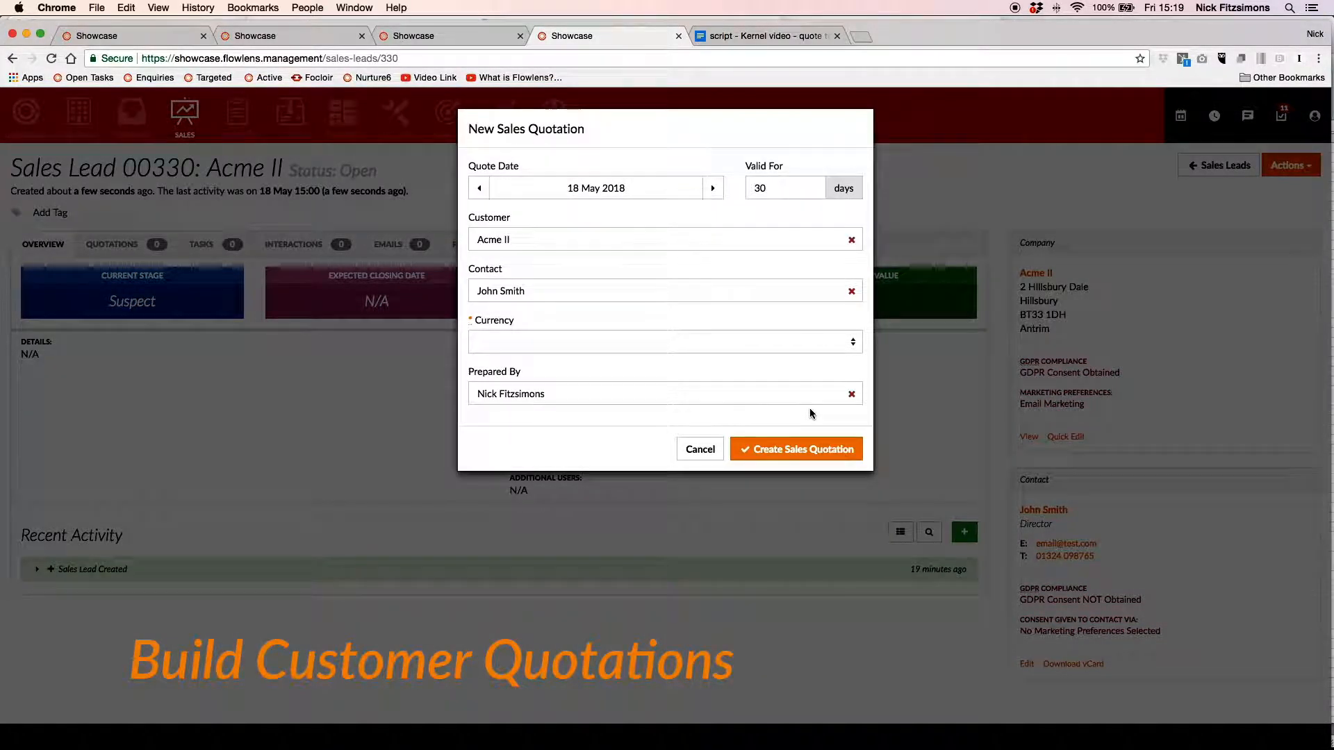
{"action": "left_click", "coordinate": [663, 341]}
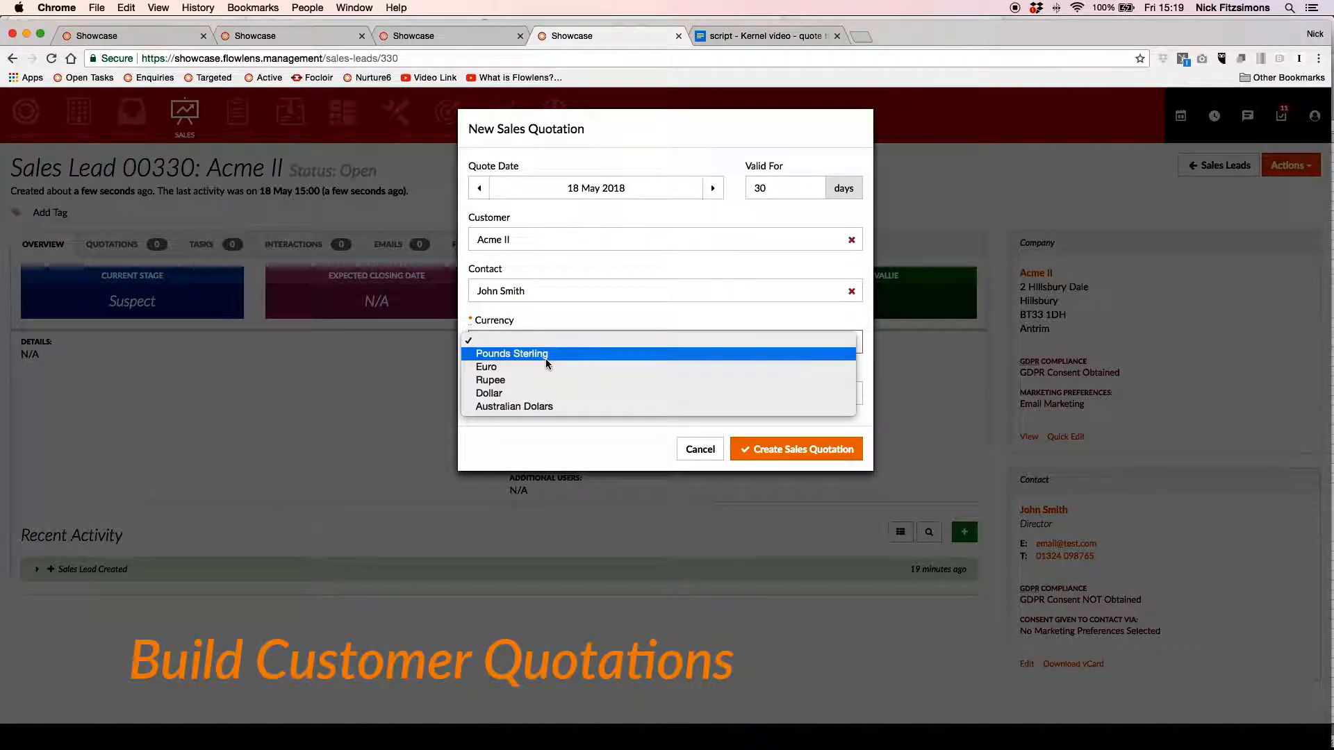
{"action": "left_click", "coordinate": [511, 353]}
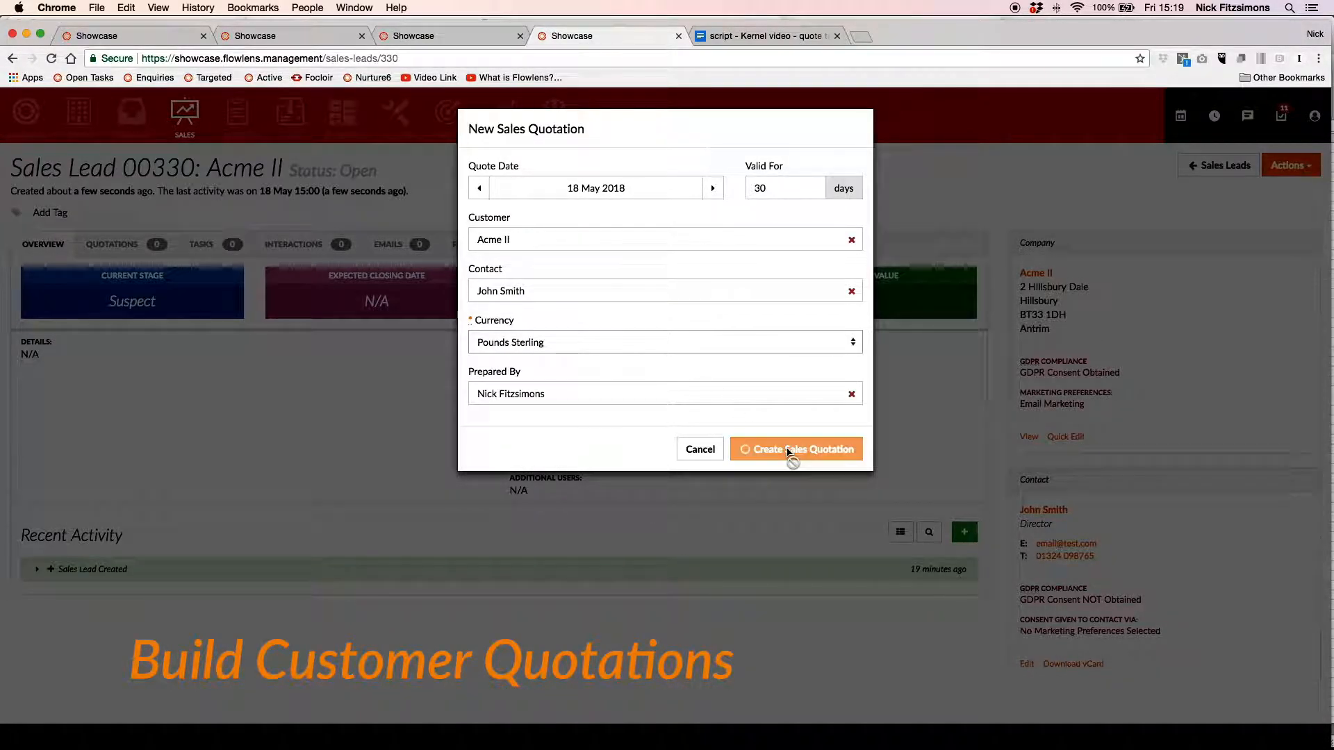
{"action": "left_click", "coordinate": [796, 450]}
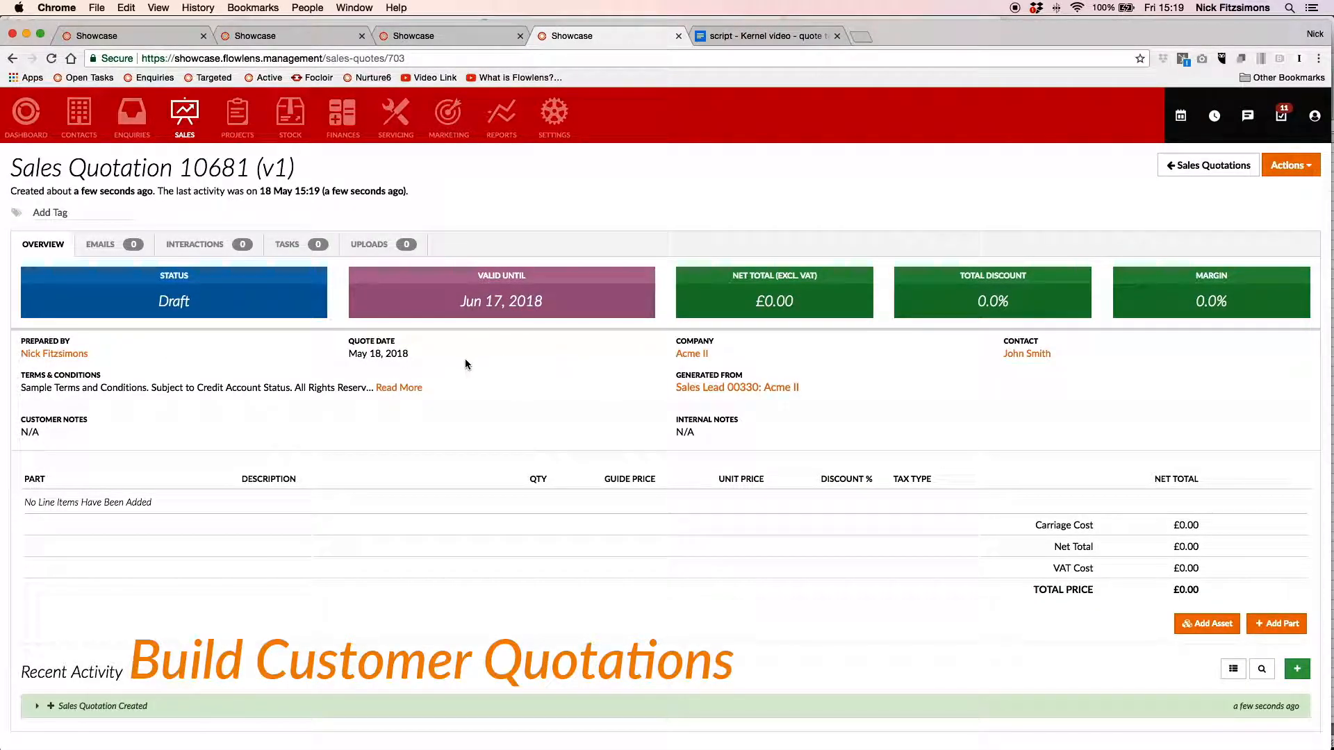
{"action": "mouse_move", "coordinate": [1300, 656]}
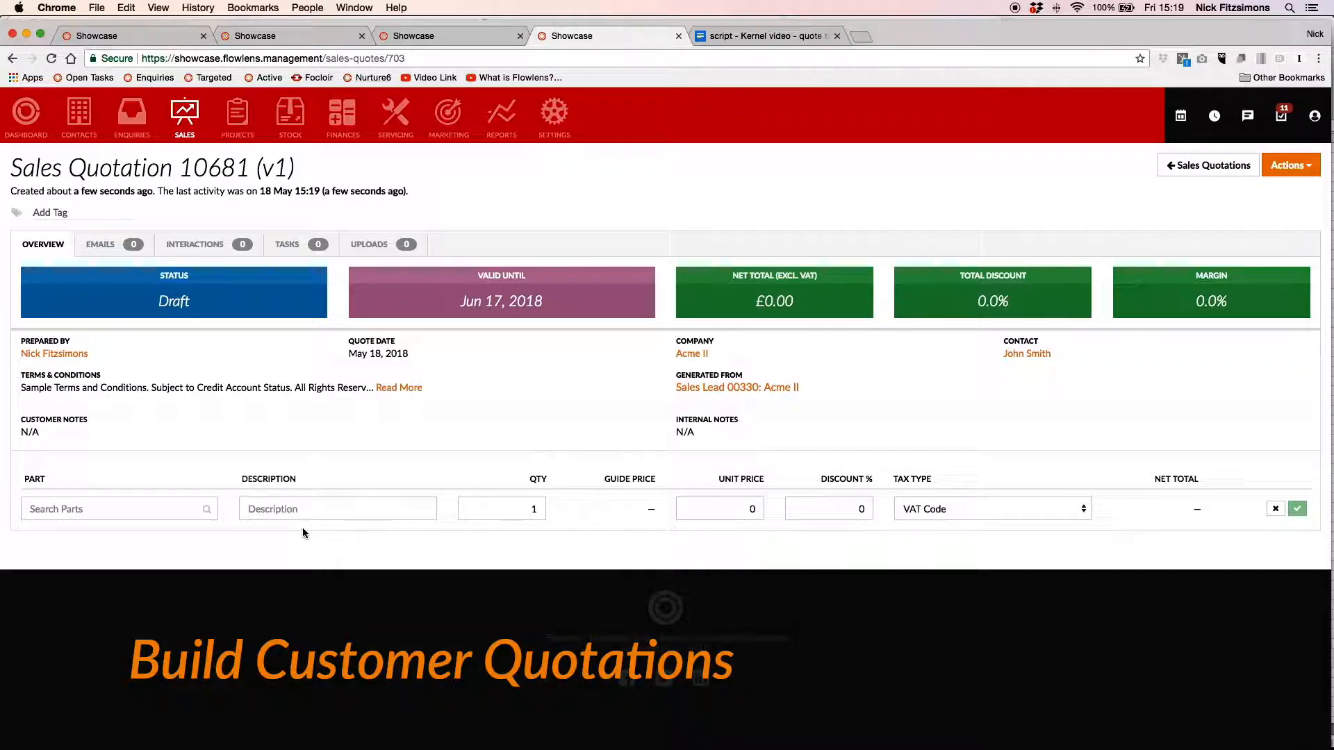
Add a Demo Machine line to the quotation and configure it.
{"action": "type", "text": "D"}
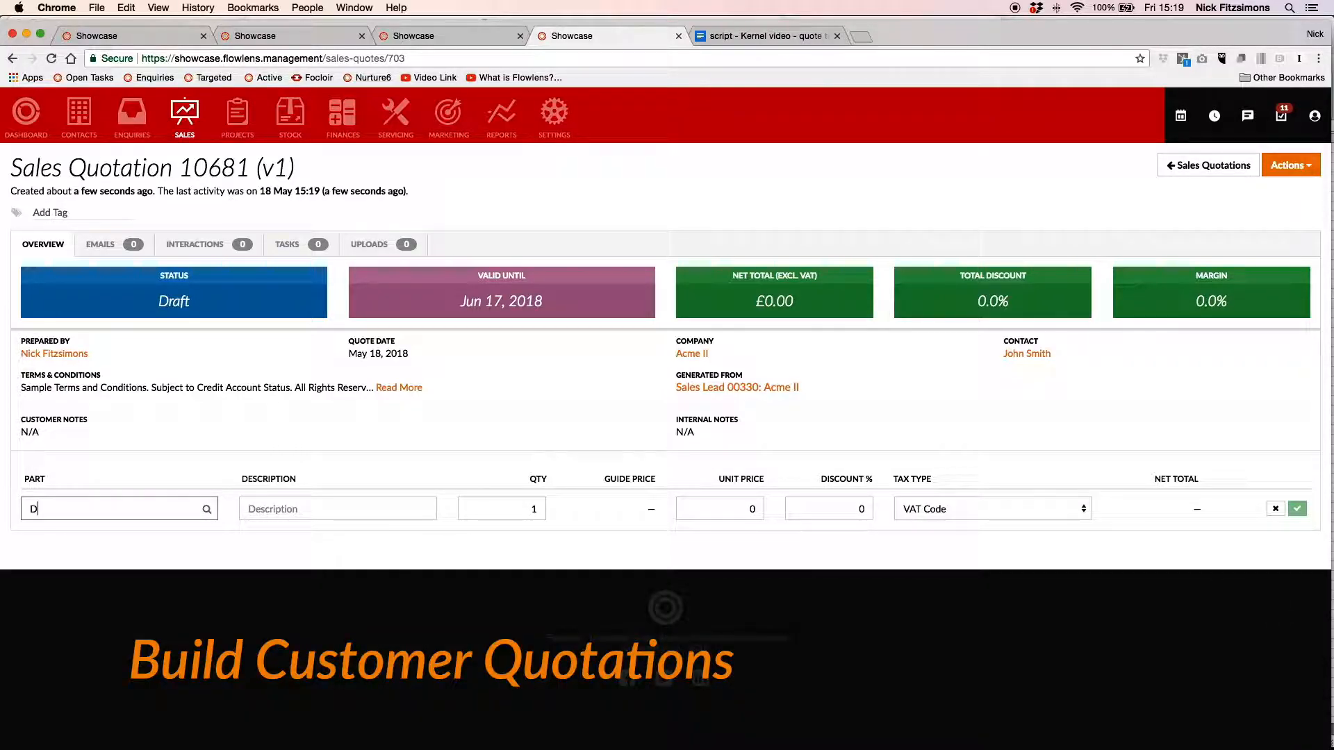
{"action": "type", "text": "Demo Machine"}
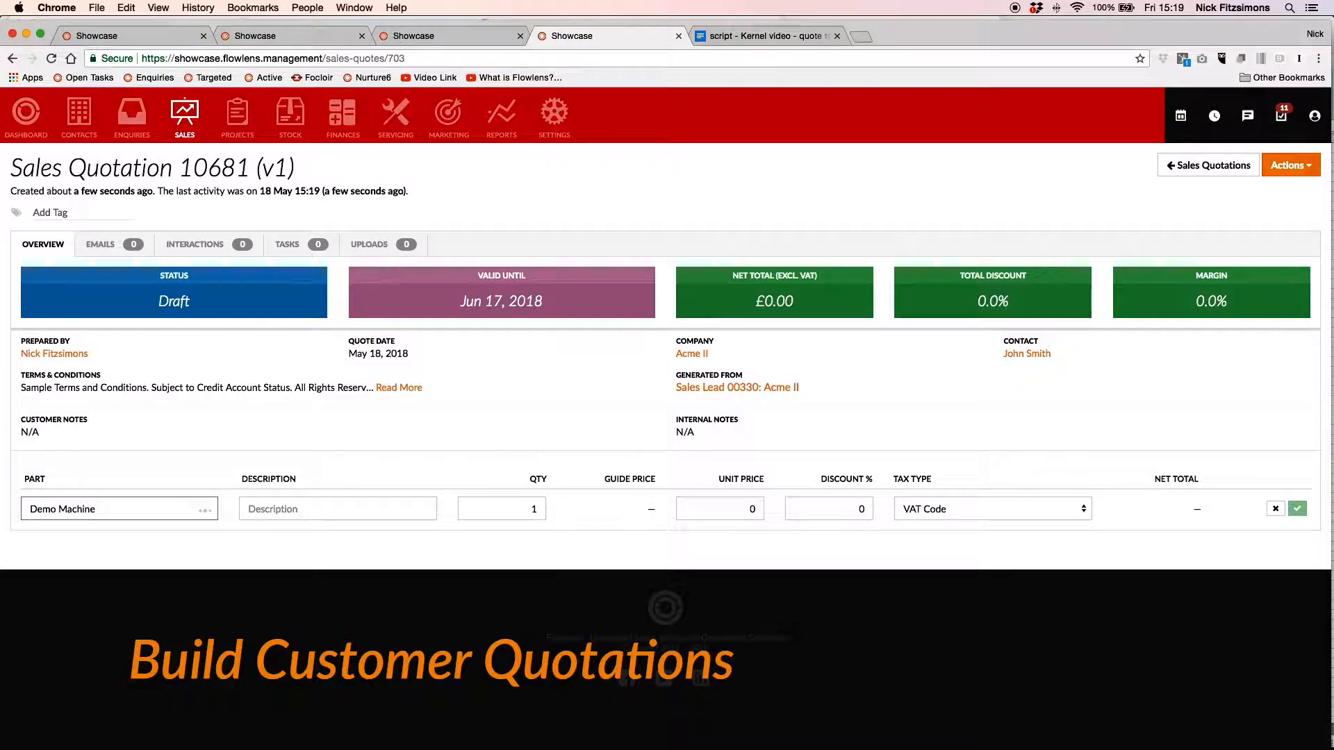
{"action": "left_click", "coordinate": [1297, 508]}
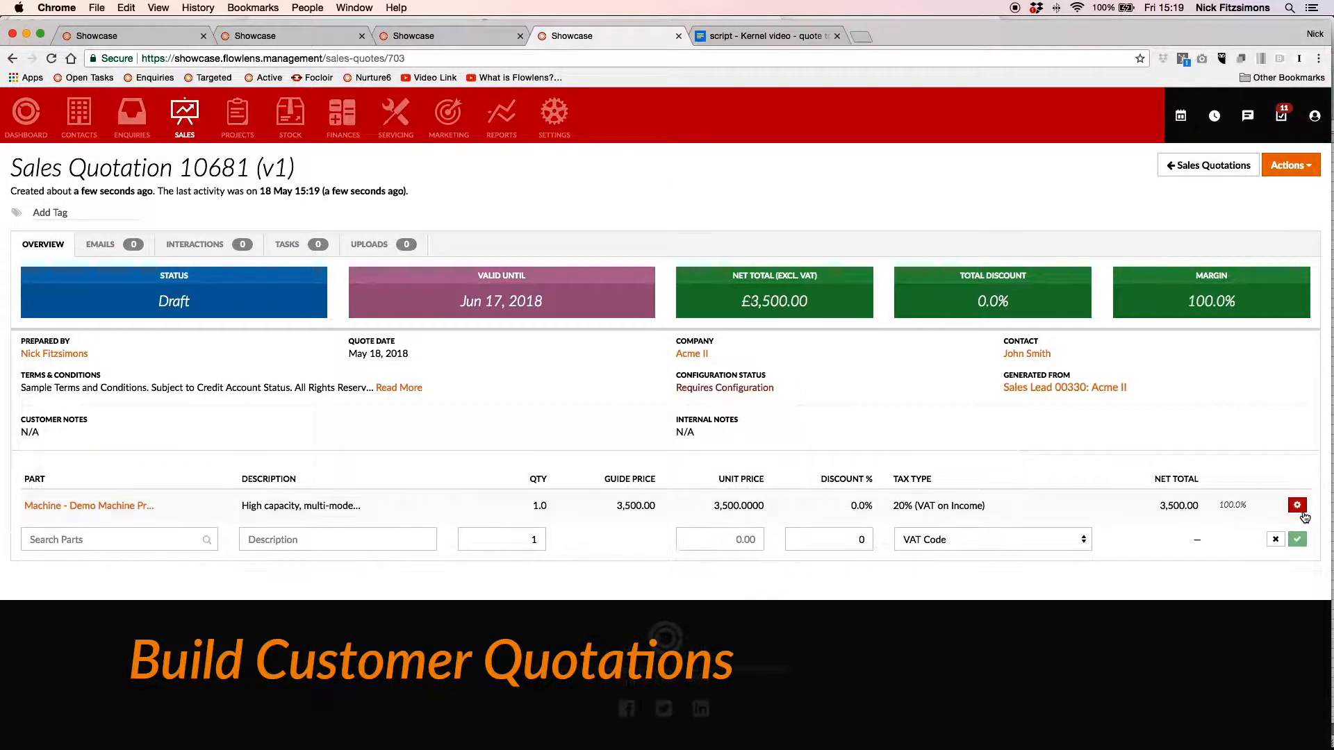
{"action": "left_click", "coordinate": [1297, 505]}
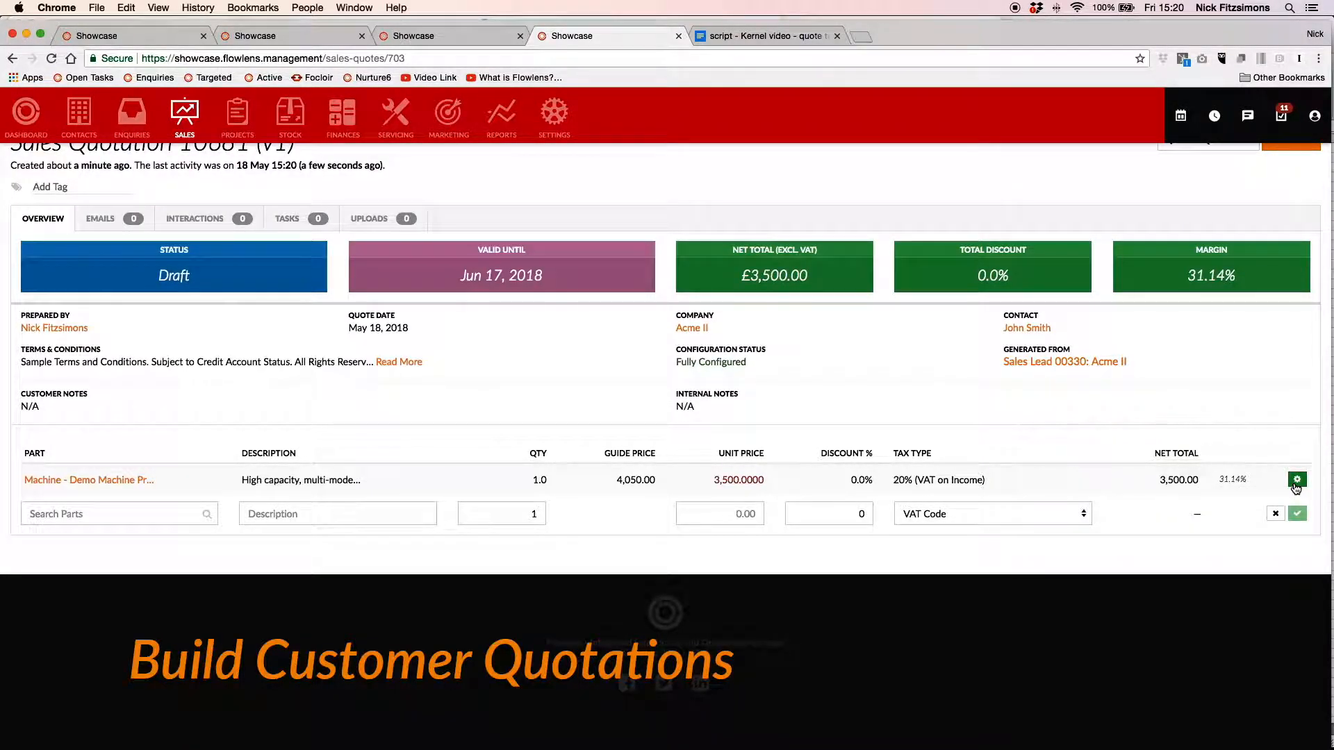
{"action": "mouse_move", "coordinate": [1274, 357]}
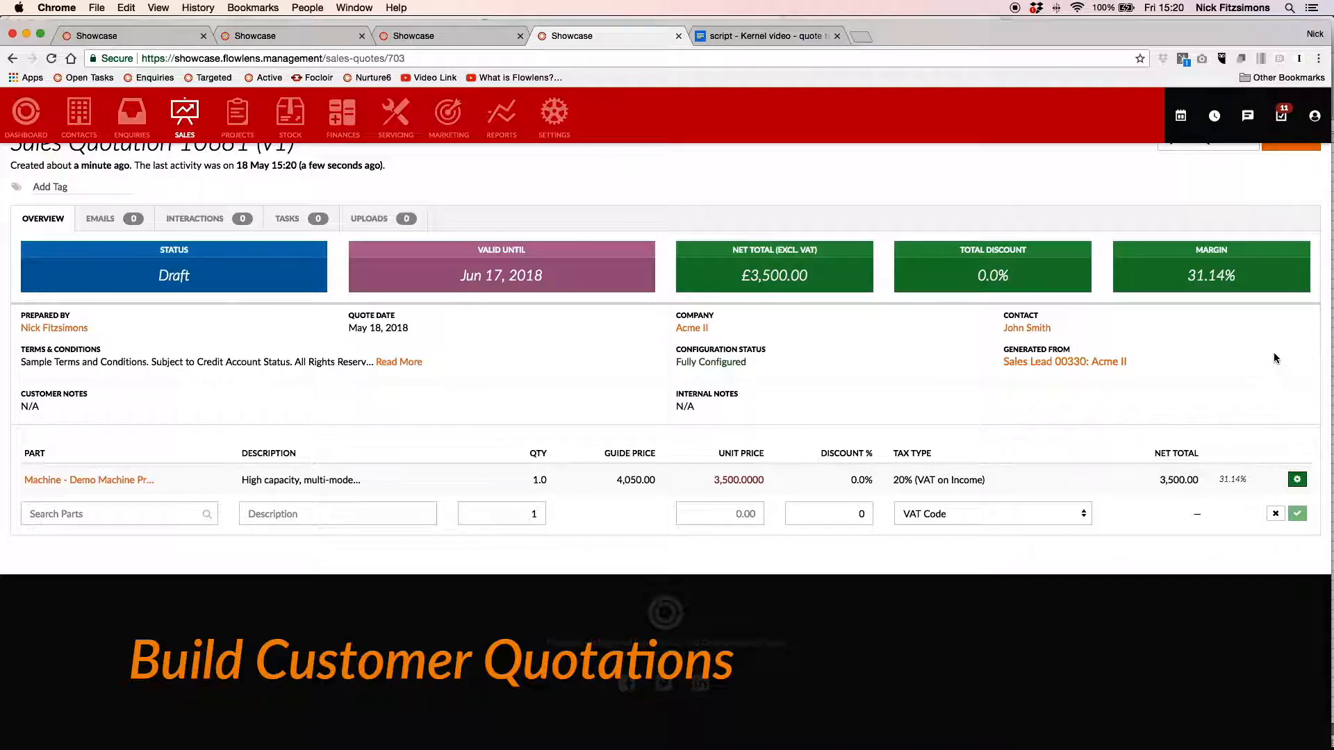
{"action": "mouse_move", "coordinate": [1149, 248]}
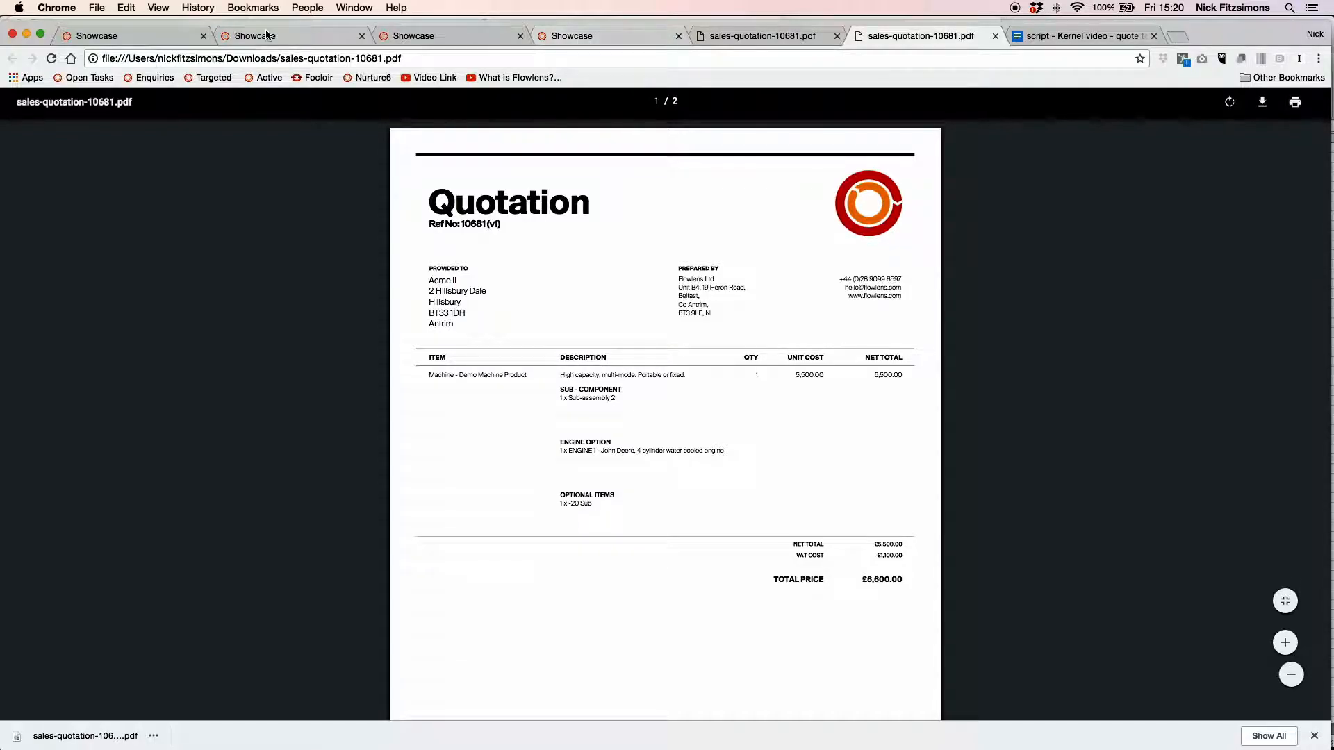
Return from the quotation PDF to the Flowlens sales quotation page.
{"action": "left_click", "coordinate": [608, 36]}
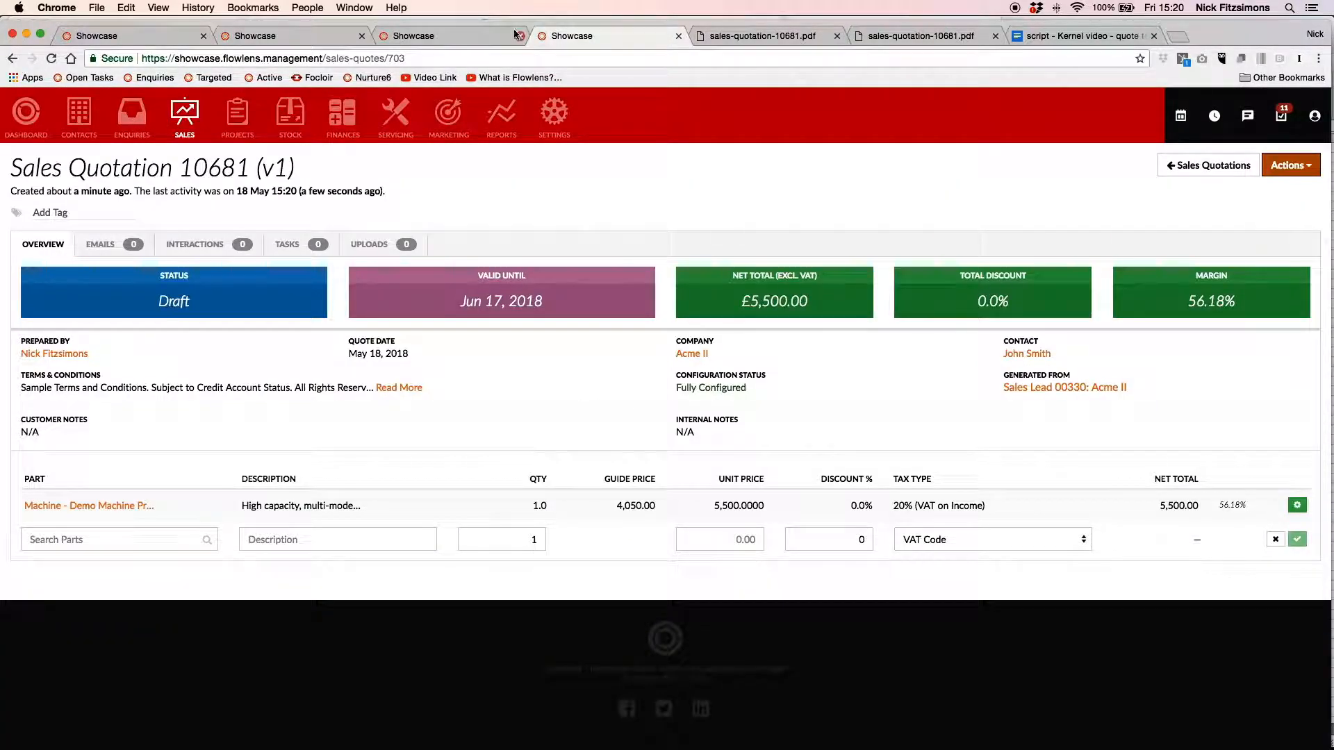
{"action": "mouse_move", "coordinate": [968, 384]}
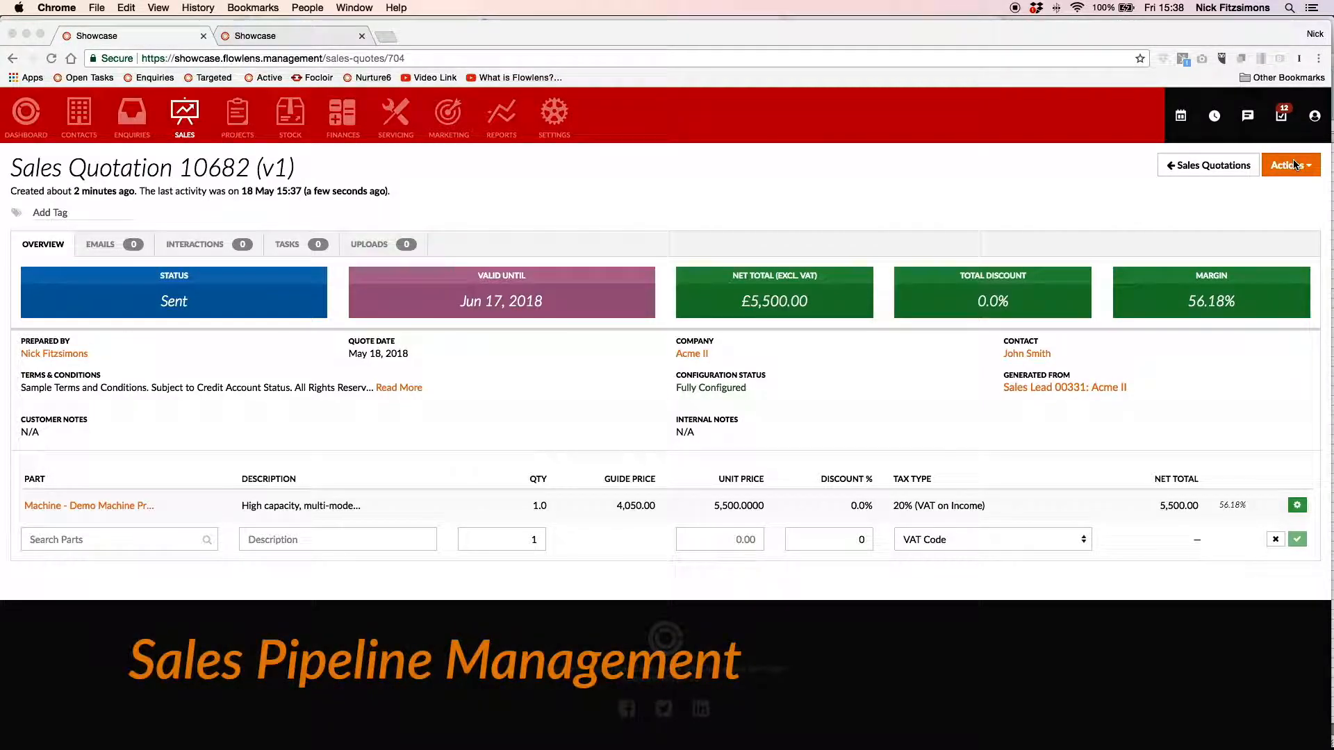
{"action": "mouse_move", "coordinate": [1064, 387]}
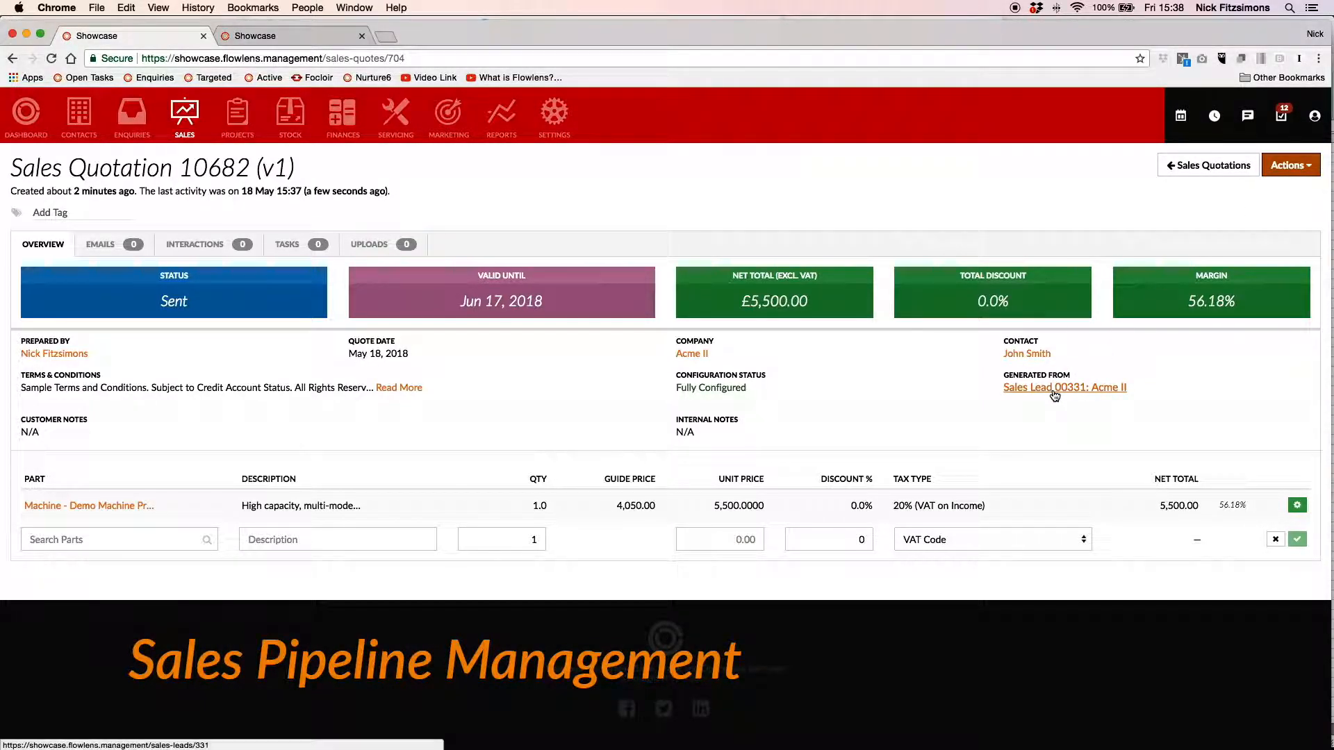
Update Acme II lead 00331 with £5,500 value and 25 May 2018 closing date.
{"action": "left_click", "coordinate": [1064, 387]}
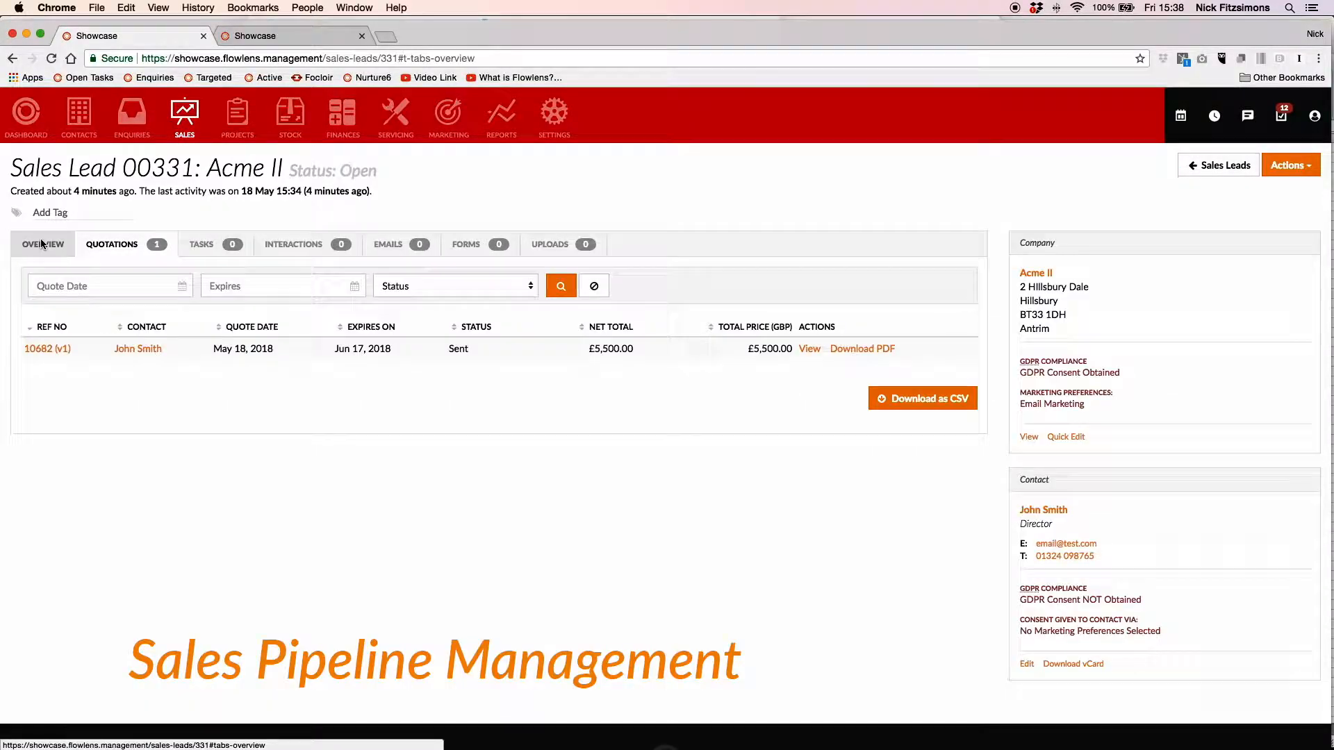
{"action": "left_click", "coordinate": [1289, 164]}
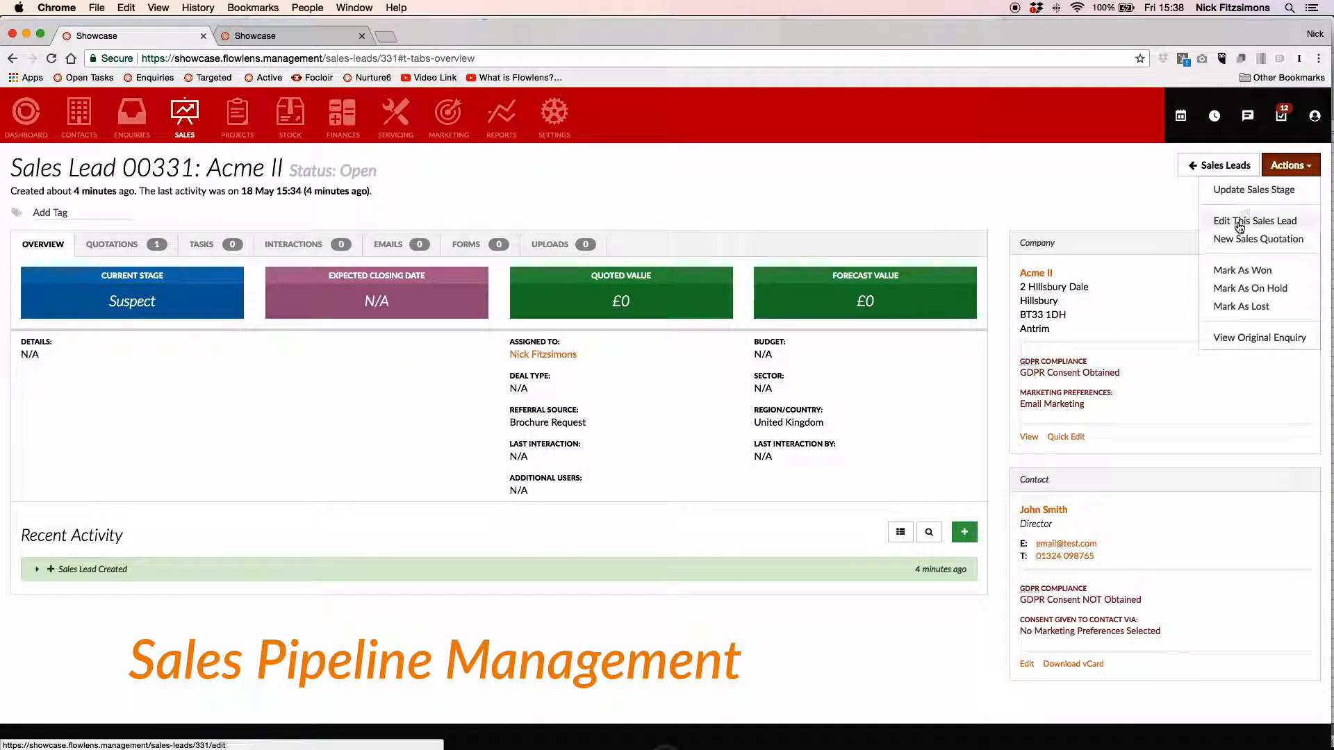
{"action": "left_click", "coordinate": [1256, 221]}
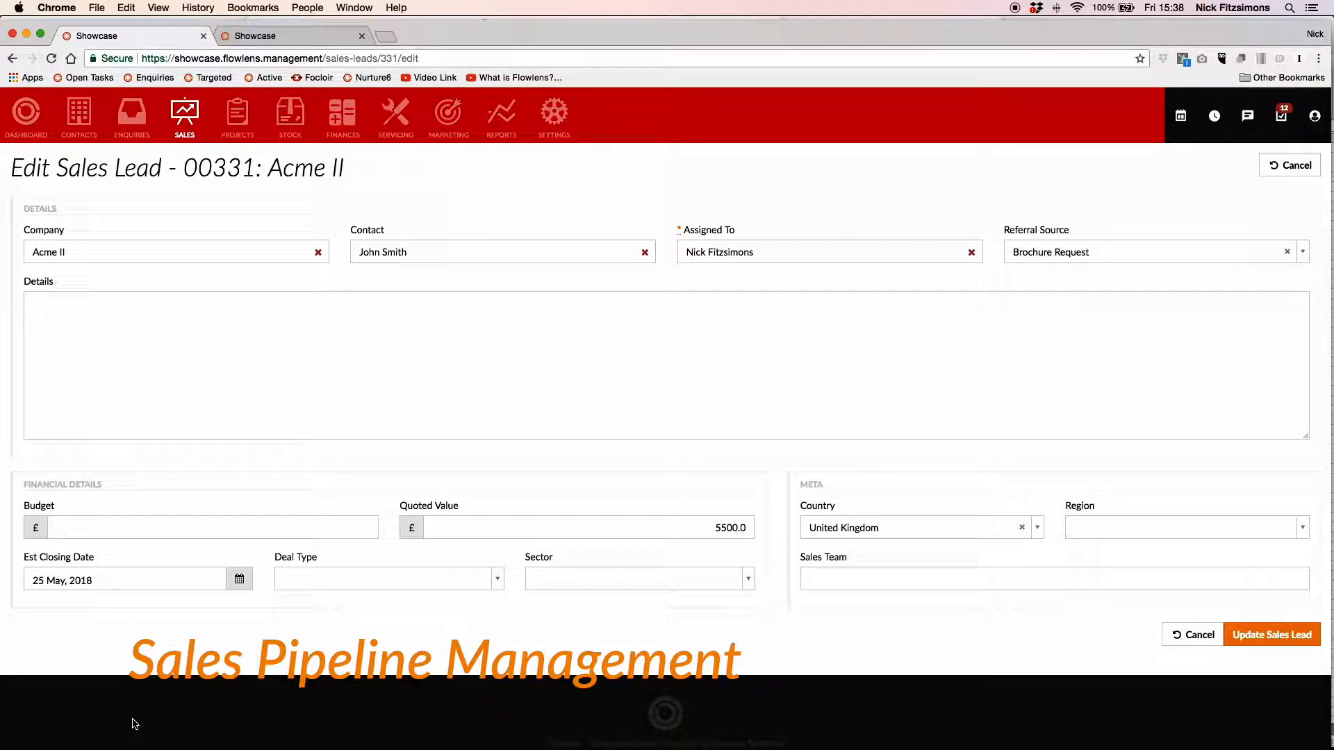
{"action": "left_click", "coordinate": [1272, 635]}
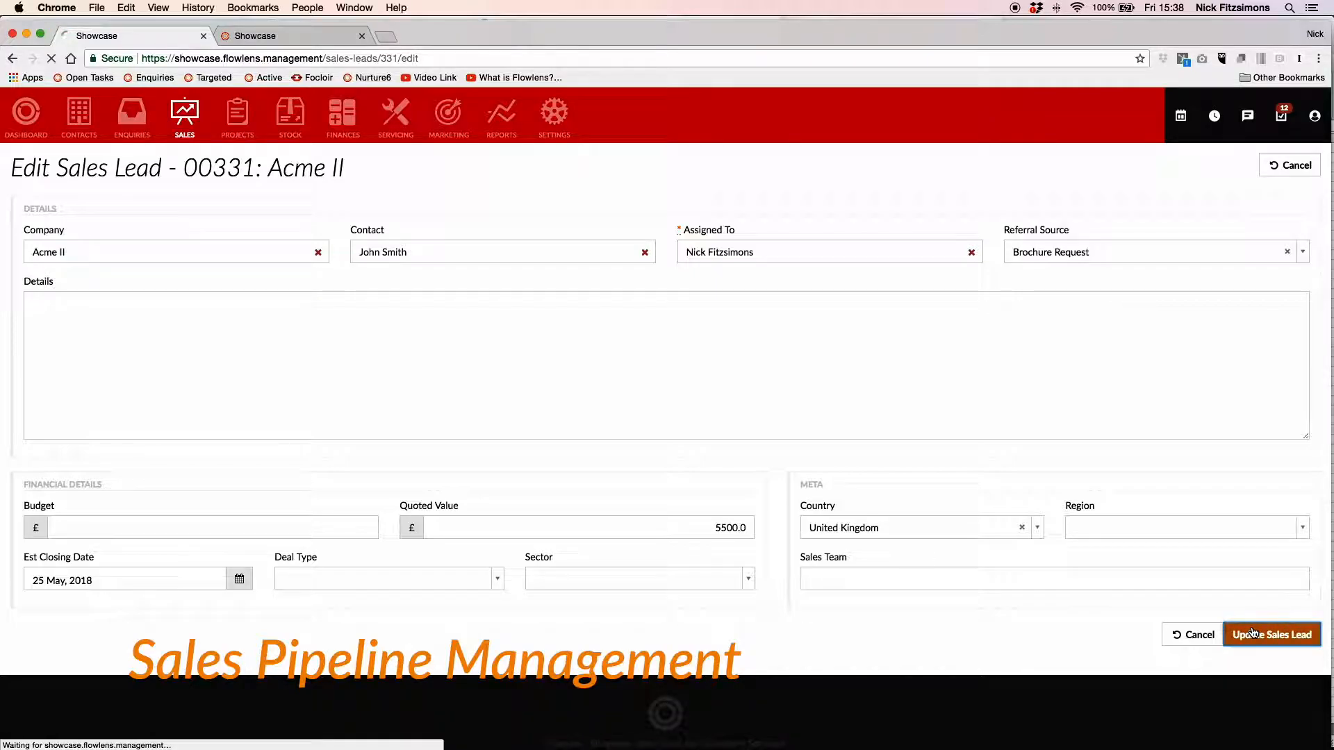
{"action": "left_click", "coordinate": [1272, 634]}
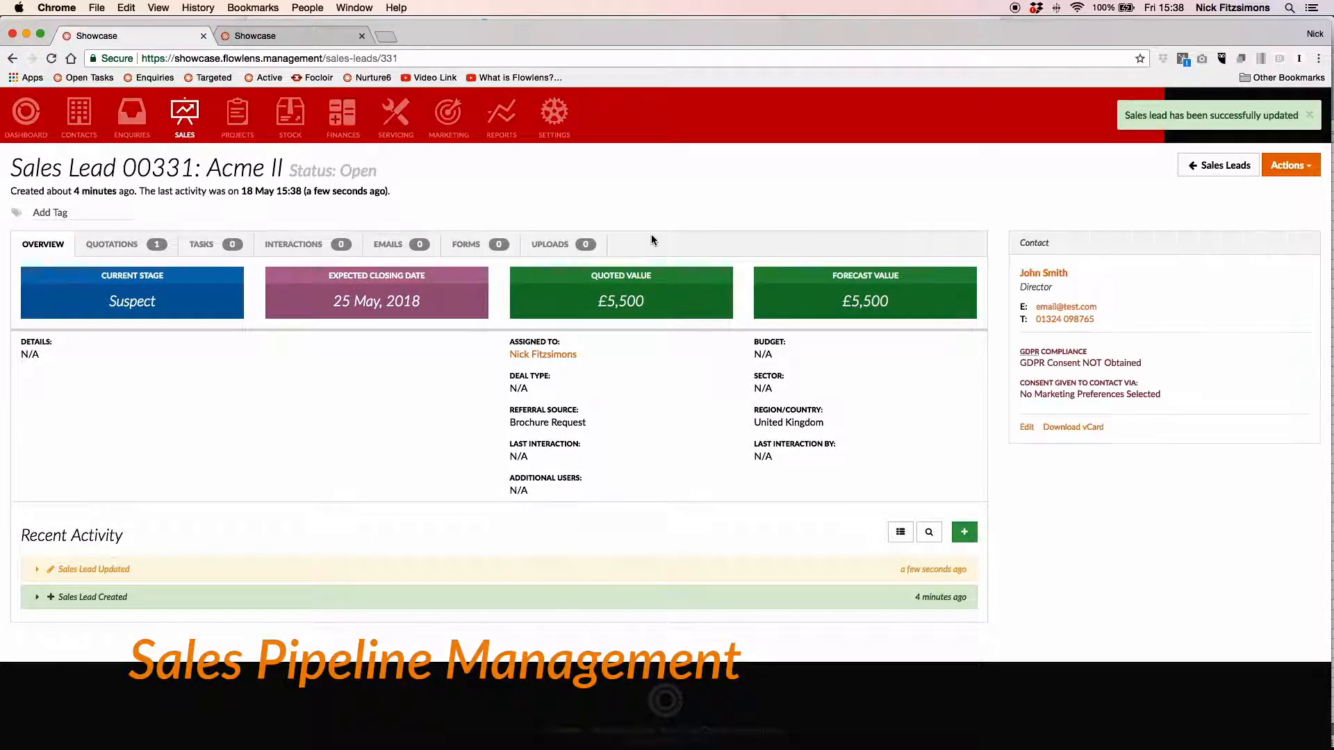
{"action": "left_click", "coordinate": [1290, 164]}
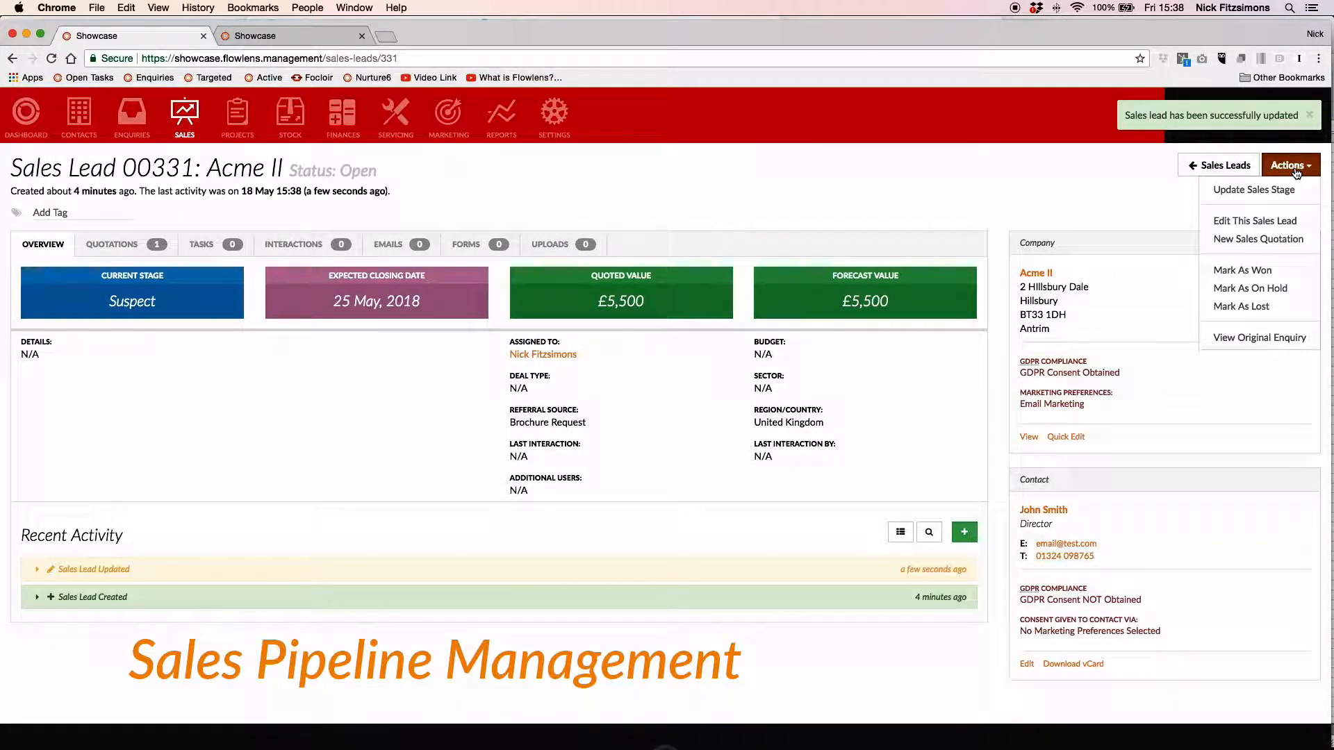
Set lead 00331's Current Stage to Requirements Confirmed (30.0%), recalculating forecast to £1,650.
{"action": "left_click", "coordinate": [1253, 189]}
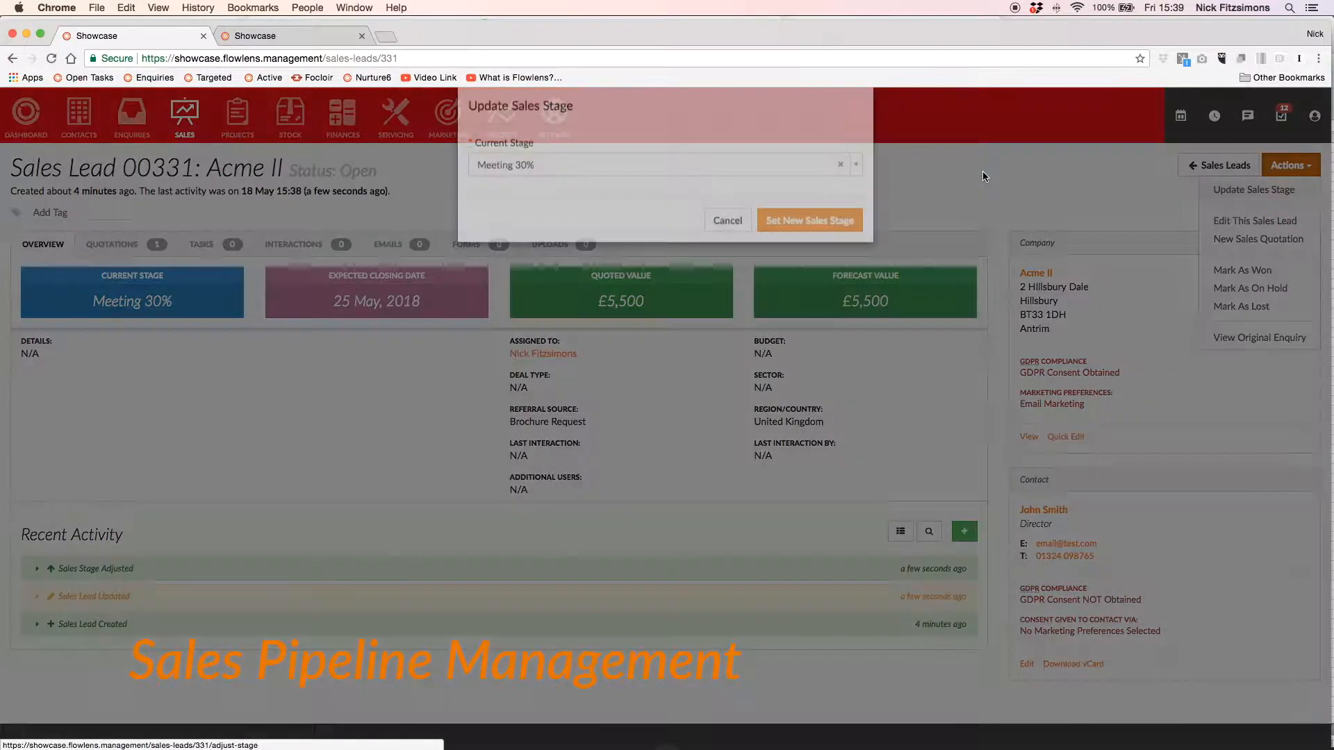
{"action": "left_click", "coordinate": [664, 166]}
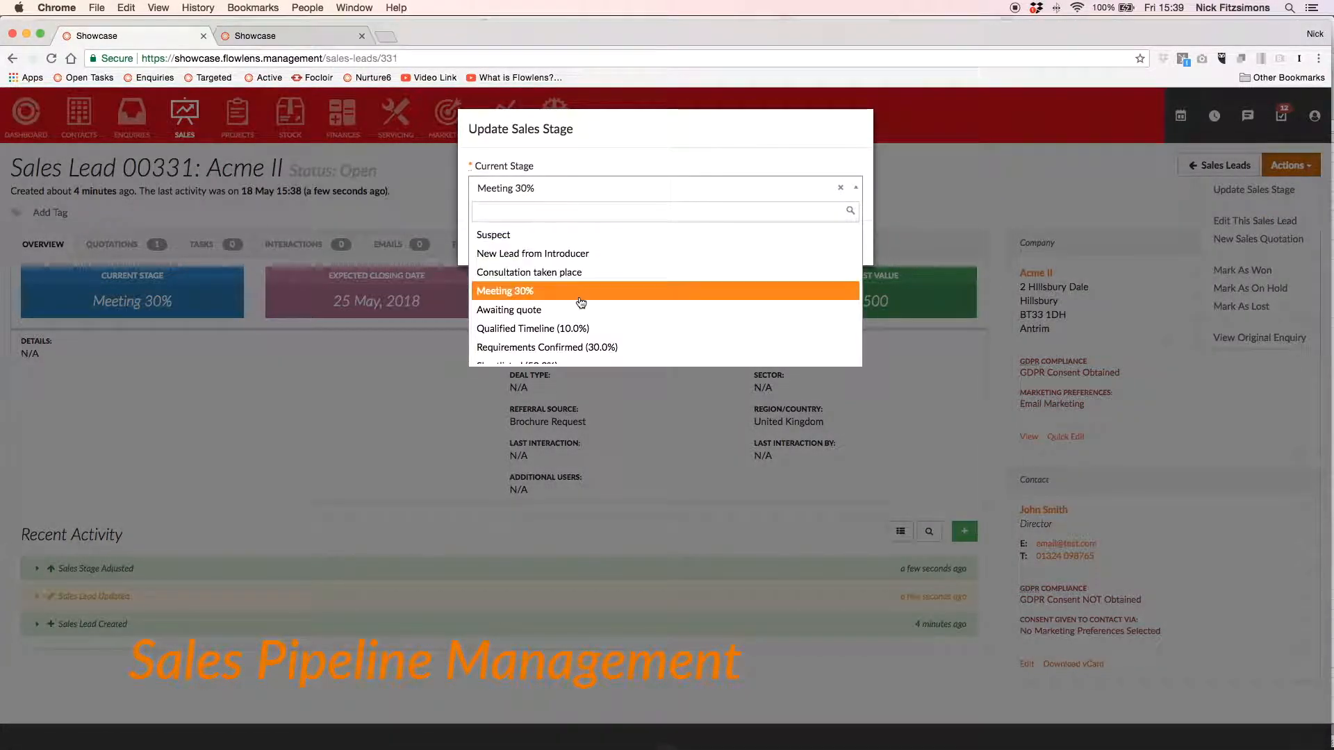
{"action": "left_click", "coordinate": [547, 348]}
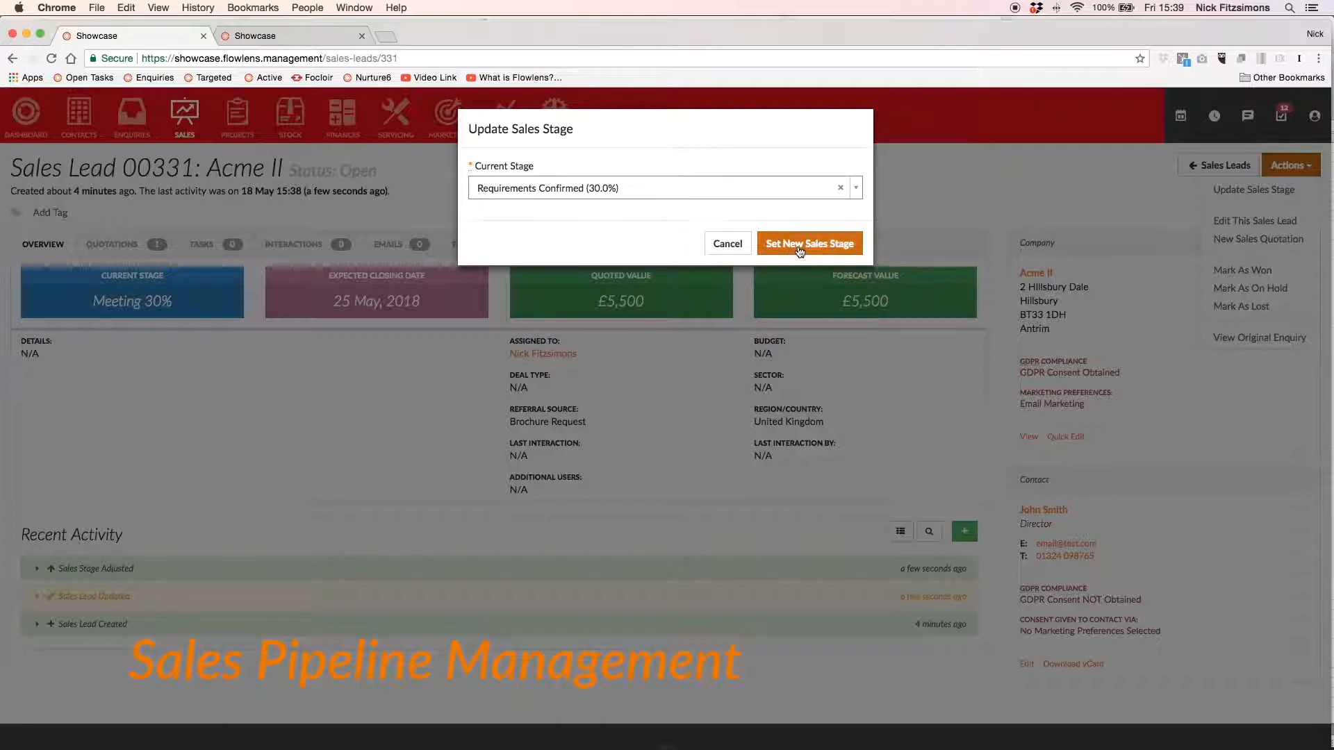
{"action": "left_click", "coordinate": [808, 243]}
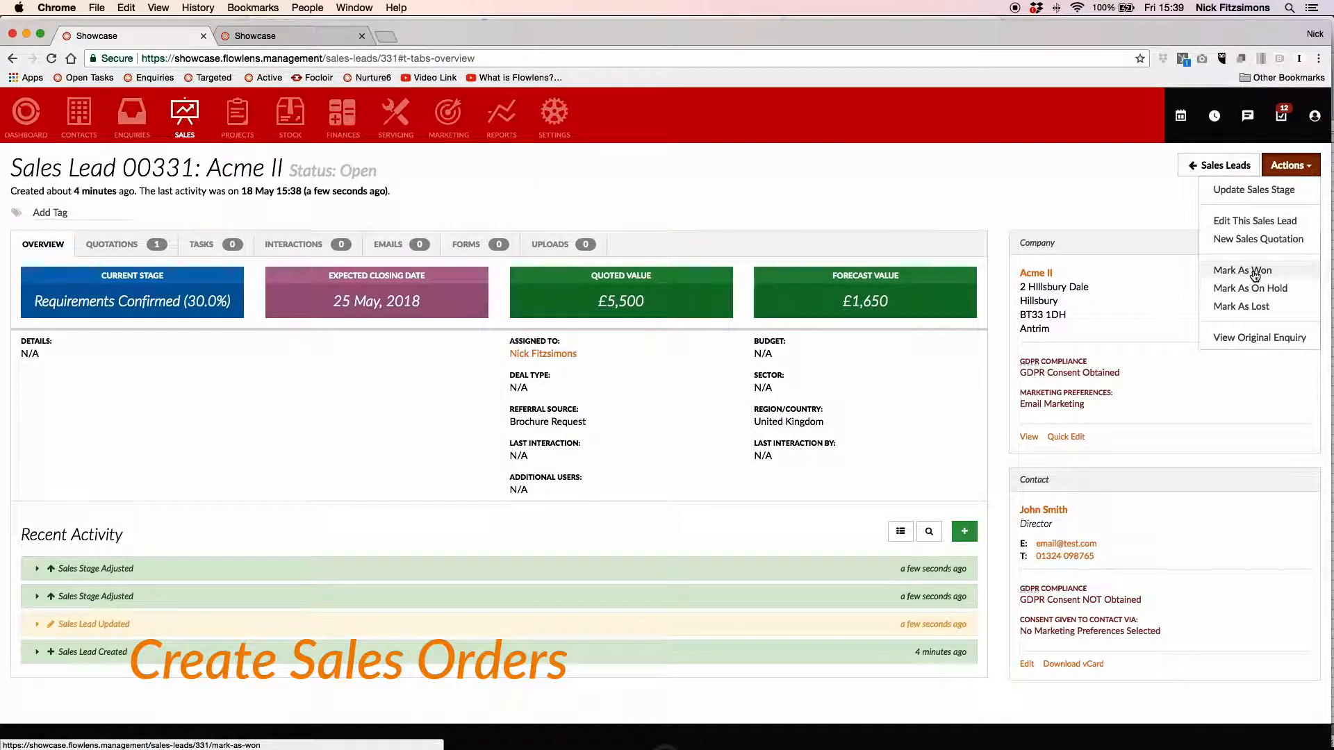
Mark lead 00331 won and create a sales order due 30 May 2018, PO 23142.
{"action": "left_click", "coordinate": [1240, 270]}
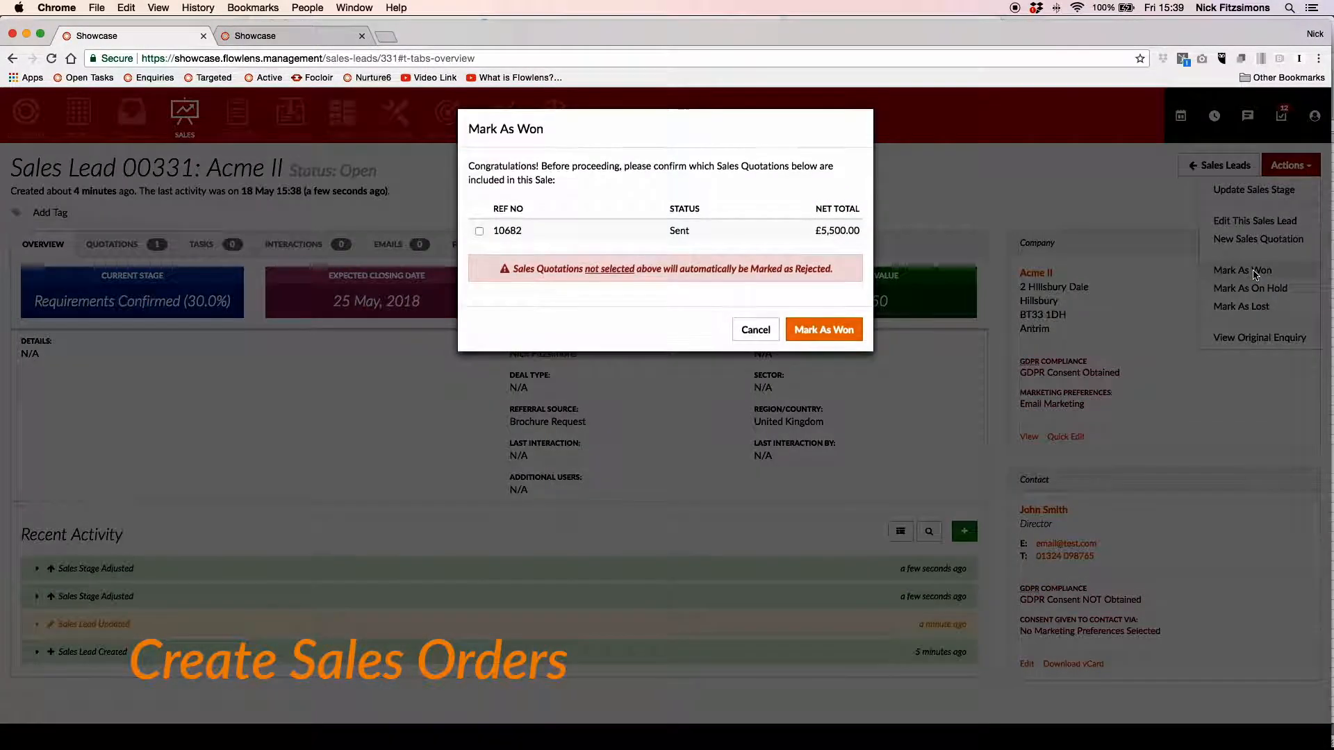
{"action": "left_click", "coordinate": [823, 329]}
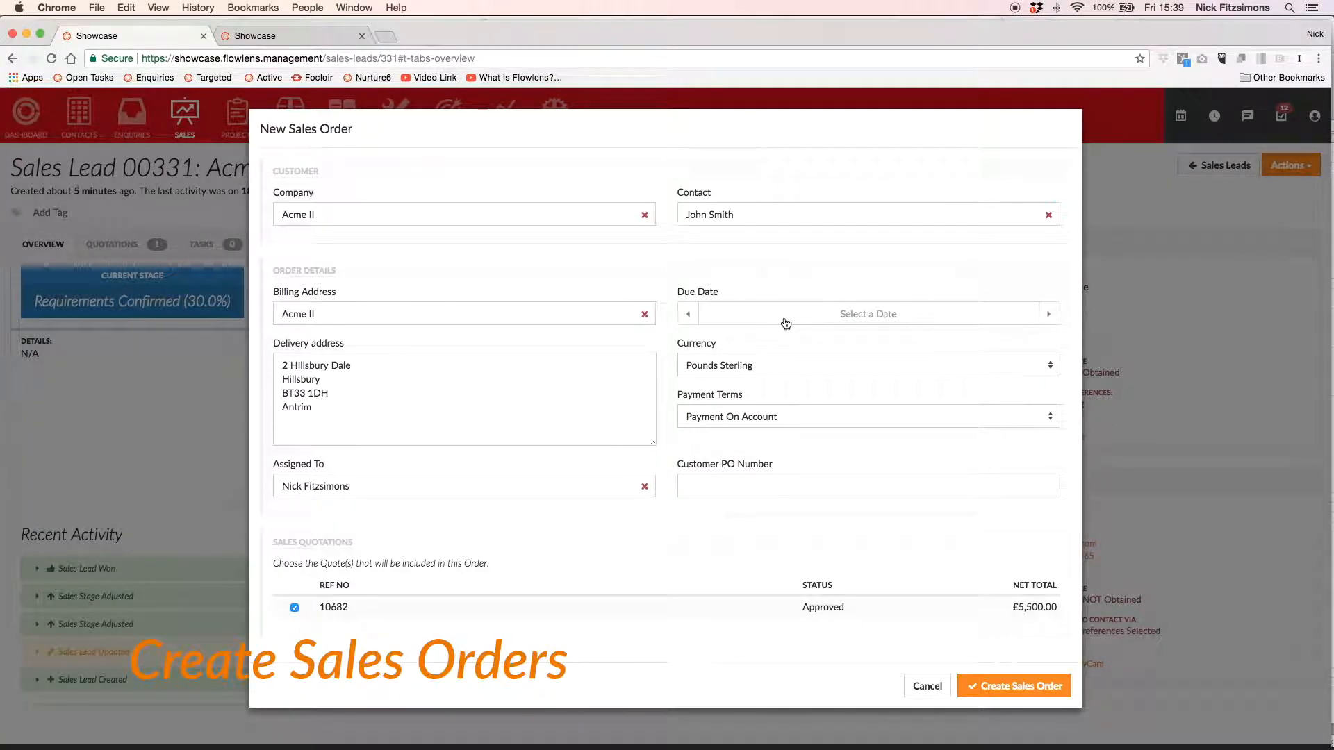
{"action": "left_click", "coordinate": [868, 313]}
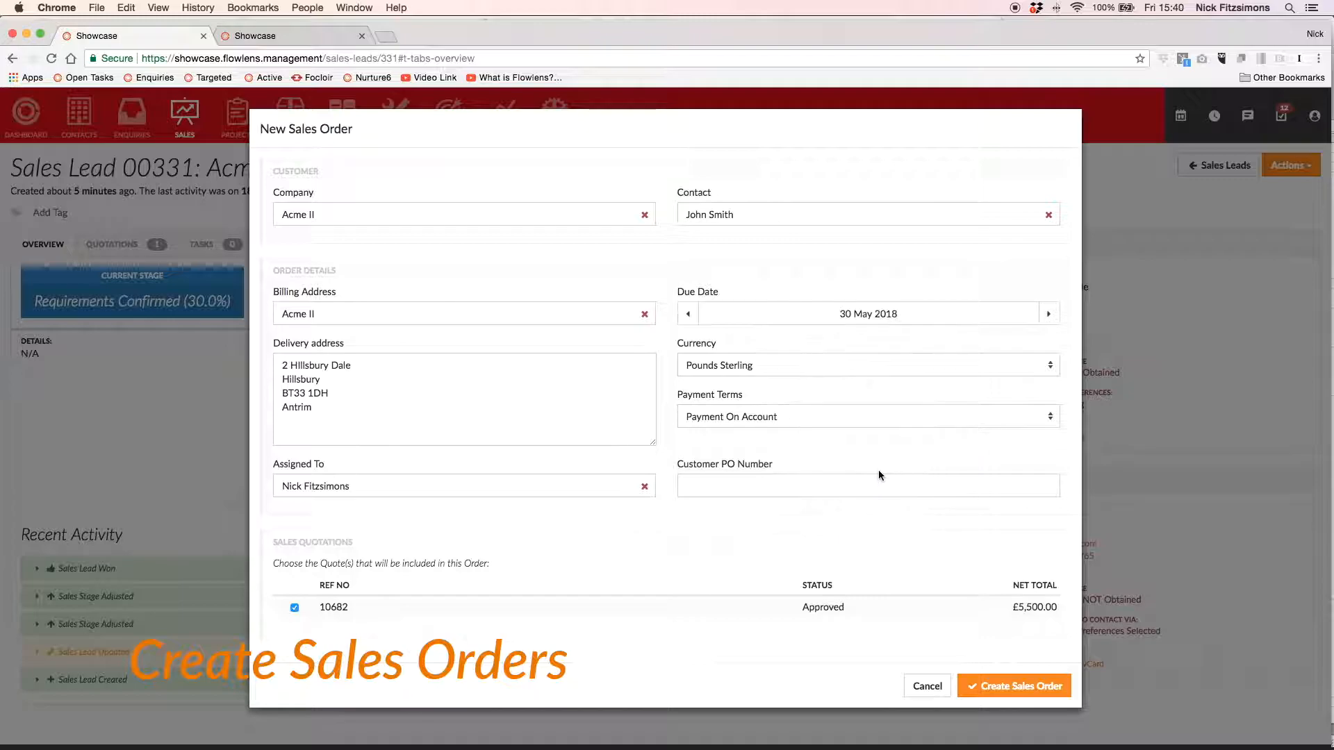
{"action": "type", "text": "23142"}
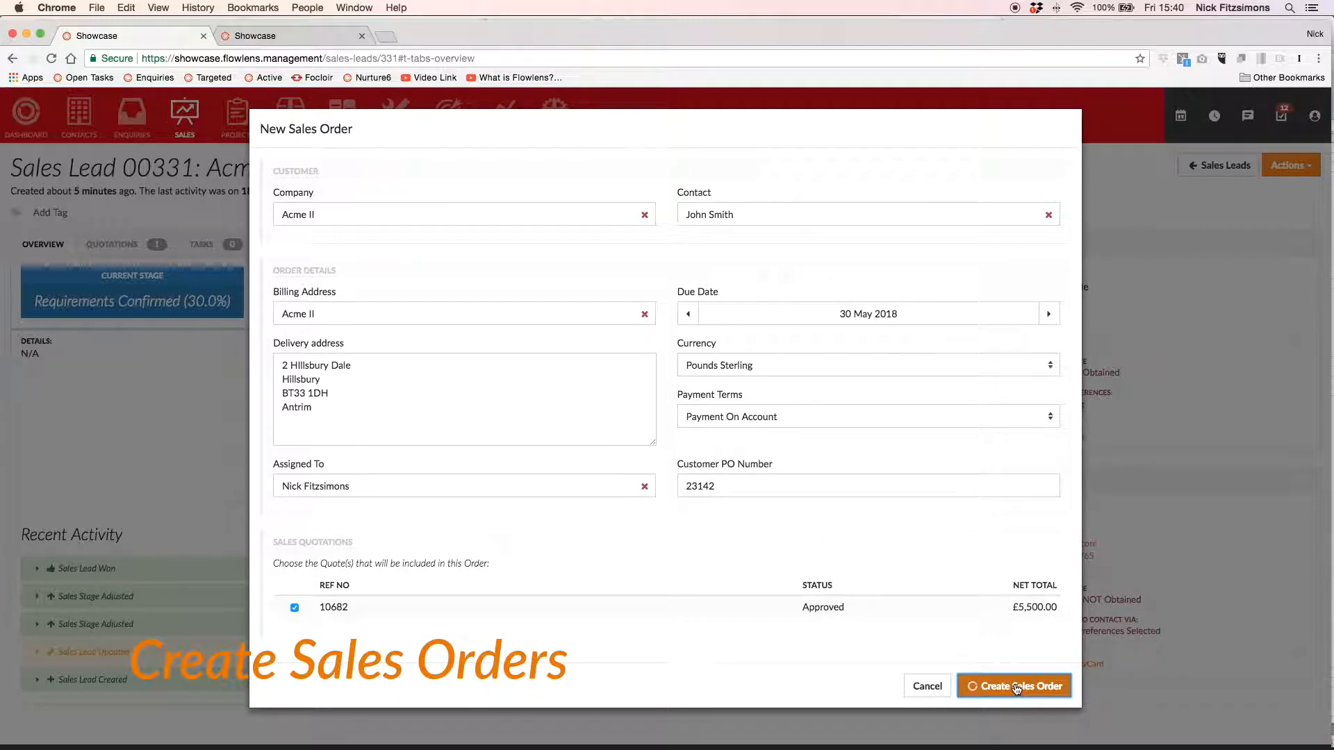
{"action": "left_click", "coordinate": [1013, 686]}
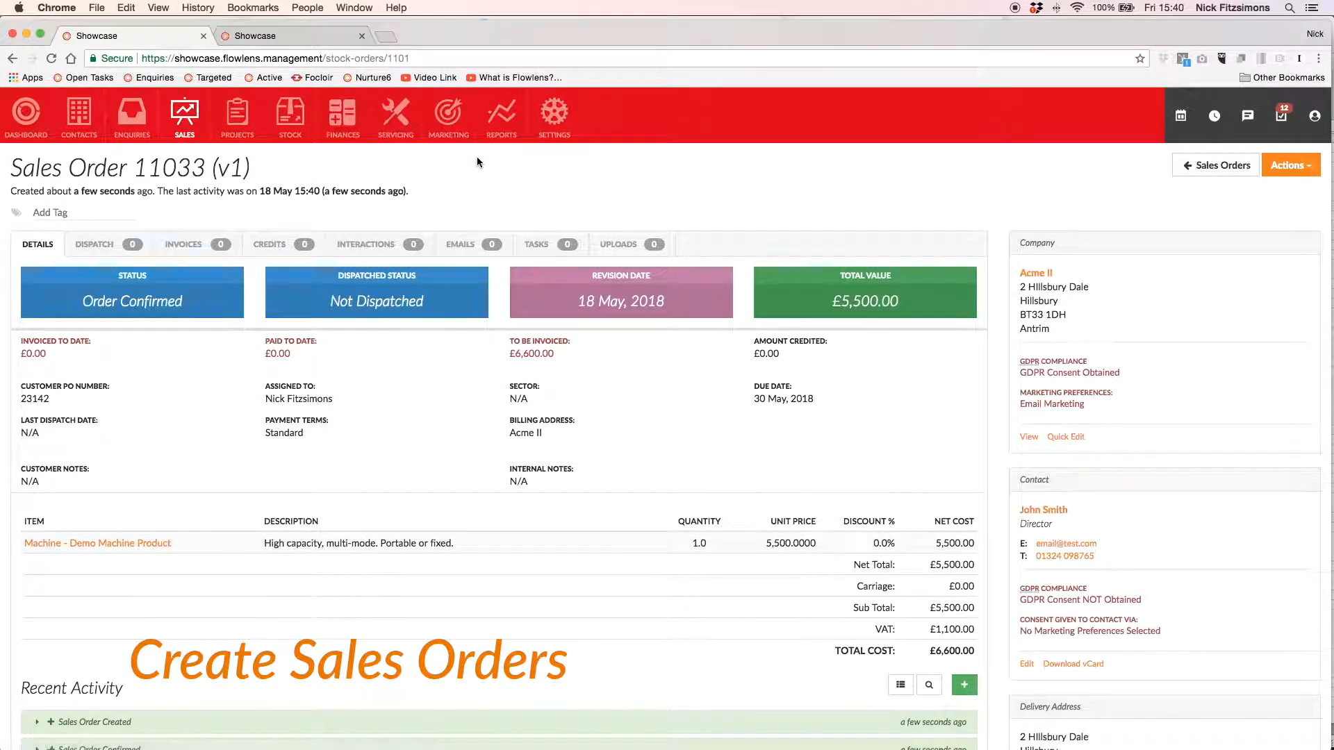
{"action": "left_click", "coordinate": [1285, 160]}
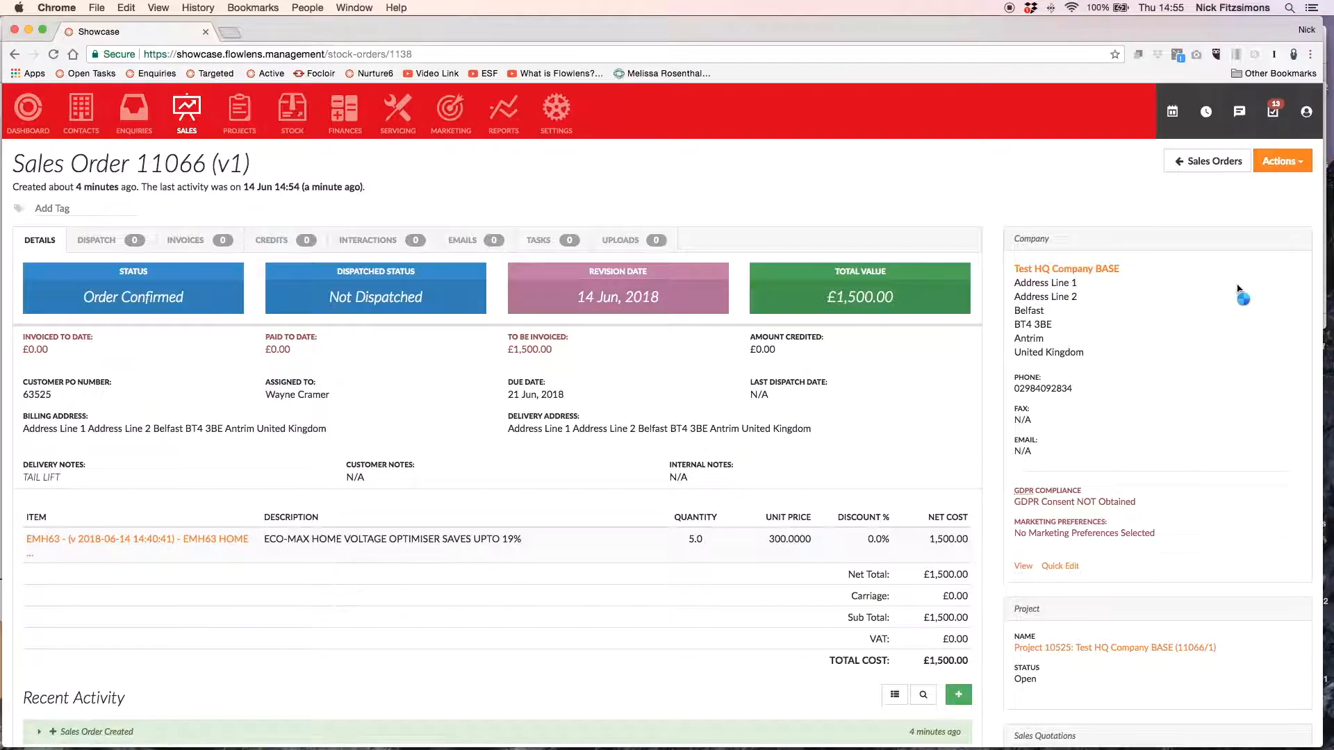
Review project 10525 and its job card SO11066-832 with stock reservations and actions.
{"action": "left_click", "coordinate": [1114, 648]}
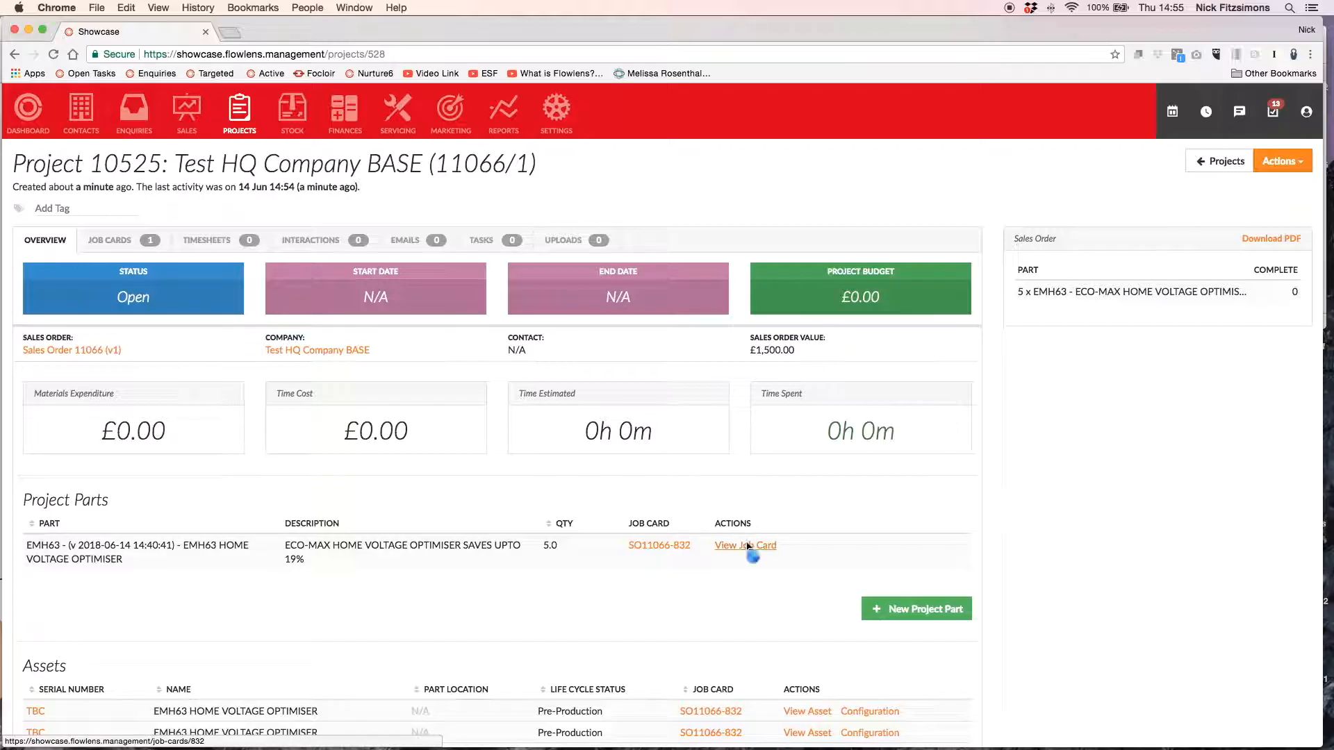
{"action": "left_click", "coordinate": [744, 546]}
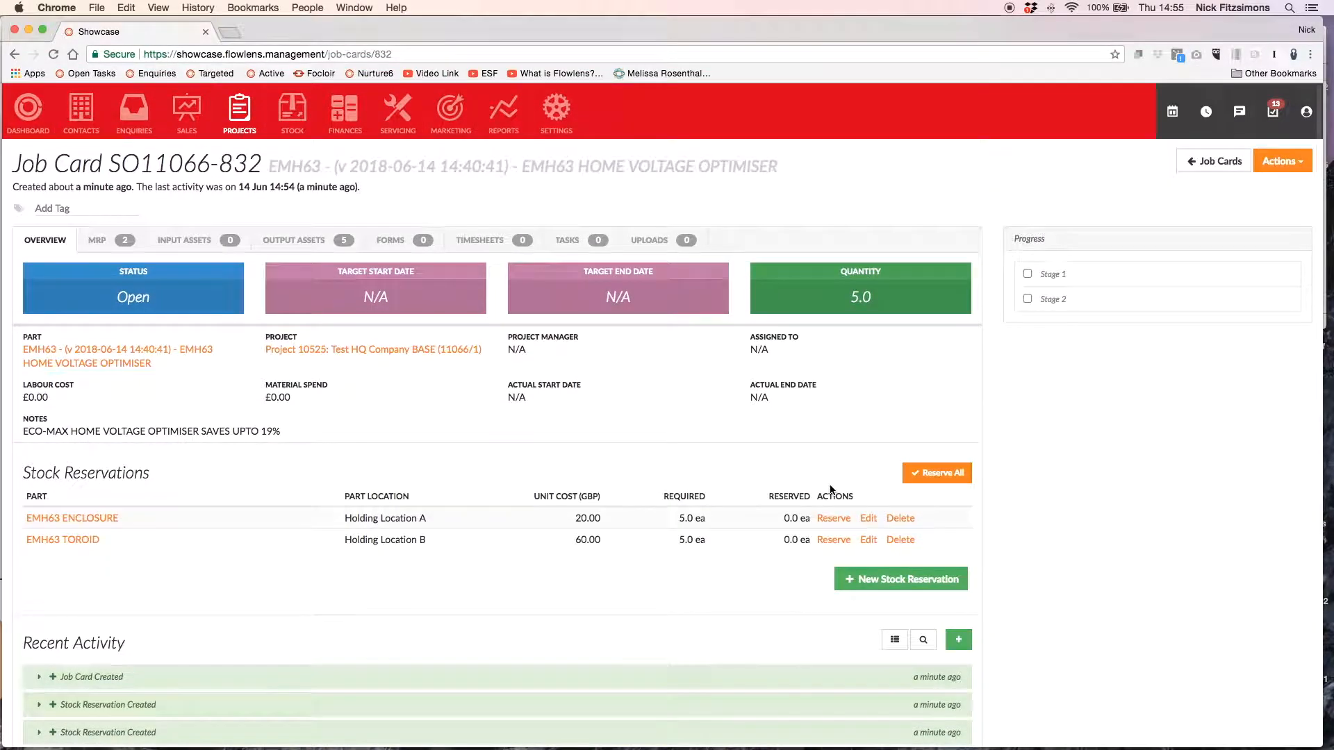
{"action": "left_click", "coordinate": [1280, 160]}
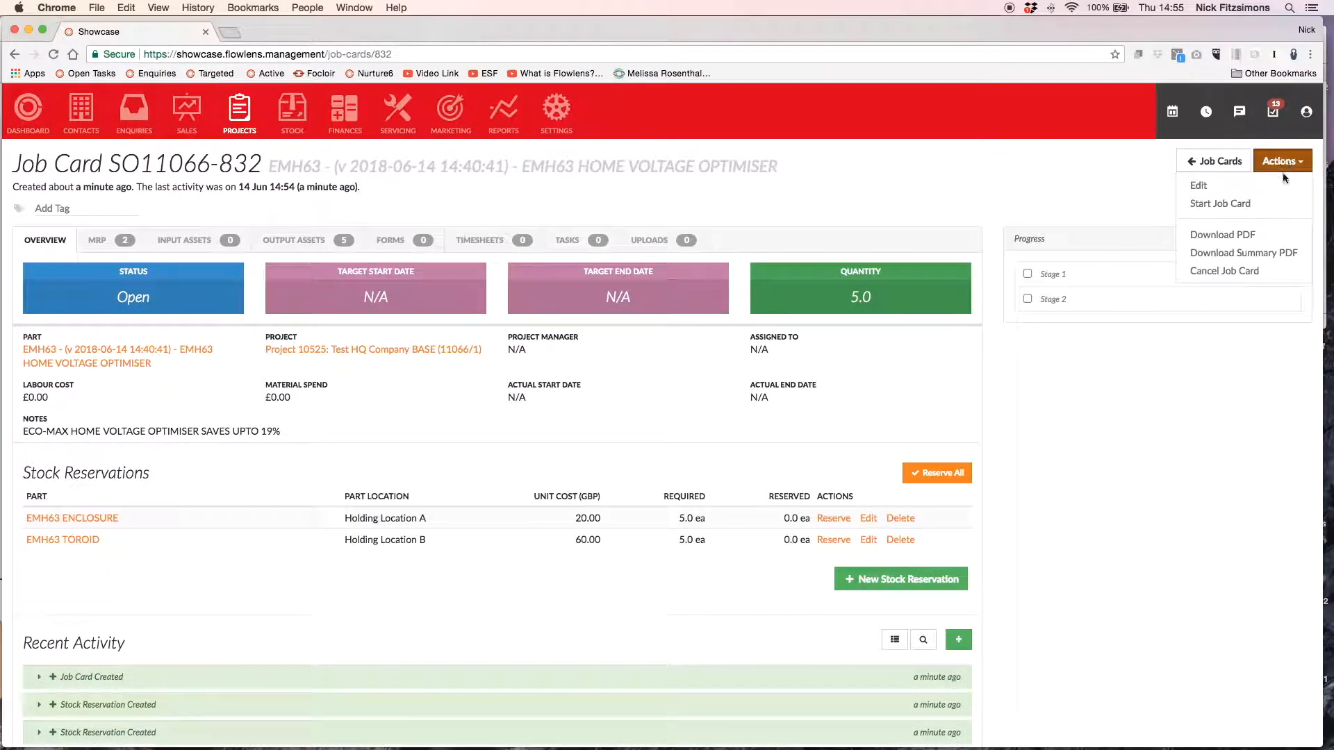
{"action": "left_click", "coordinate": [1220, 203]}
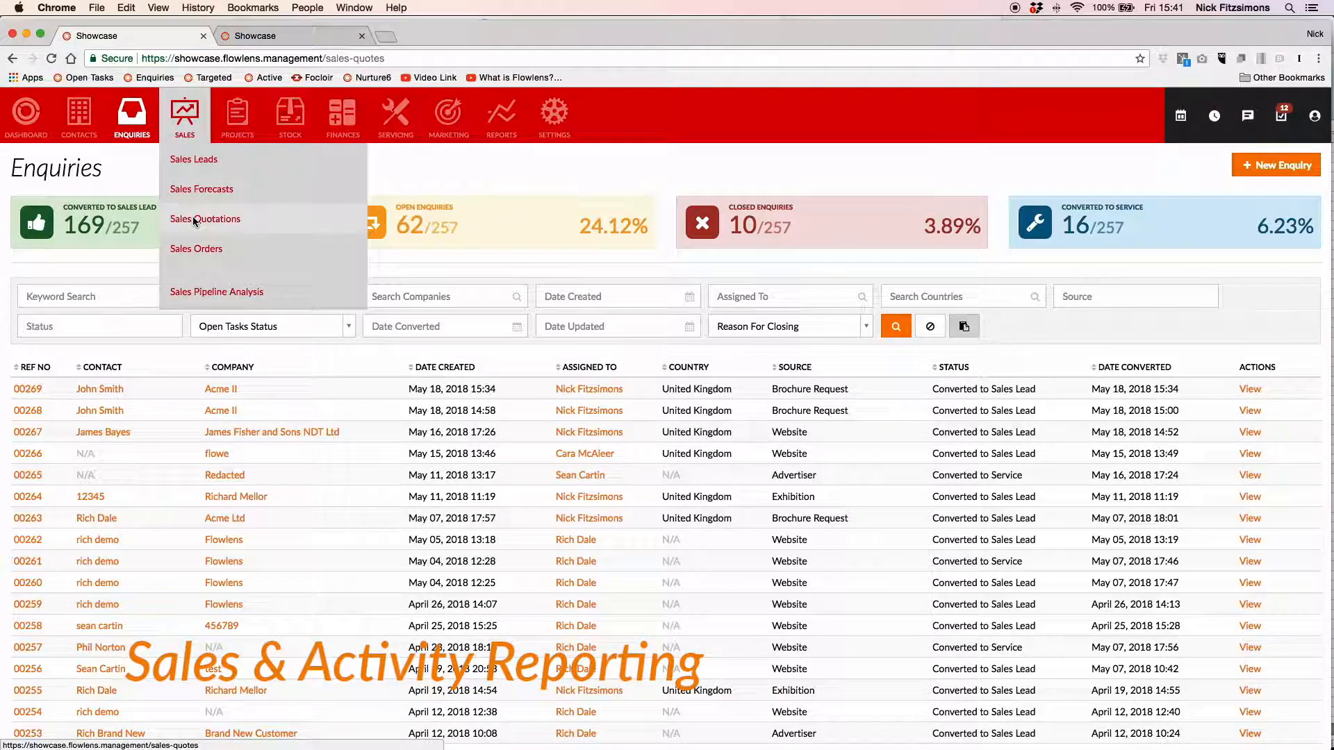
View the Sales Quotations totals, then bring up the Sales Pipeline Analysis dashboard.
{"action": "left_click", "coordinate": [204, 218]}
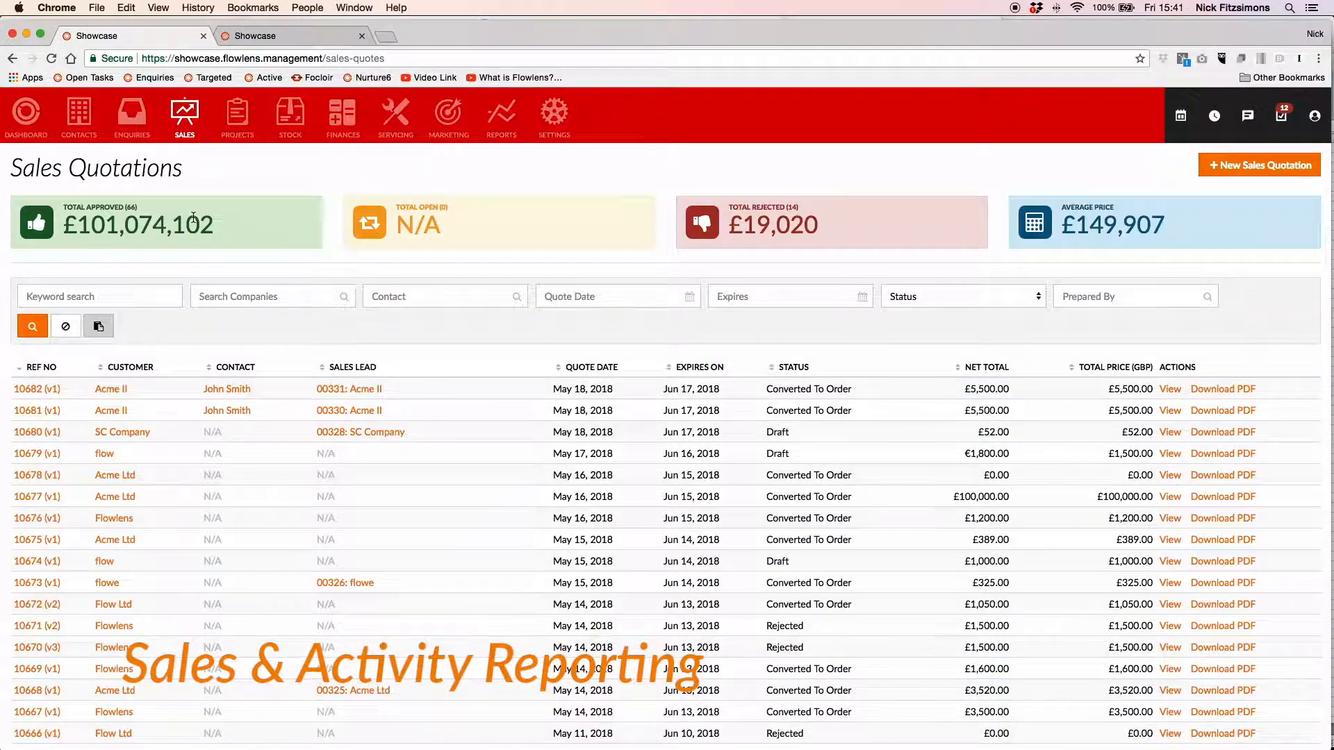
{"action": "mouse_move", "coordinate": [204, 198]}
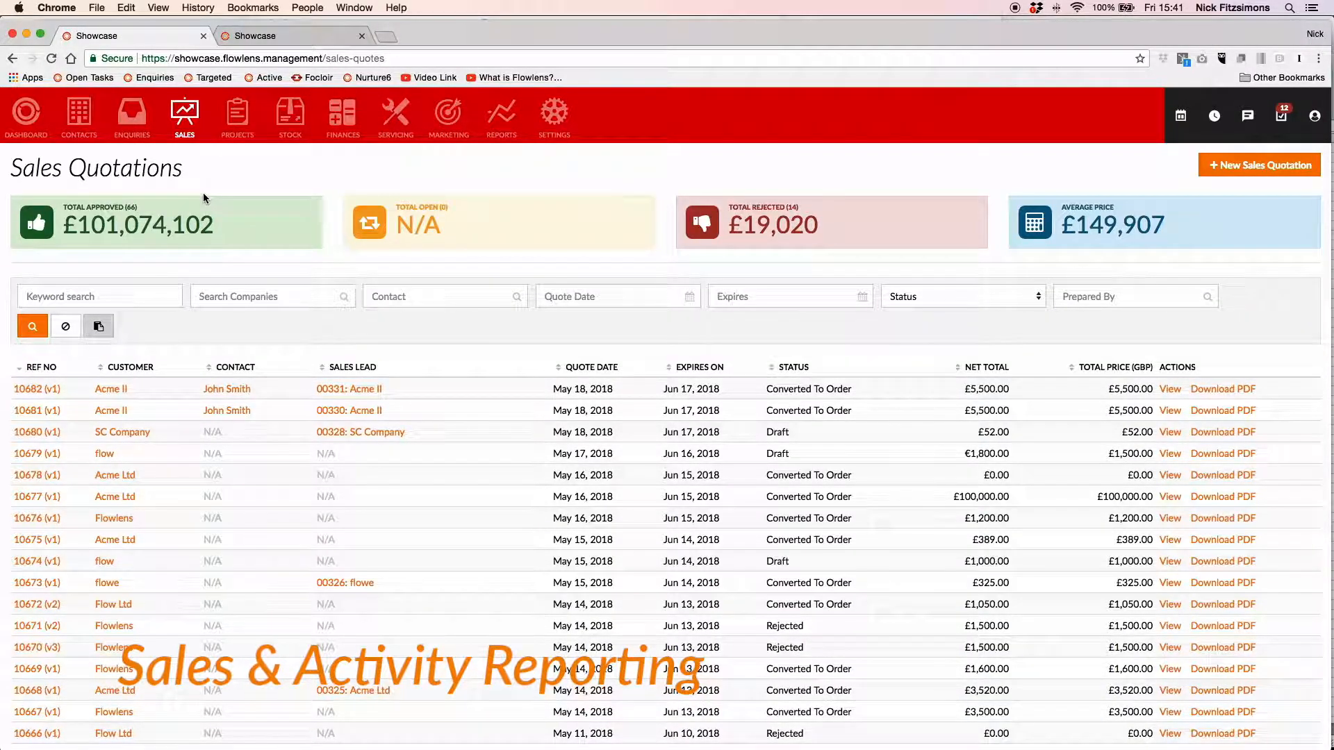
{"action": "left_click", "coordinate": [184, 116]}
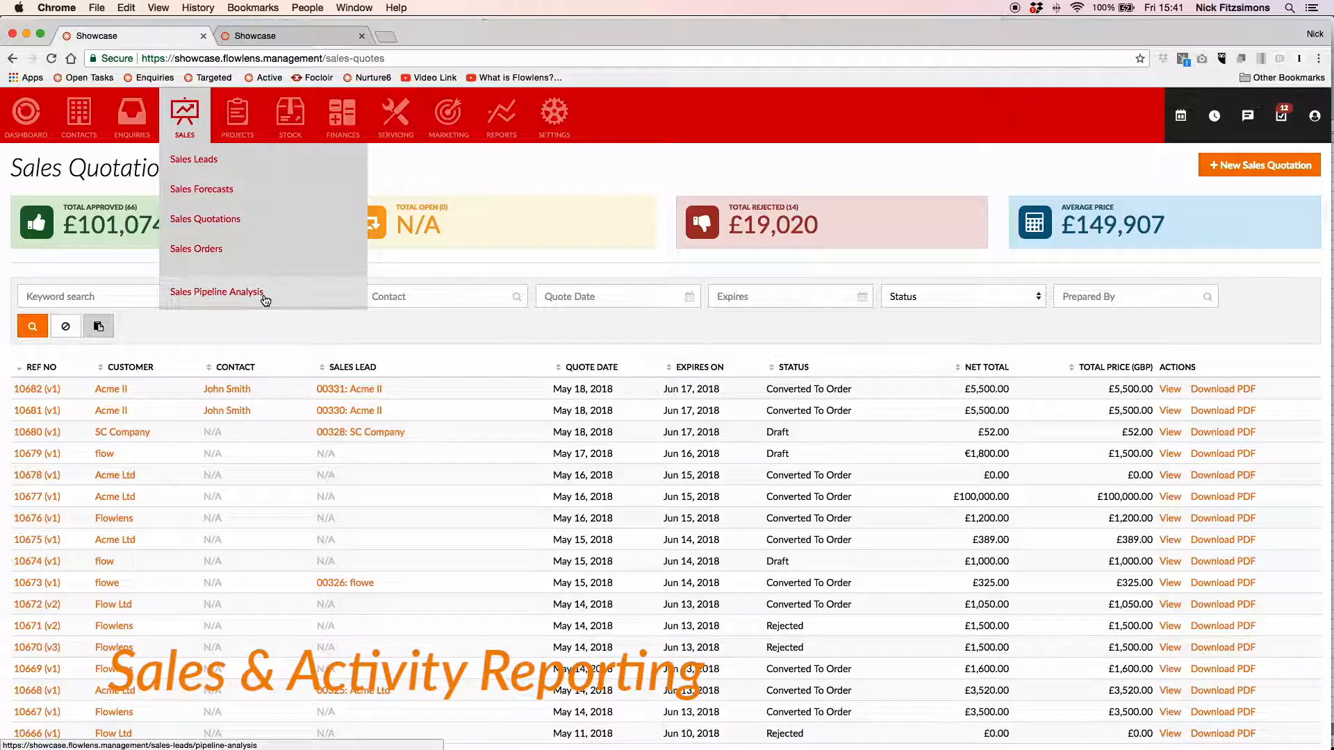
{"action": "left_click", "coordinate": [216, 292]}
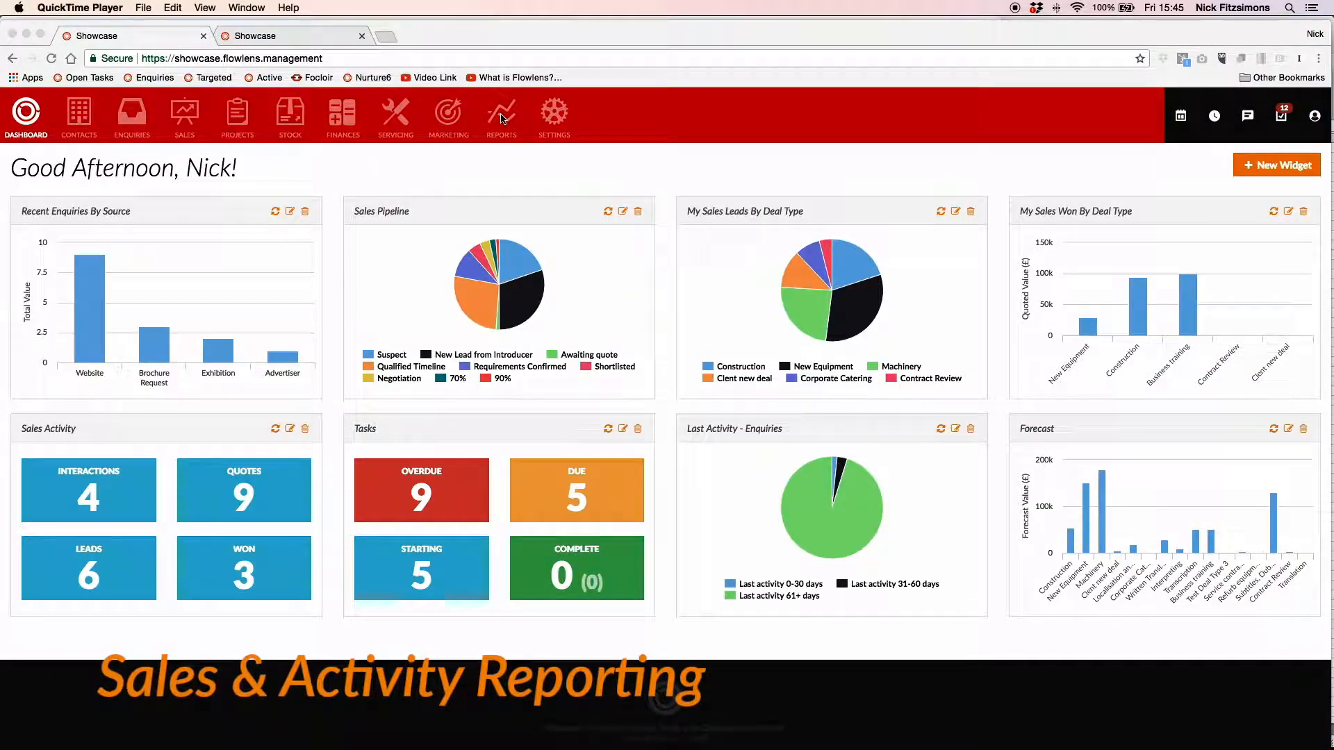
Browse the Sales & Enquiries reports, then move to the June 2018 calendar.
{"action": "left_click", "coordinate": [501, 117]}
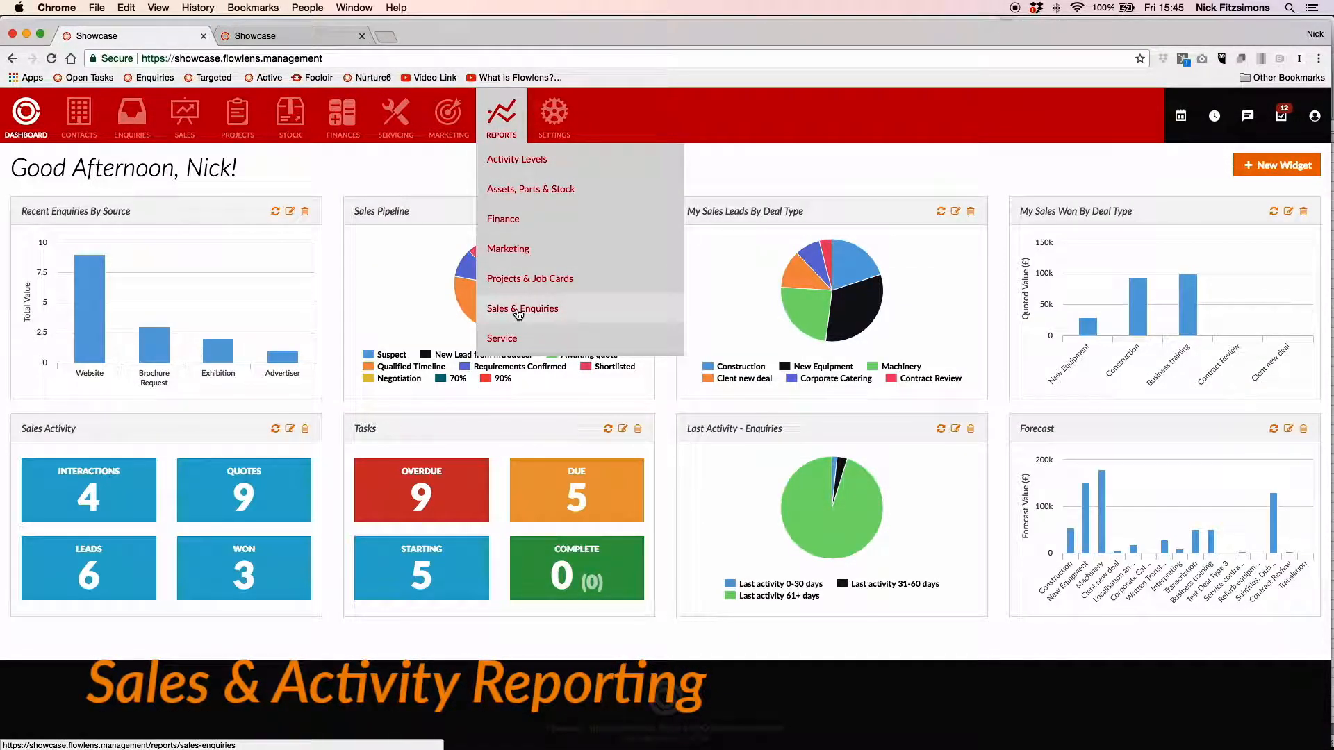
{"action": "left_click", "coordinate": [522, 308]}
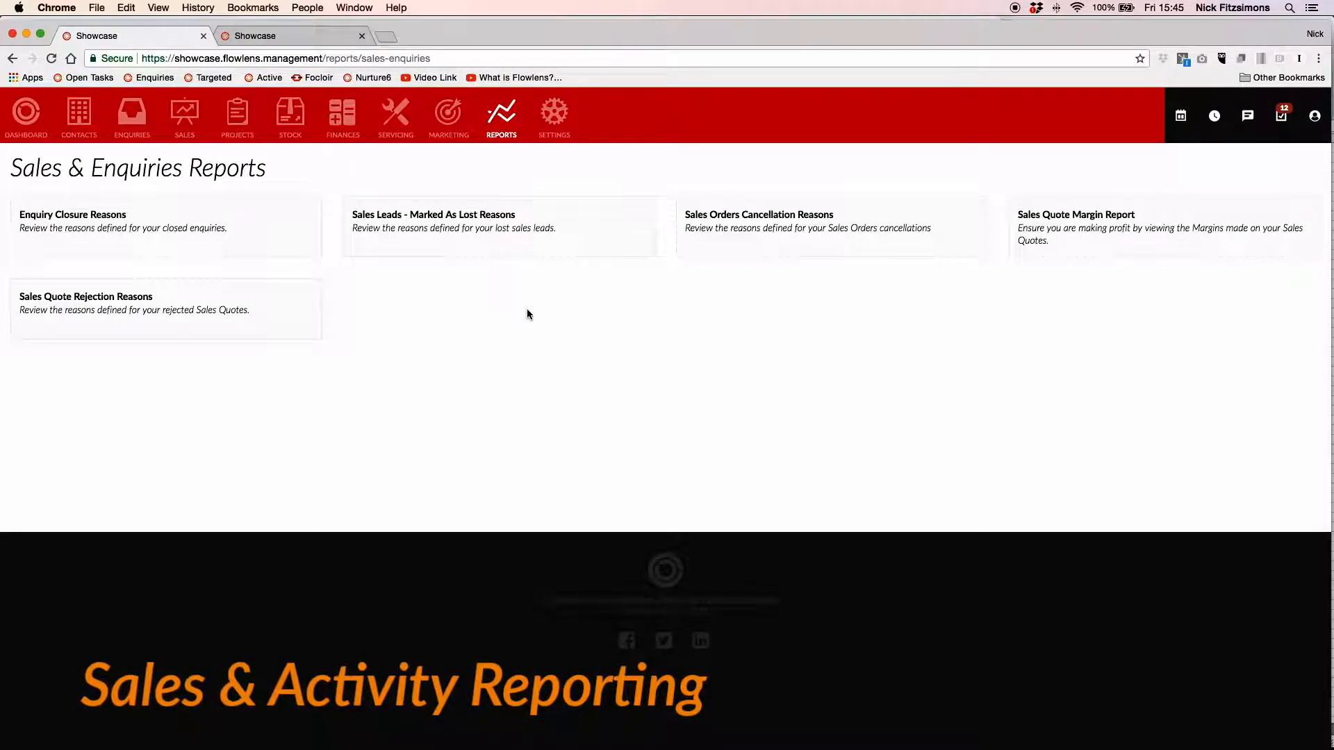
{"action": "mouse_move", "coordinate": [853, 266]}
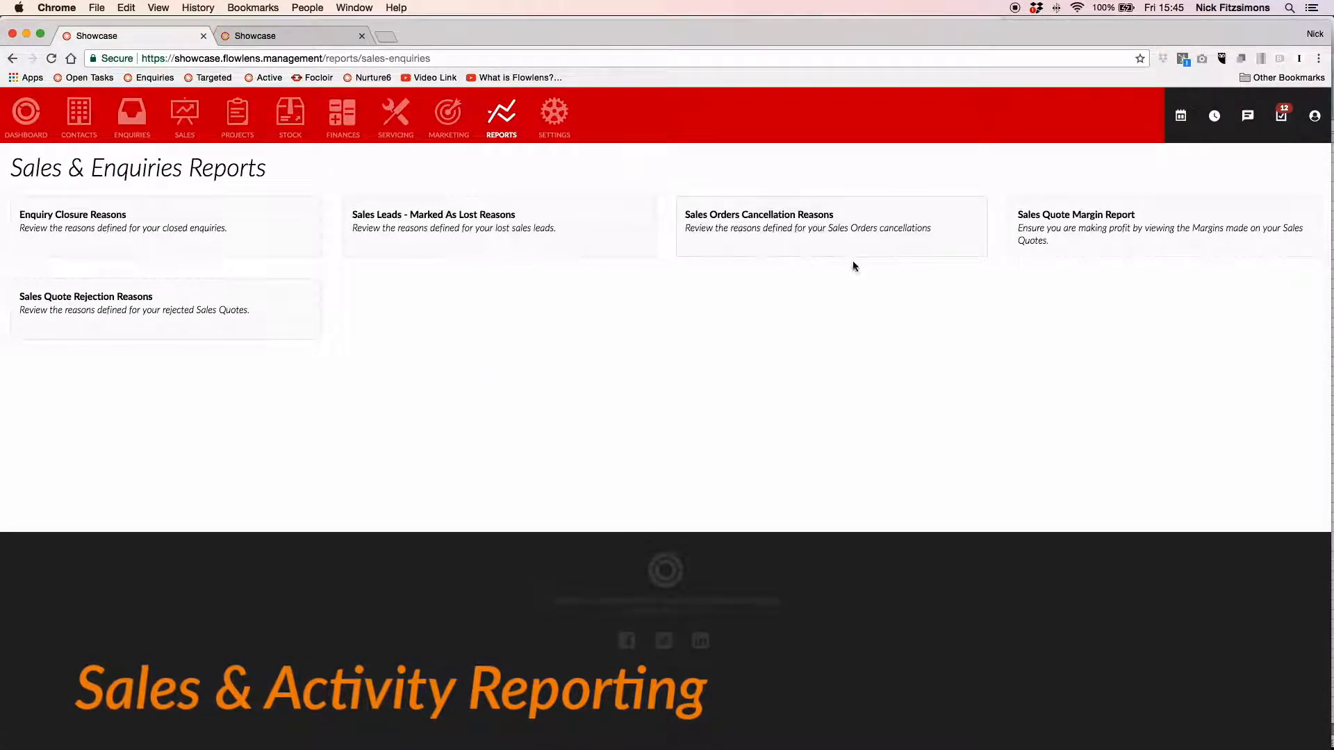
{"action": "left_click", "coordinate": [1076, 215]}
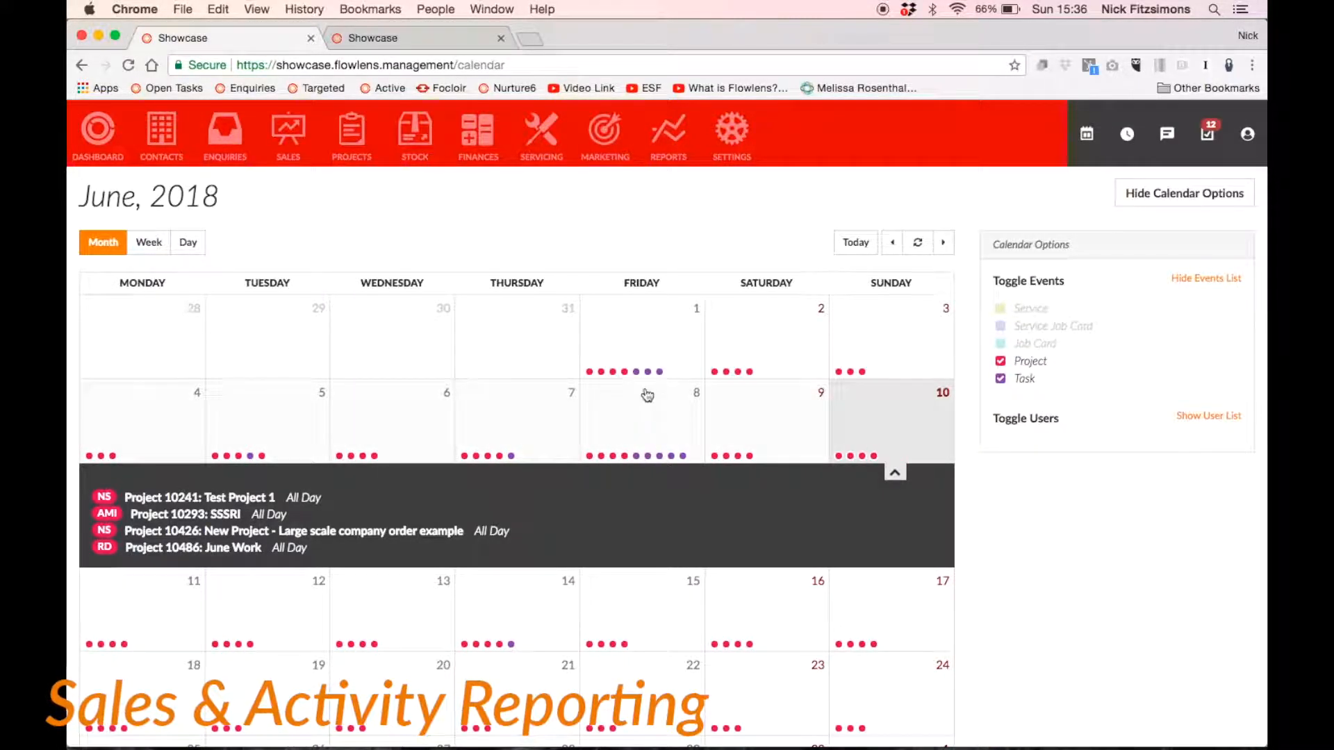
{"action": "mouse_move", "coordinate": [637, 372]}
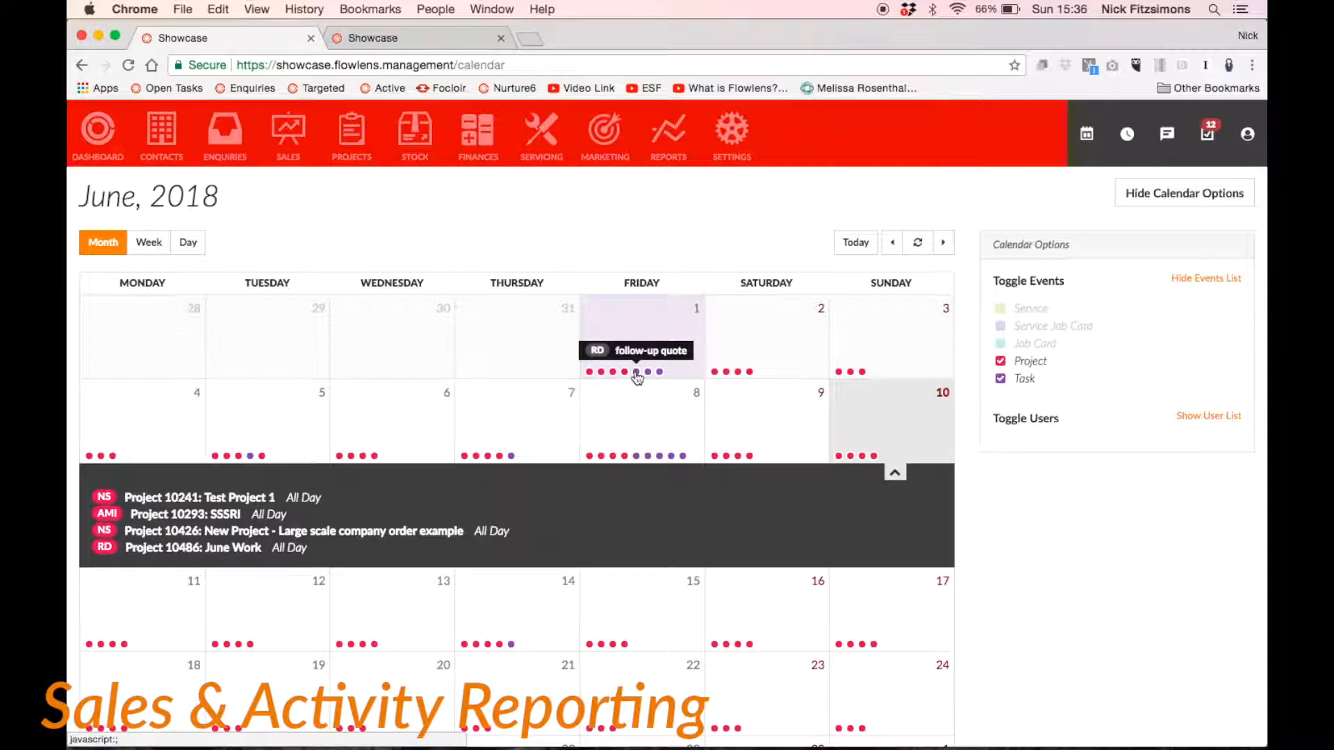